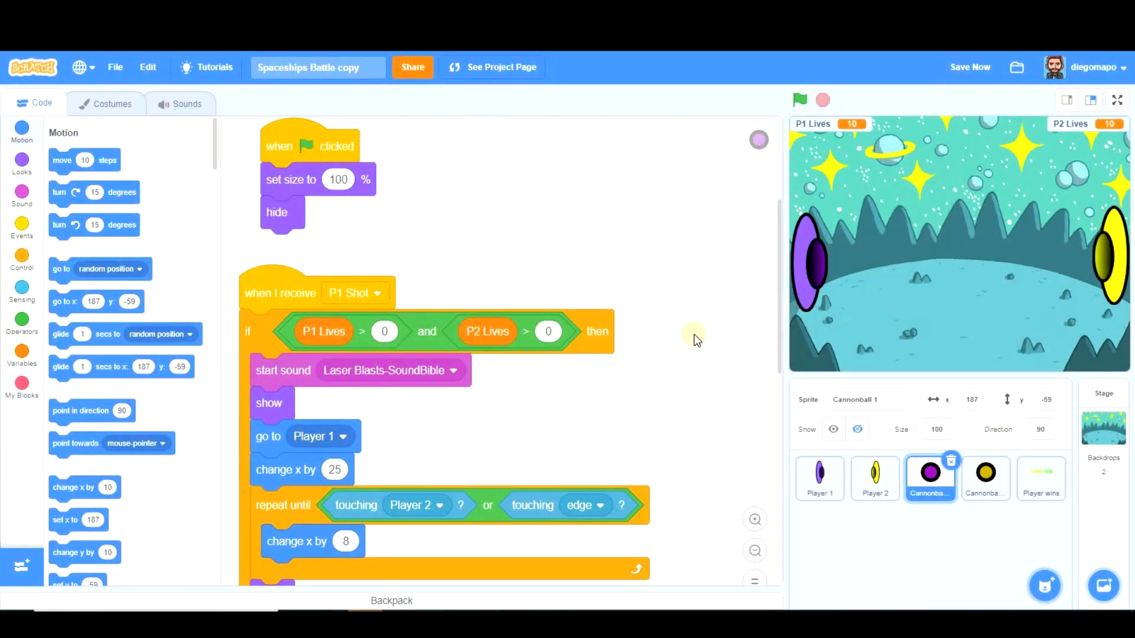
pyautogui.moveTo(838, 288)
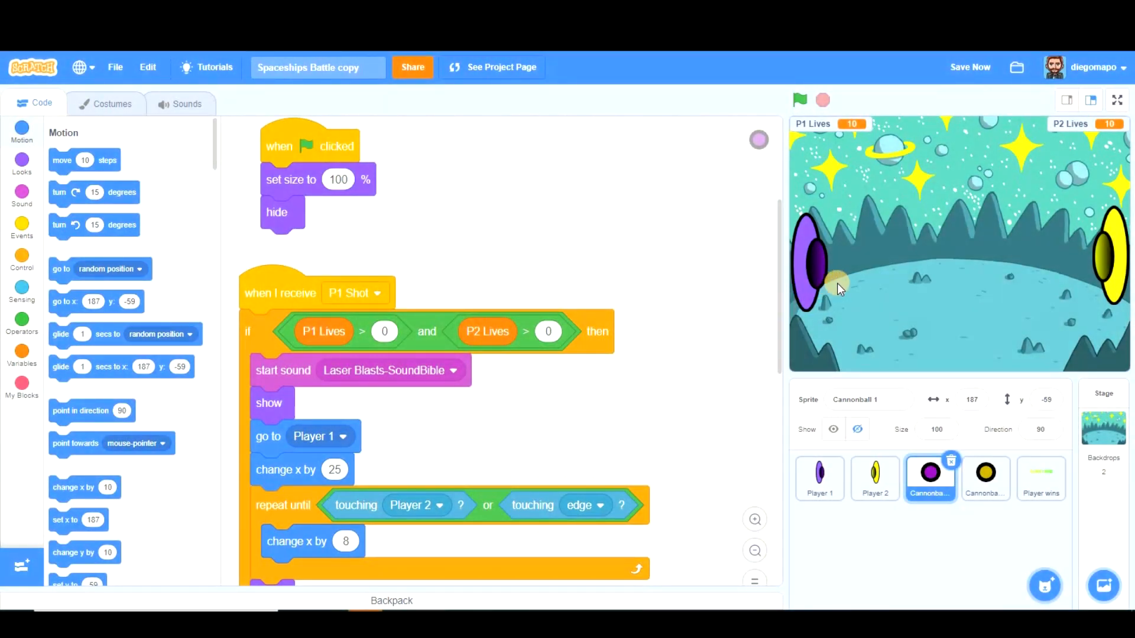
pyautogui.moveTo(845, 291)
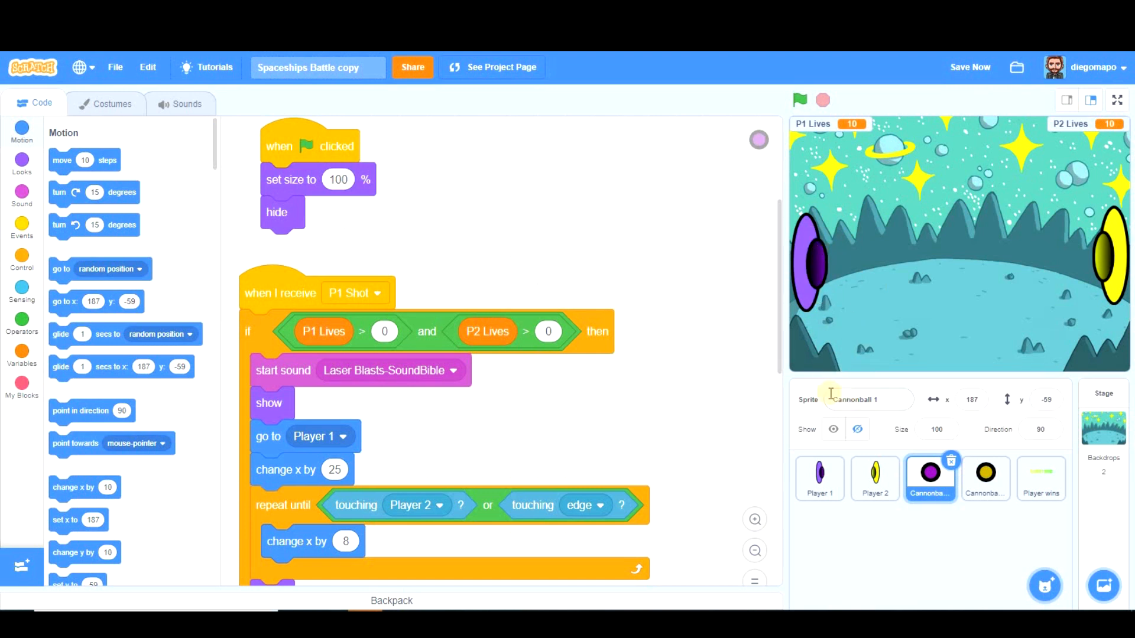
# - View the Stage scripts, reselect Cannonball 1, then start the game with the green flag
pyautogui.click(1103, 427)
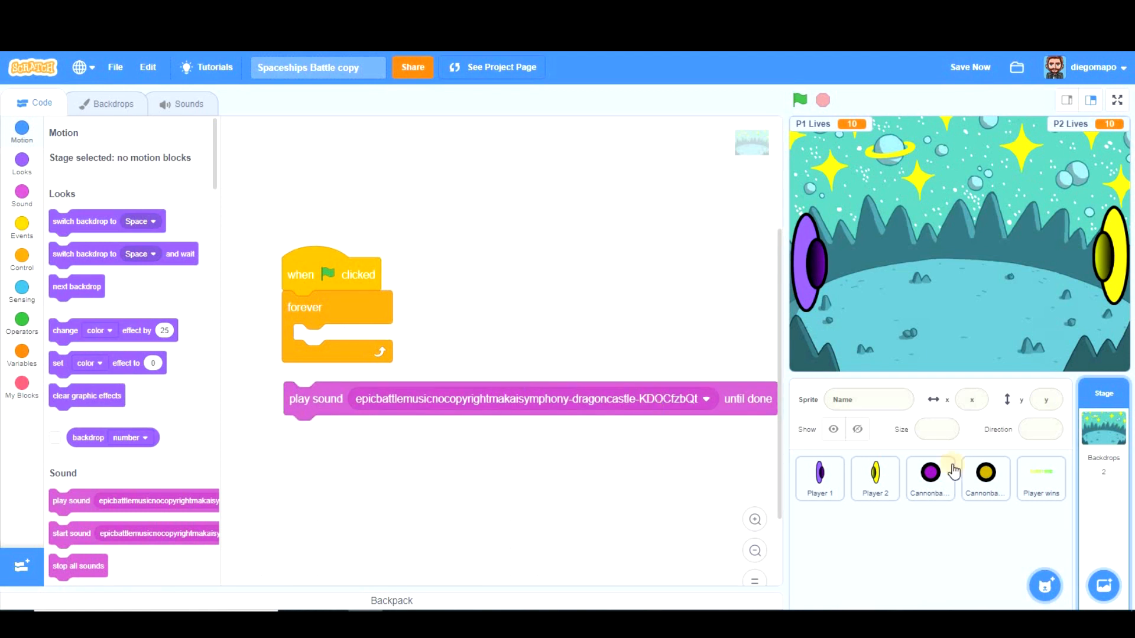
pyautogui.click(929, 477)
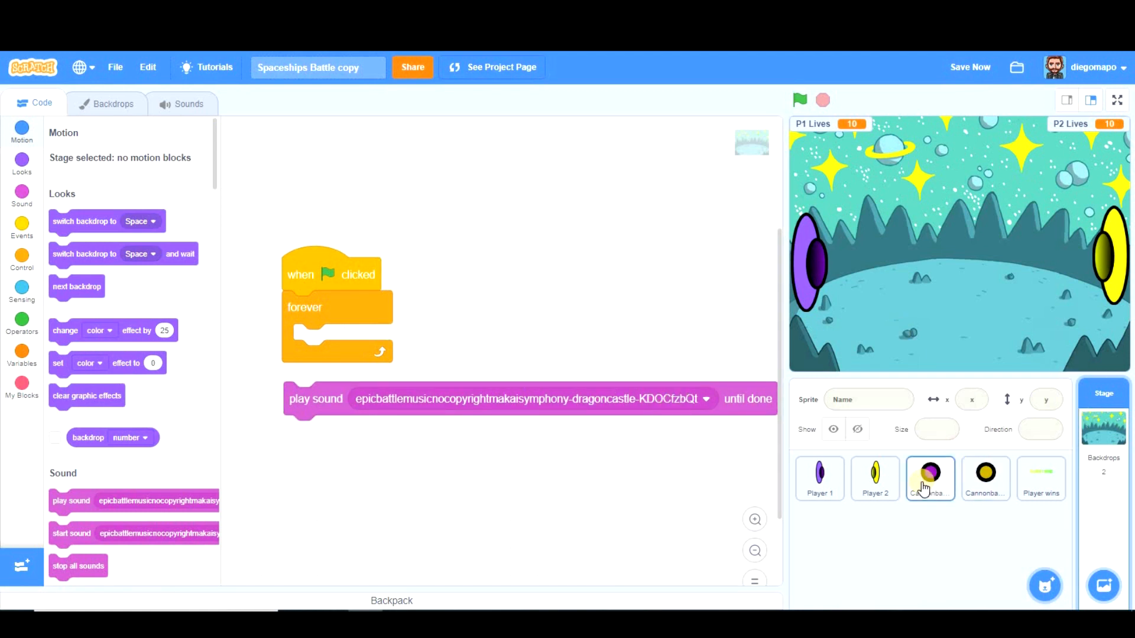
pyautogui.click(929, 477)
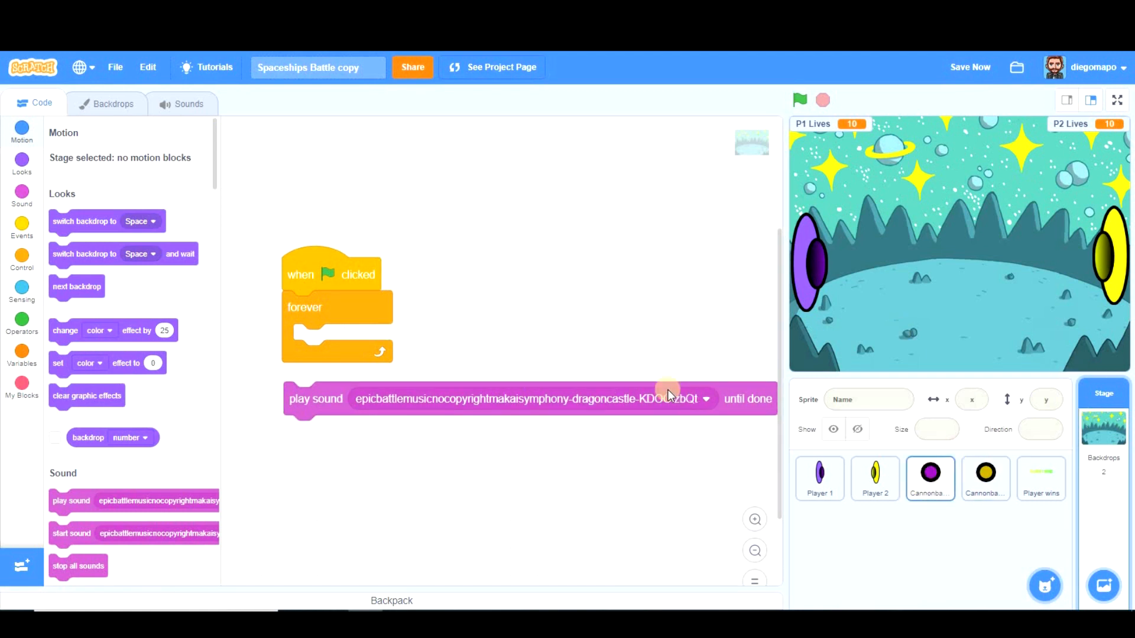
pyautogui.click(930, 477)
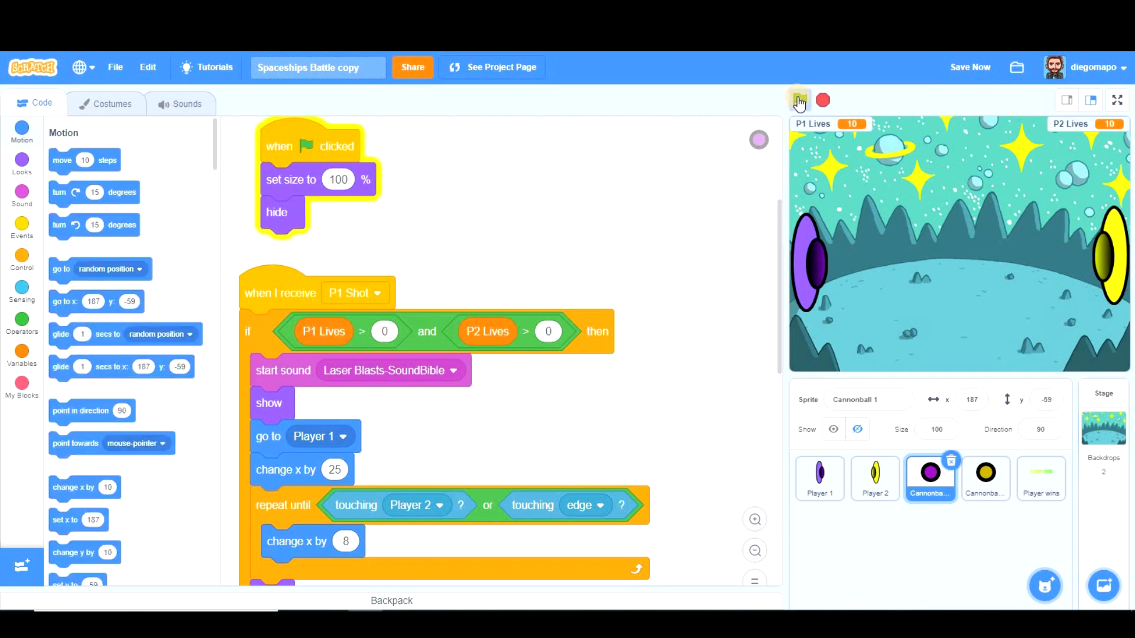
pyautogui.click(799, 100)
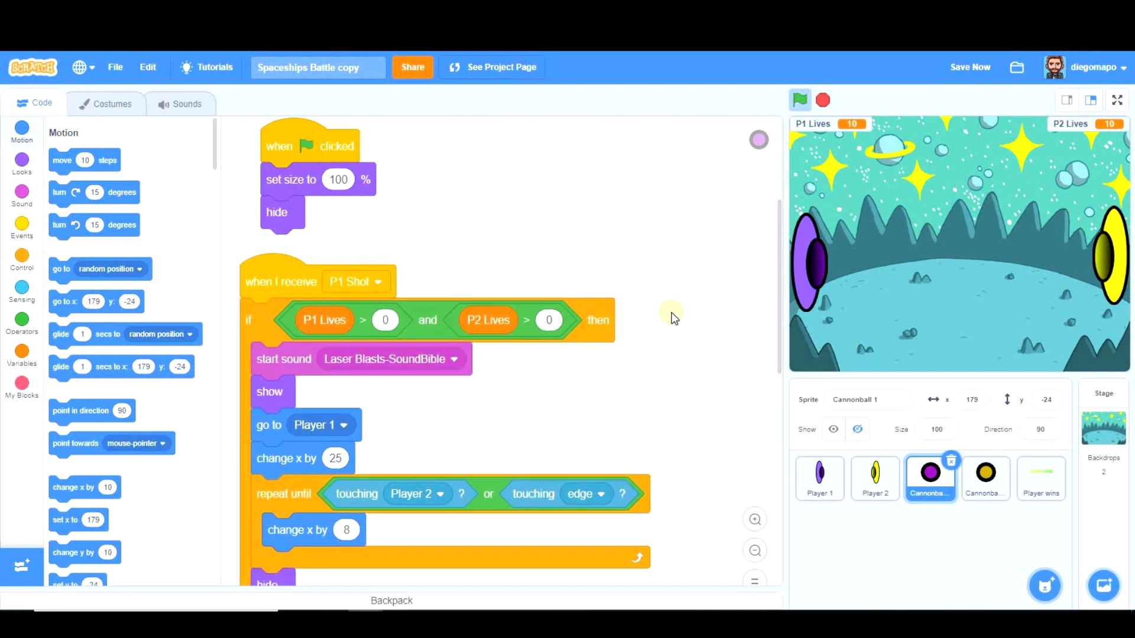
pyautogui.moveTo(680, 262)
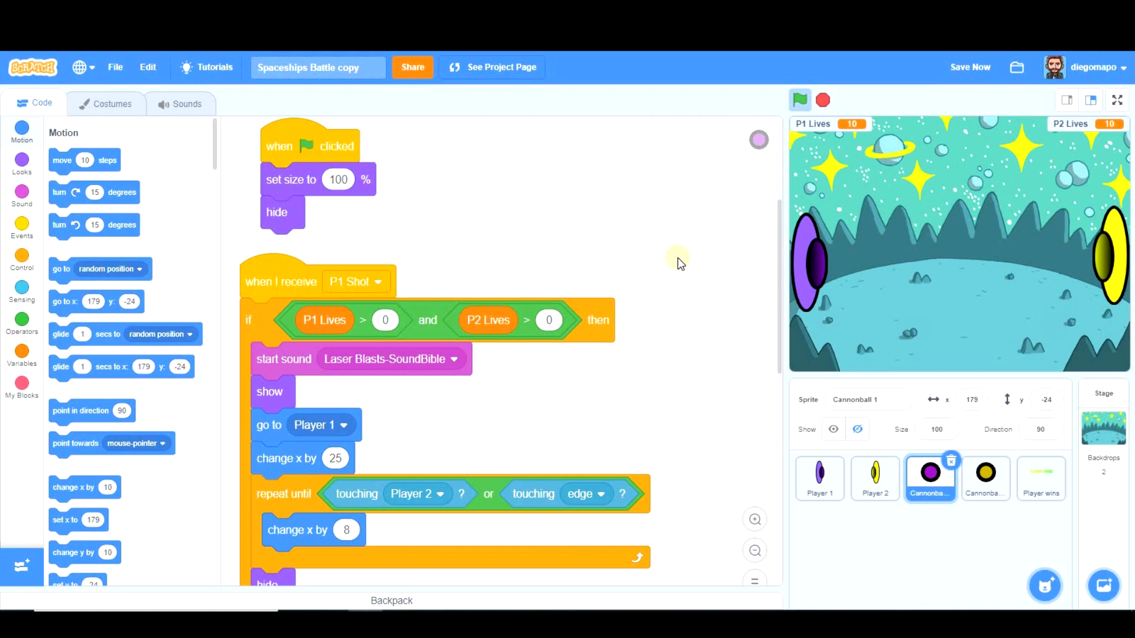
pyautogui.moveTo(813, 274)
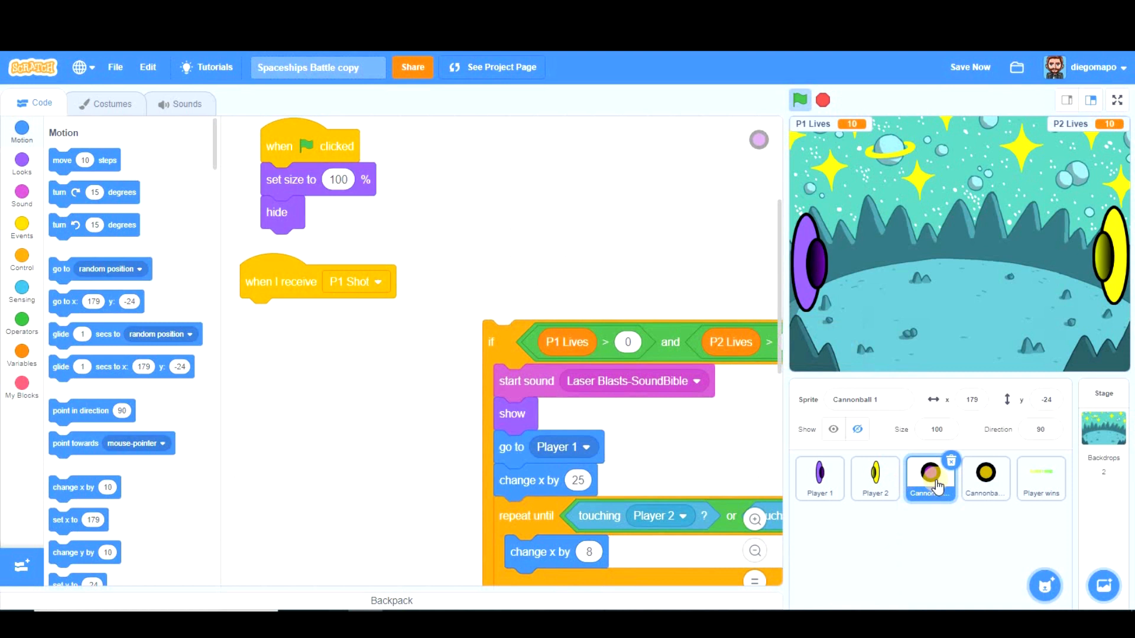
# - Replace Cannonball 1's P1 Shot firing block with 'create clone of myself', then select Player 1
pyautogui.click(970, 67)
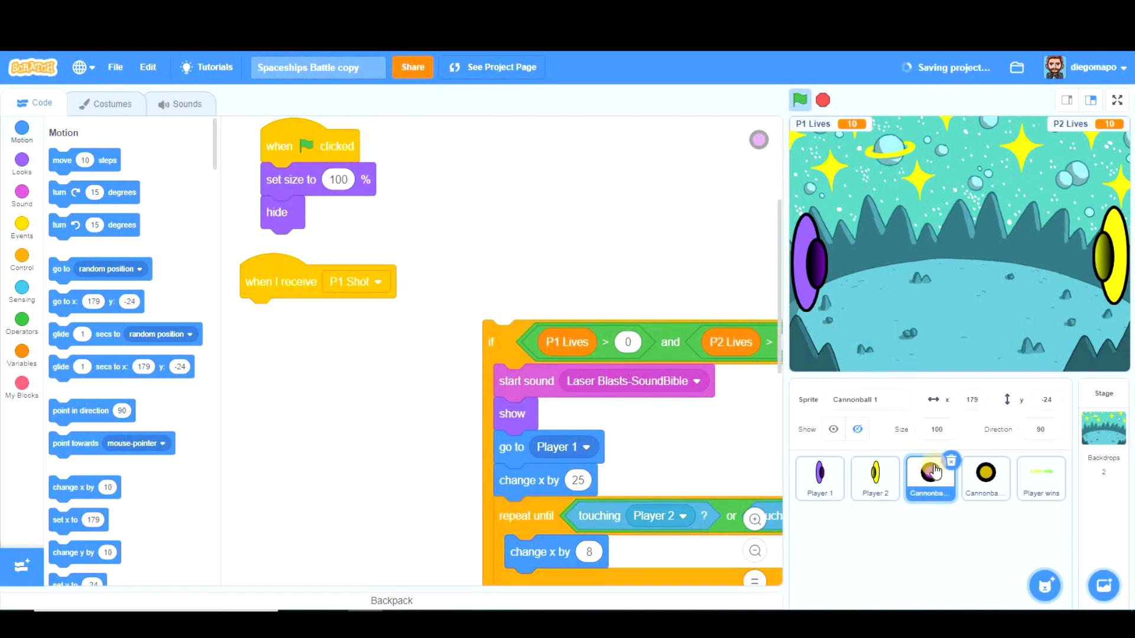
pyautogui.moveTo(567, 243)
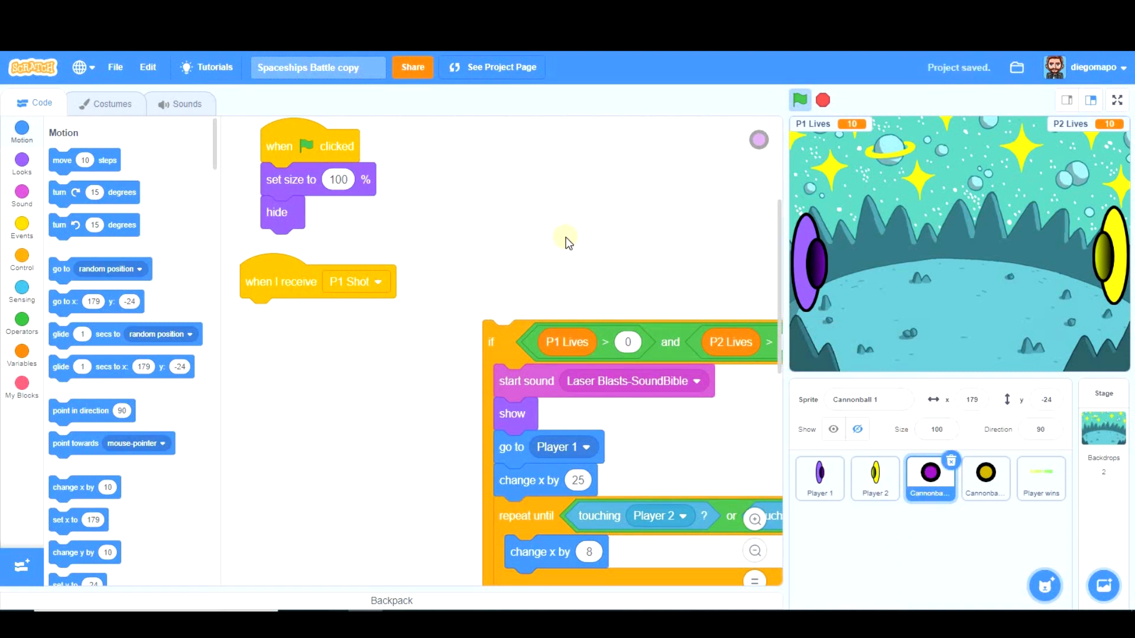
pyautogui.moveTo(130, 236)
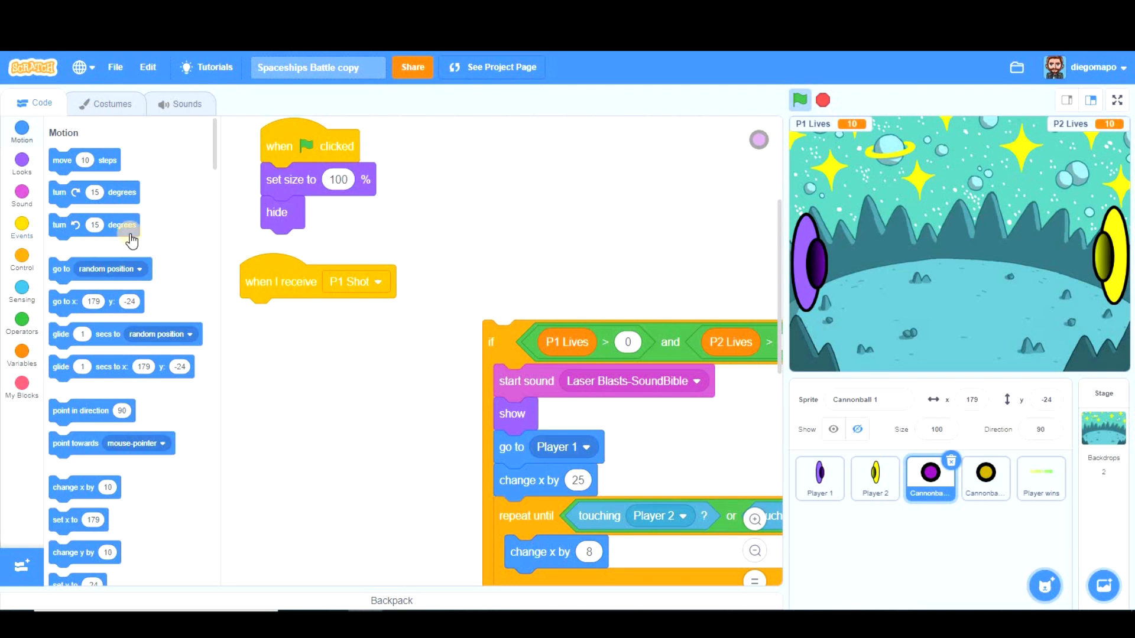
pyautogui.moveTo(21, 261)
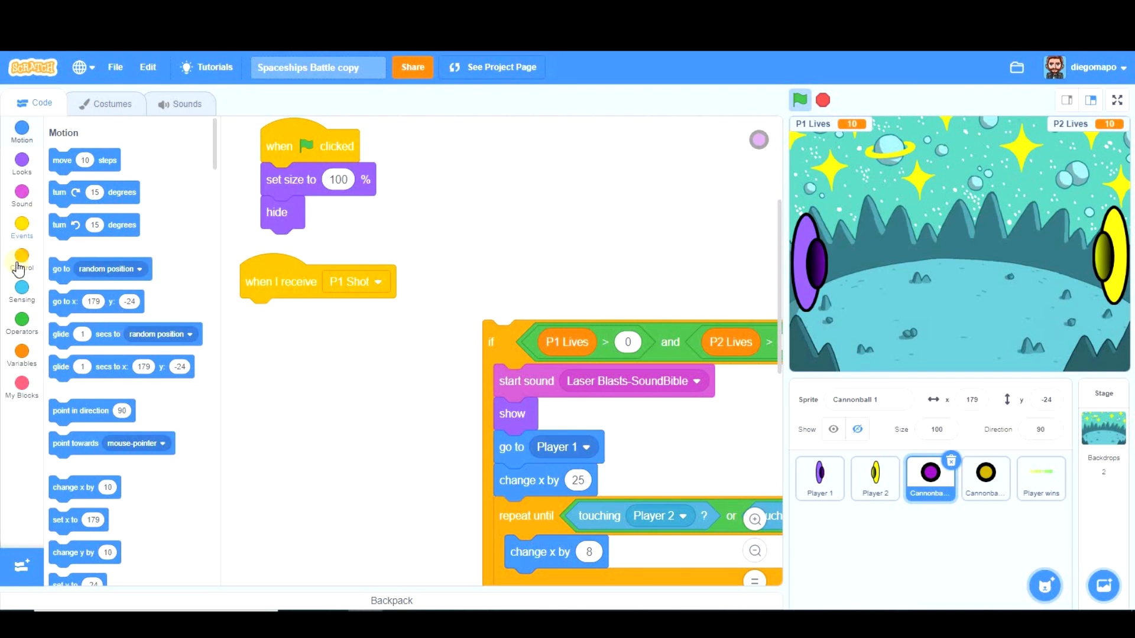
pyautogui.click(22, 254)
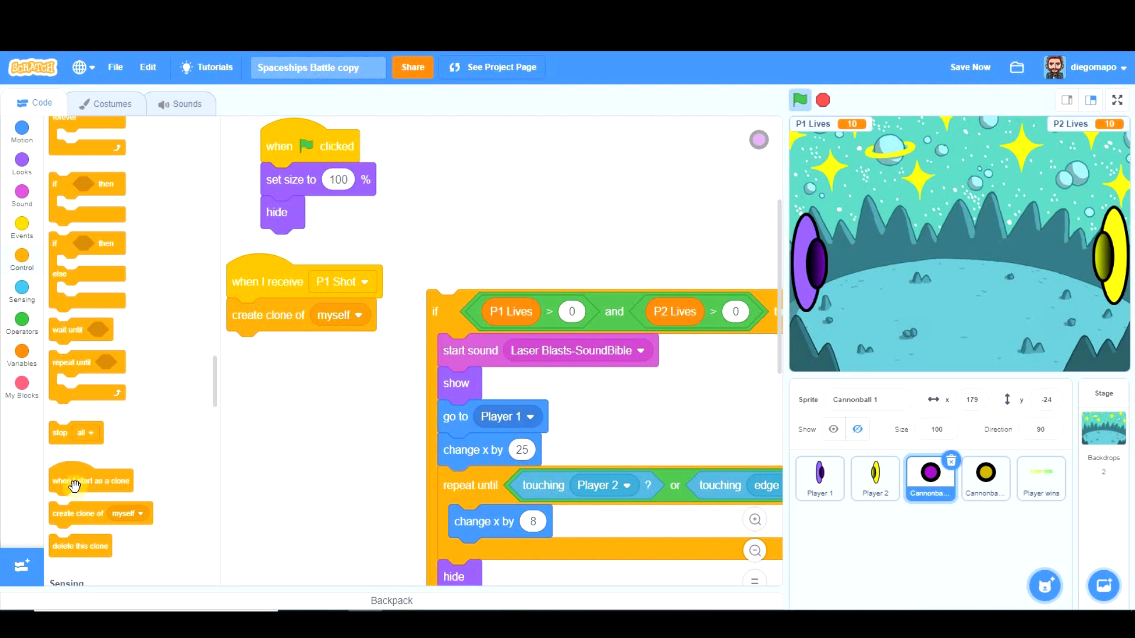
pyautogui.click(819, 478)
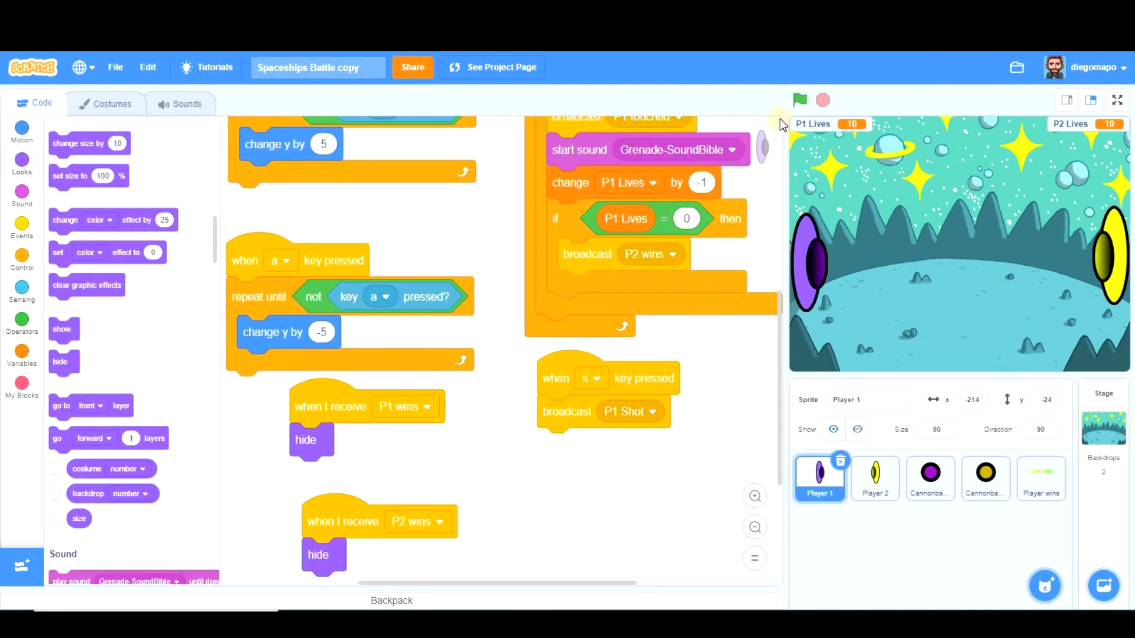
# - Run the game and fire Player 1's cannonball, dropping P2 Lives to 6
pyautogui.click(799, 100)
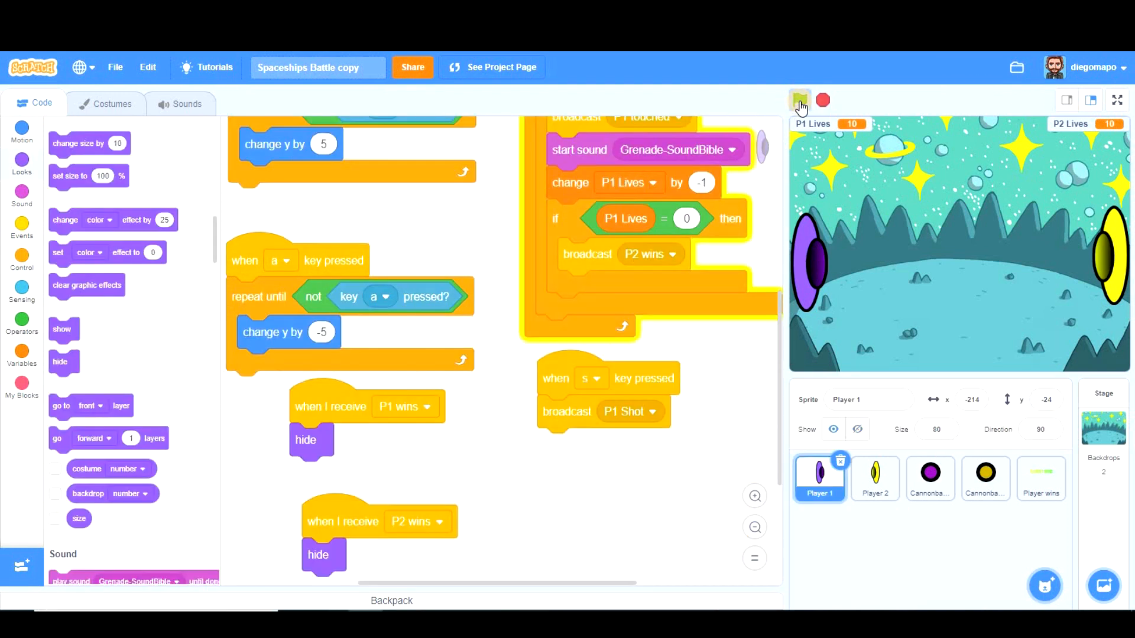
pyautogui.click(799, 100)
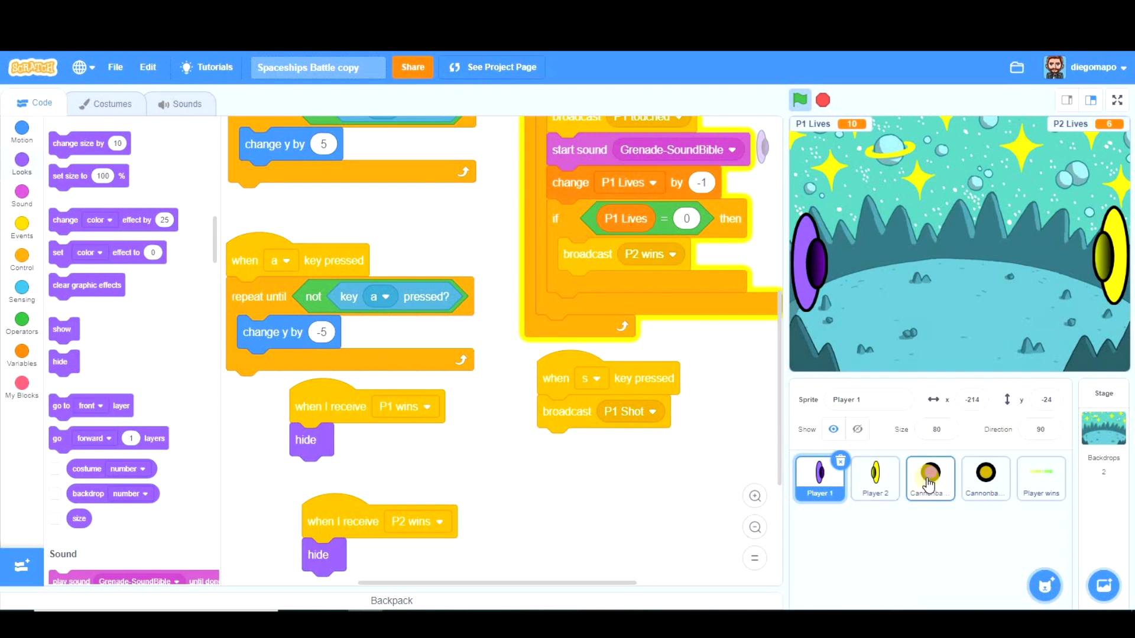
# - Swap the clone script's final hide block for 'delete this clone', then select Cannonball 2
pyautogui.click(930, 477)
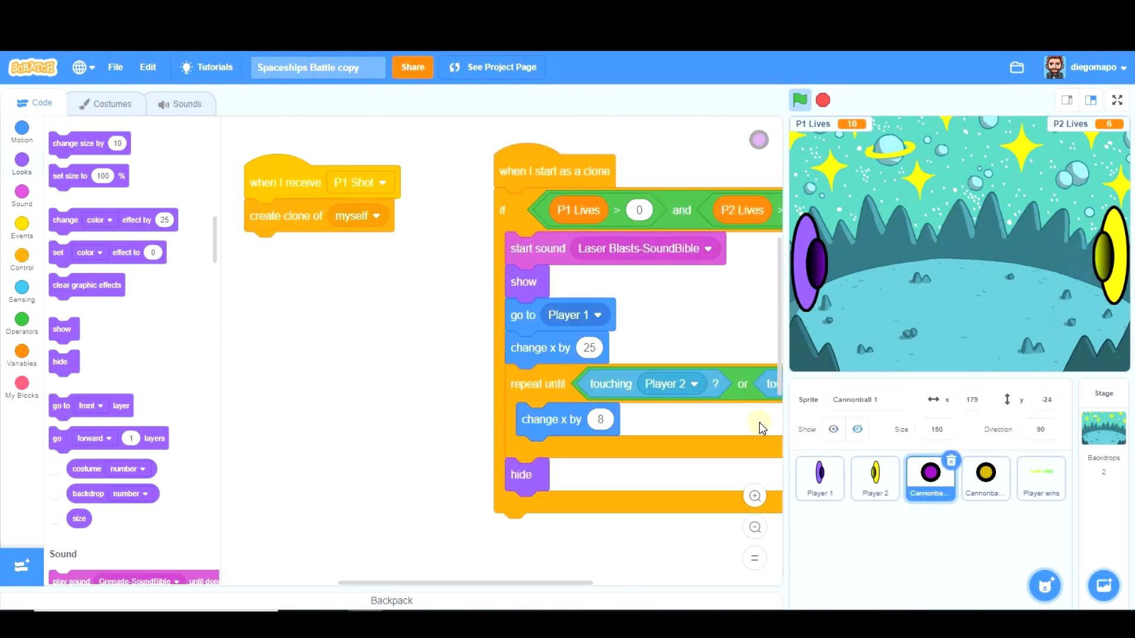
pyautogui.click(930, 476)
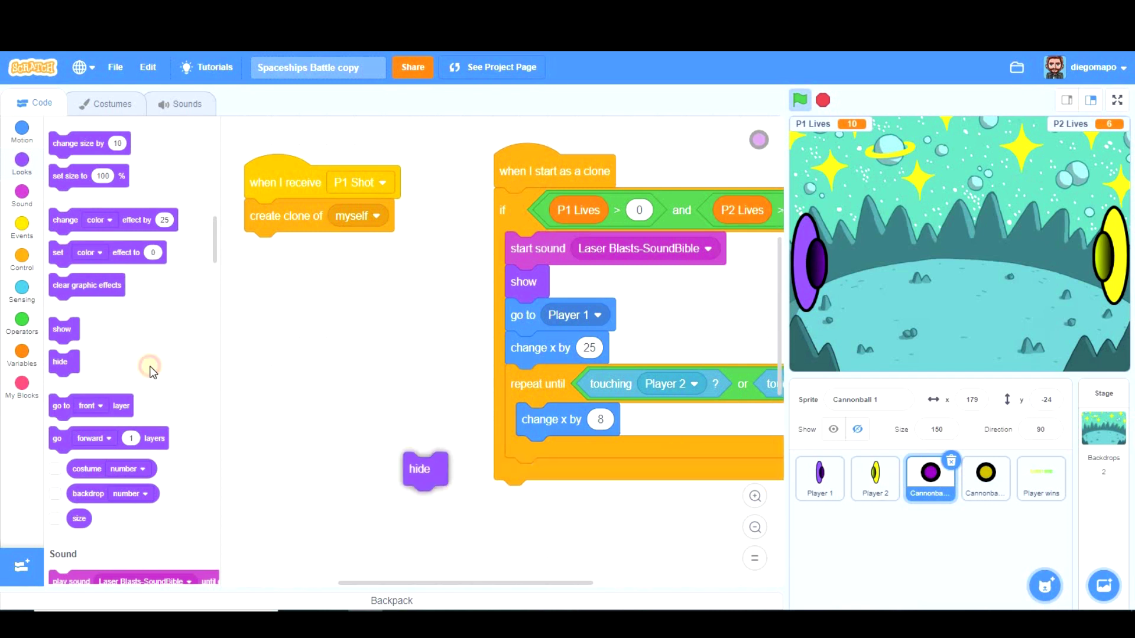
pyautogui.click(22, 257)
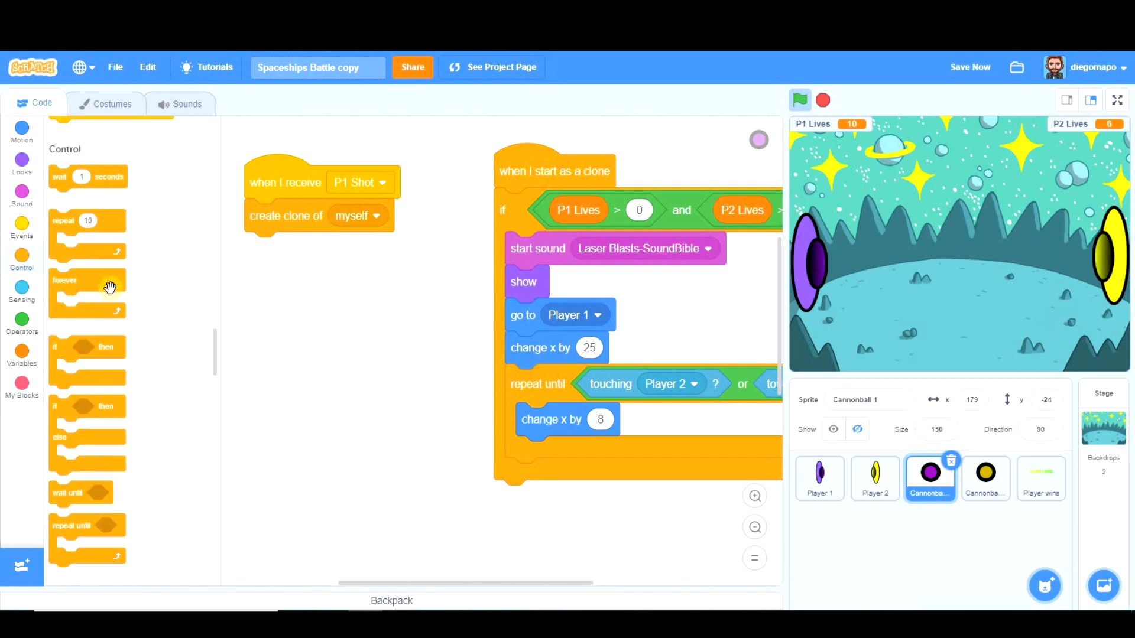
pyautogui.scroll(-3)
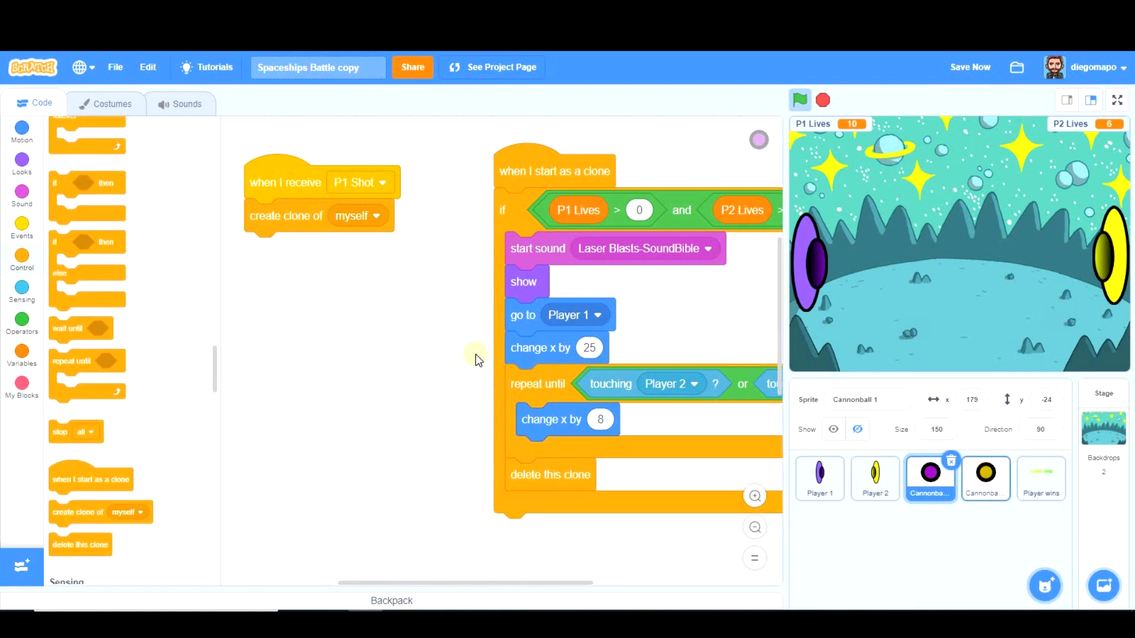
pyautogui.click(984, 477)
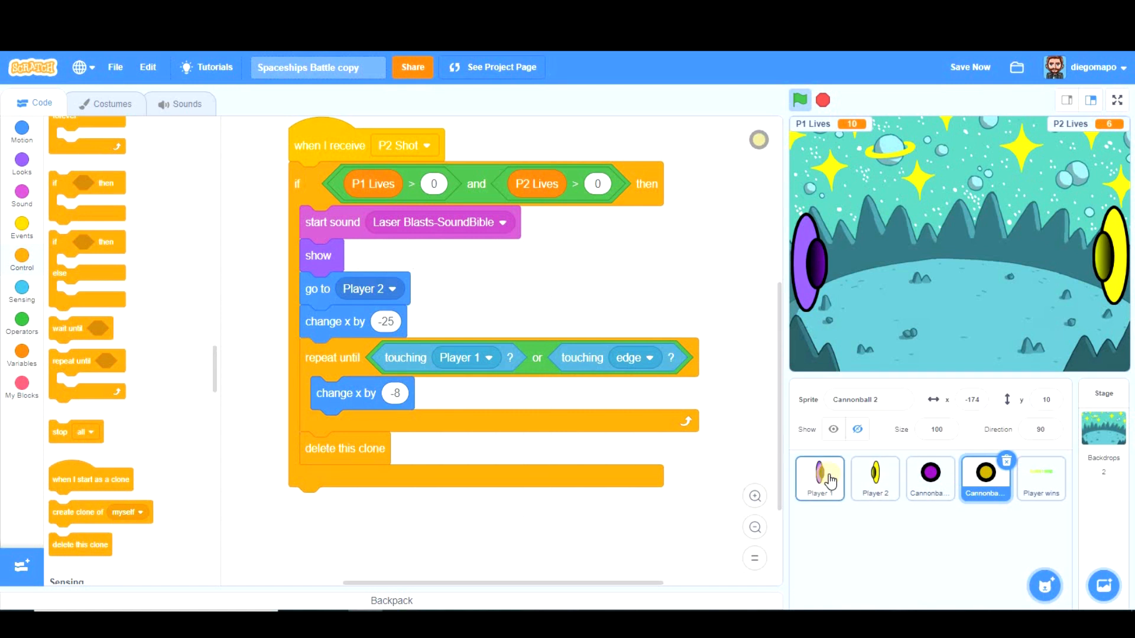
# - Select the Player 1 sprite thumbnail to show its scripts
pyautogui.click(819, 478)
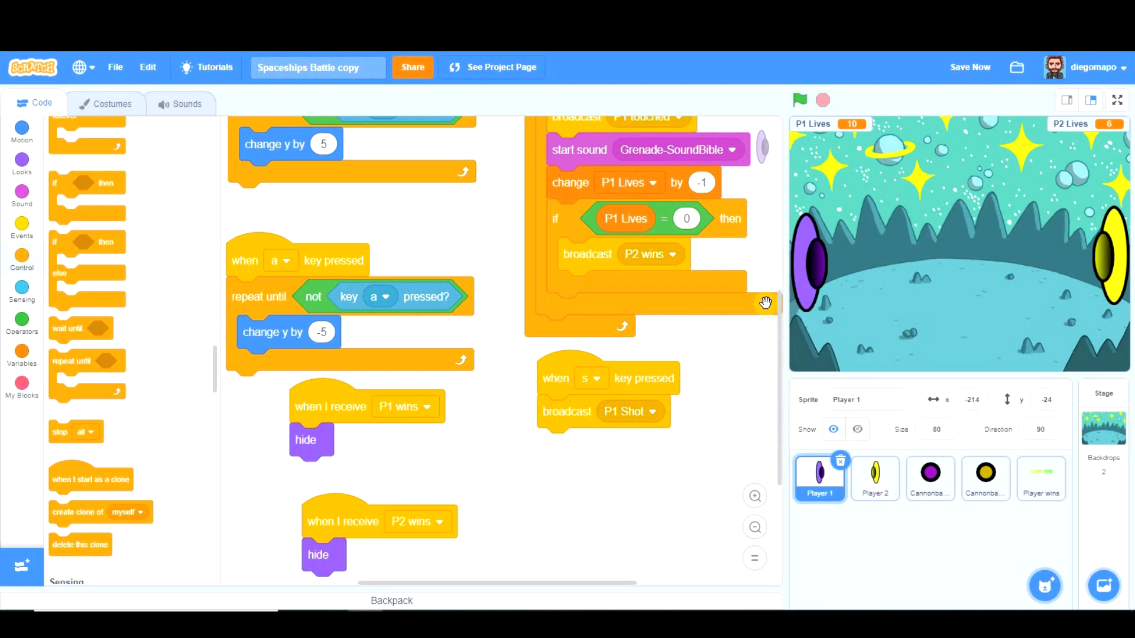
pyautogui.moveTo(736, 427)
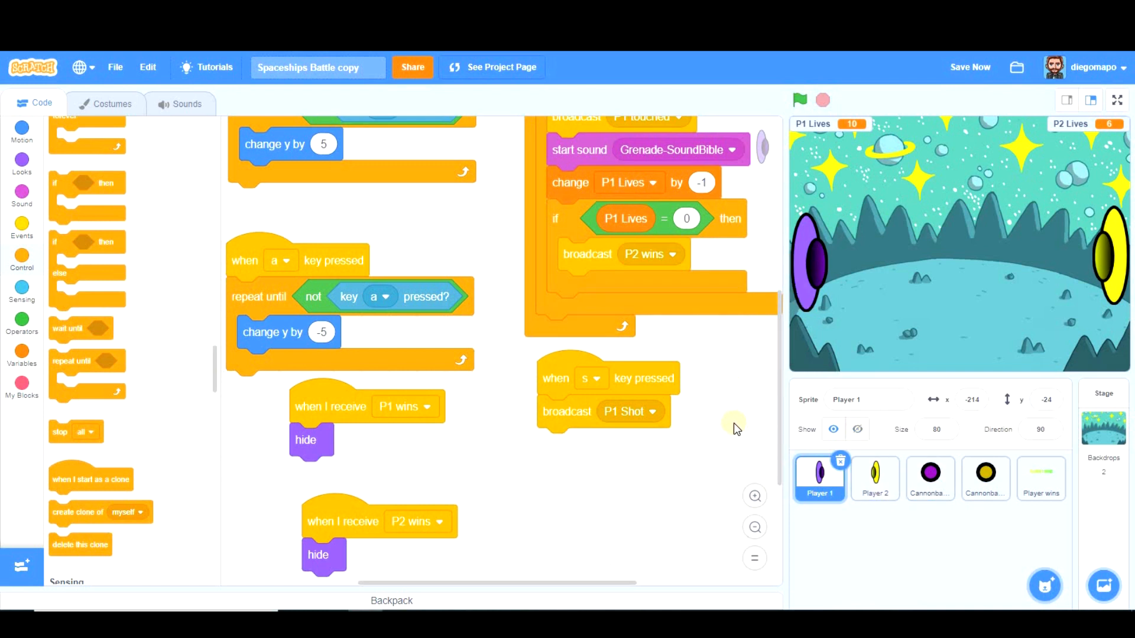
pyautogui.moveTo(732, 400)
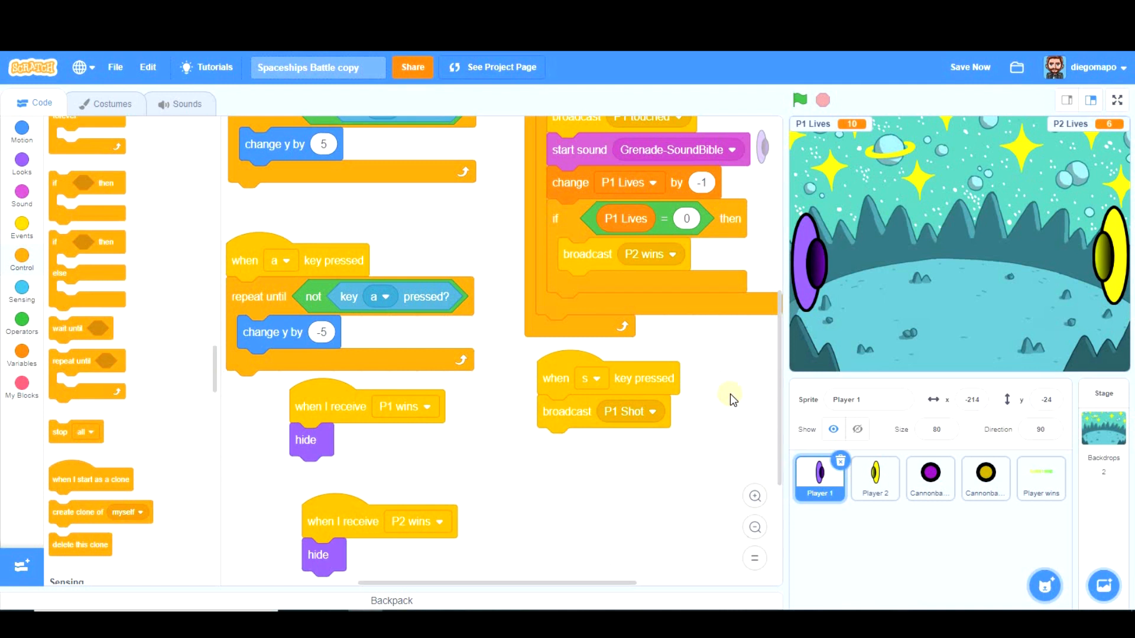
pyautogui.moveTo(733, 384)
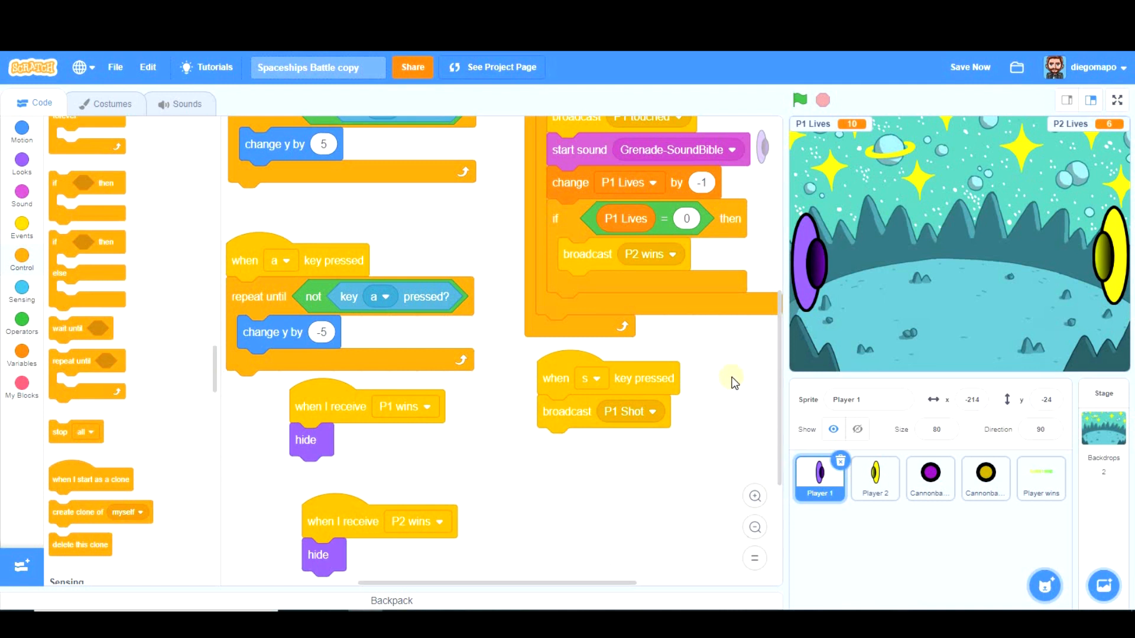
pyautogui.moveTo(846, 284)
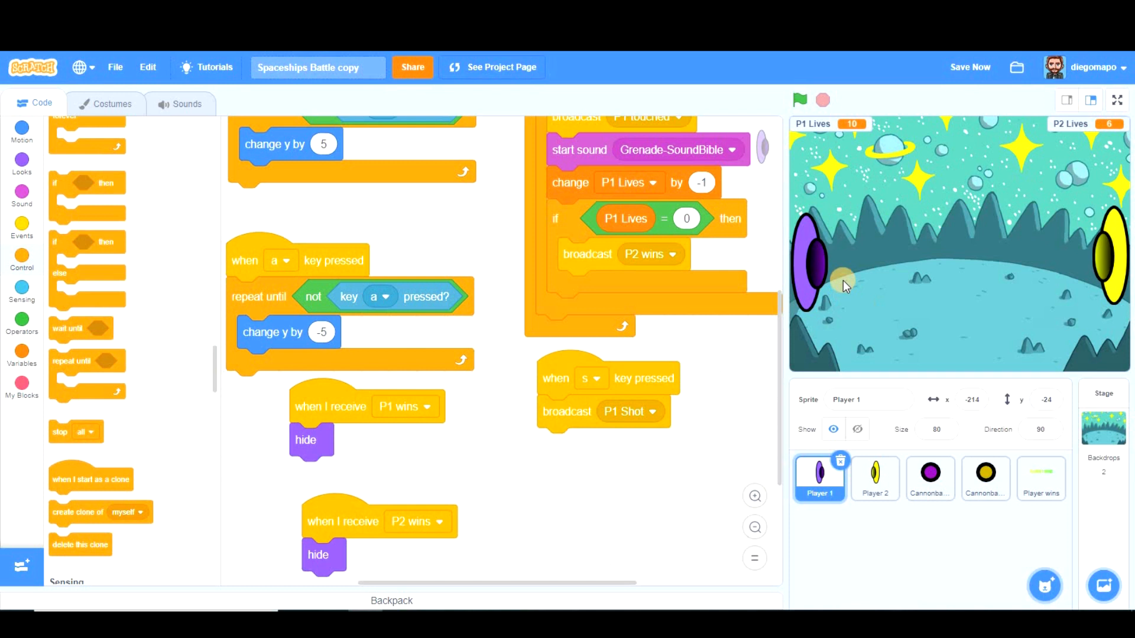
pyautogui.moveTo(807, 275)
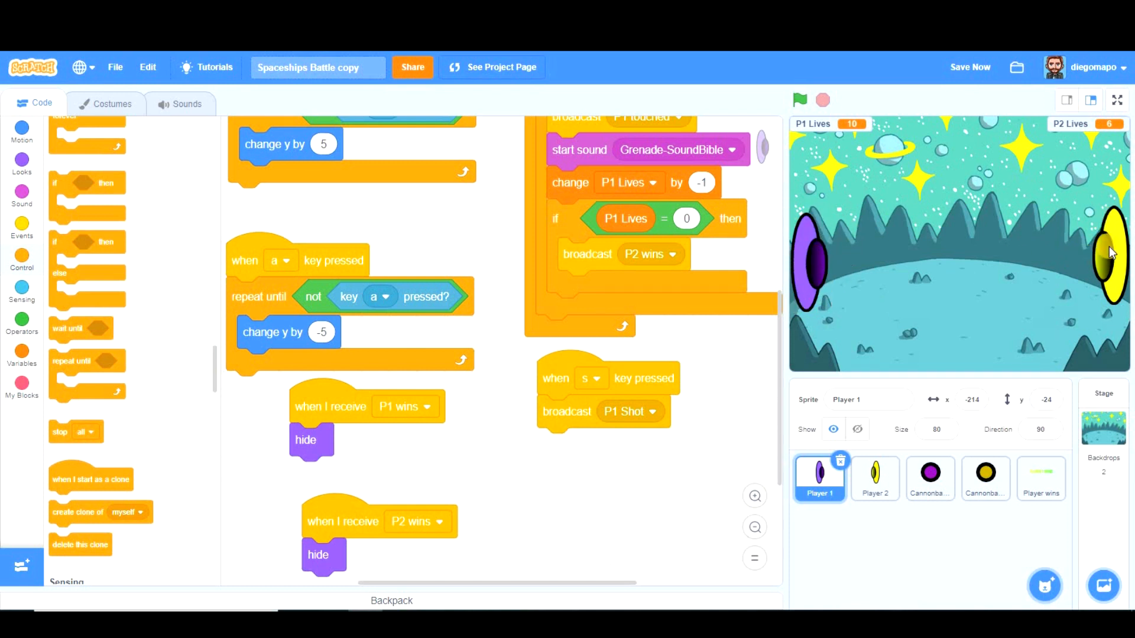
pyautogui.moveTo(166, 289)
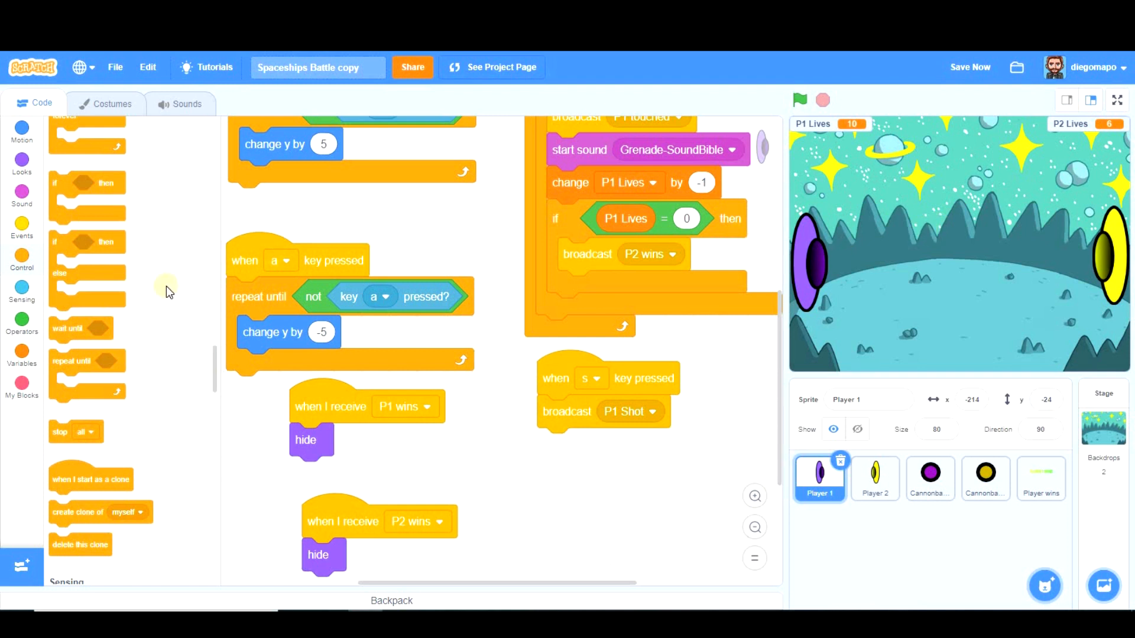
pyautogui.moveTo(306, 332)
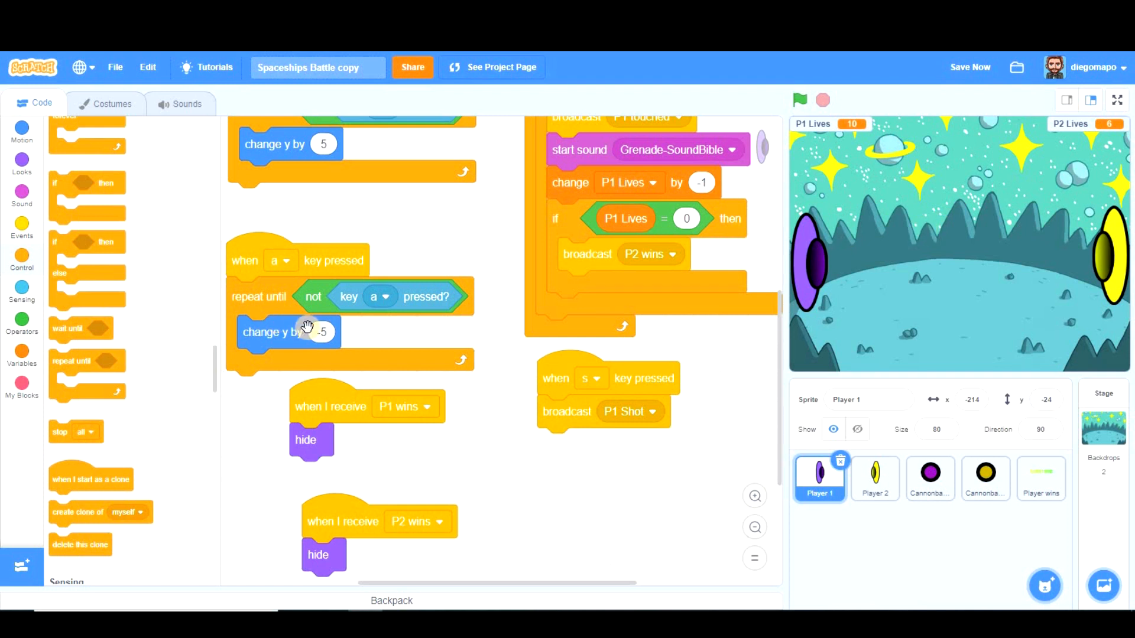
pyautogui.moveTo(22, 361)
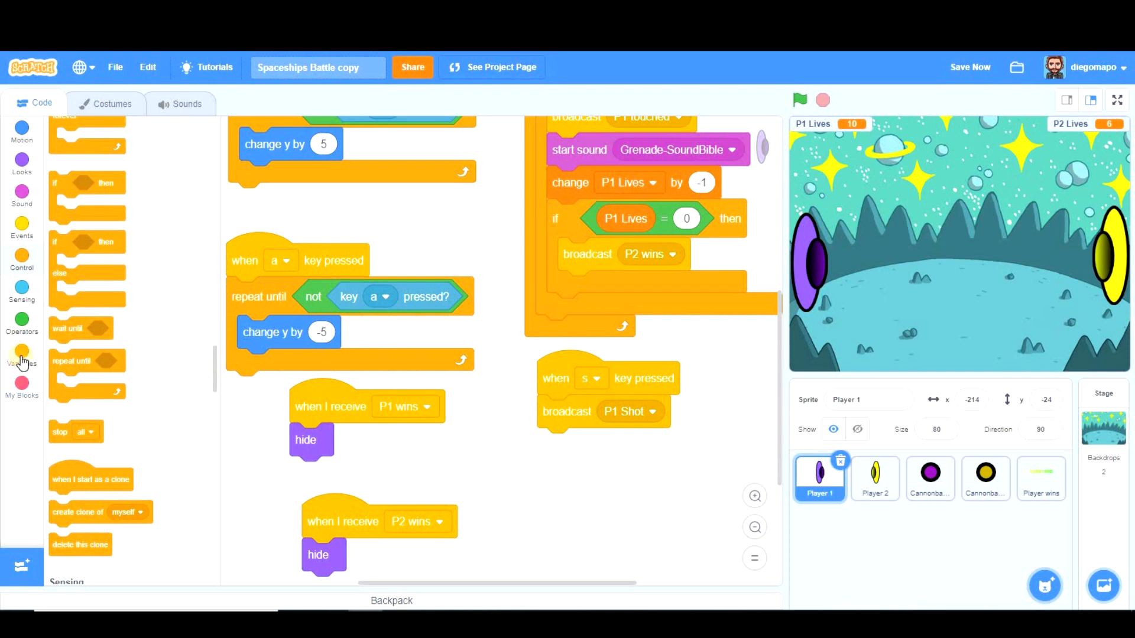
pyautogui.moveTo(46, 346)
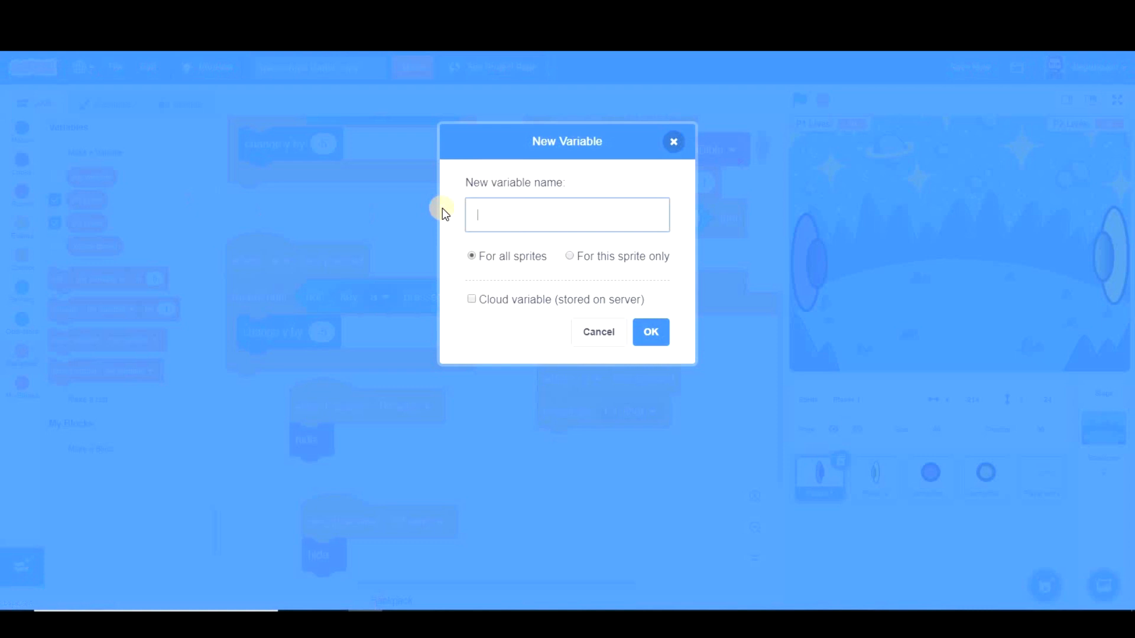
# - Make the all-sprite variables 'May purple shoot?' and 'May yellow shoot?'
pyautogui.write('May purple')
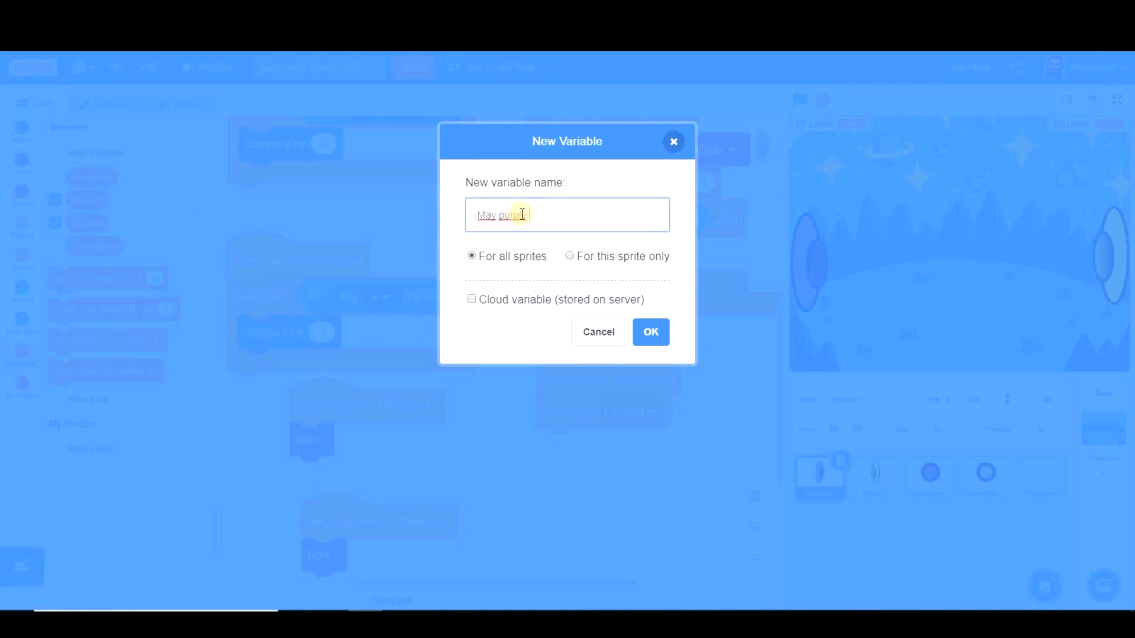
pyautogui.write('shoot?')
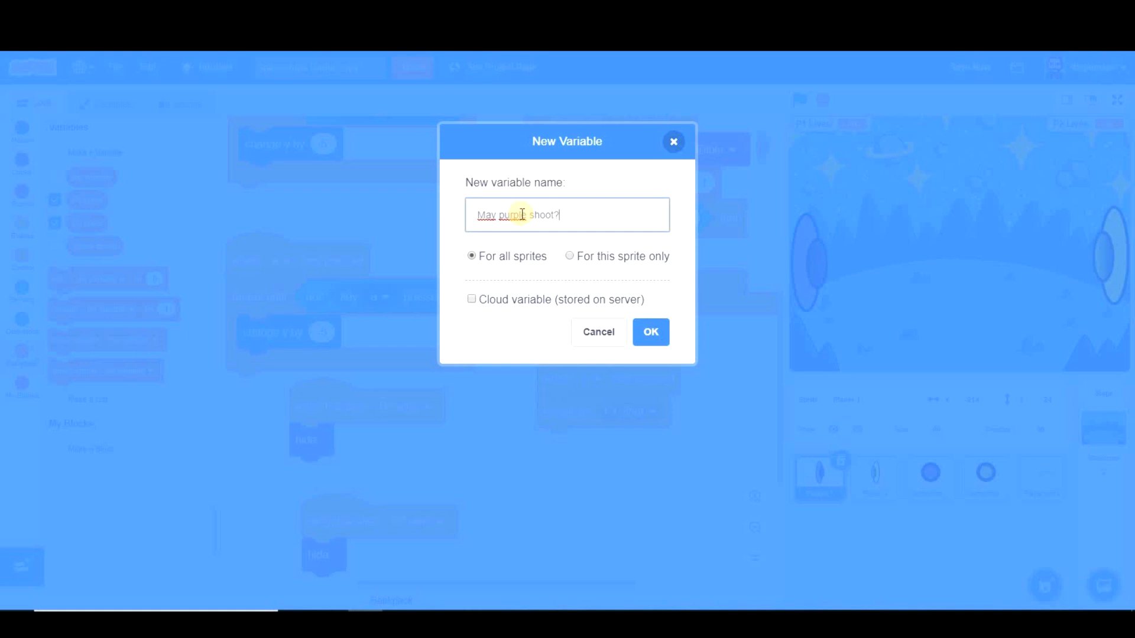
pyautogui.click(649, 332)
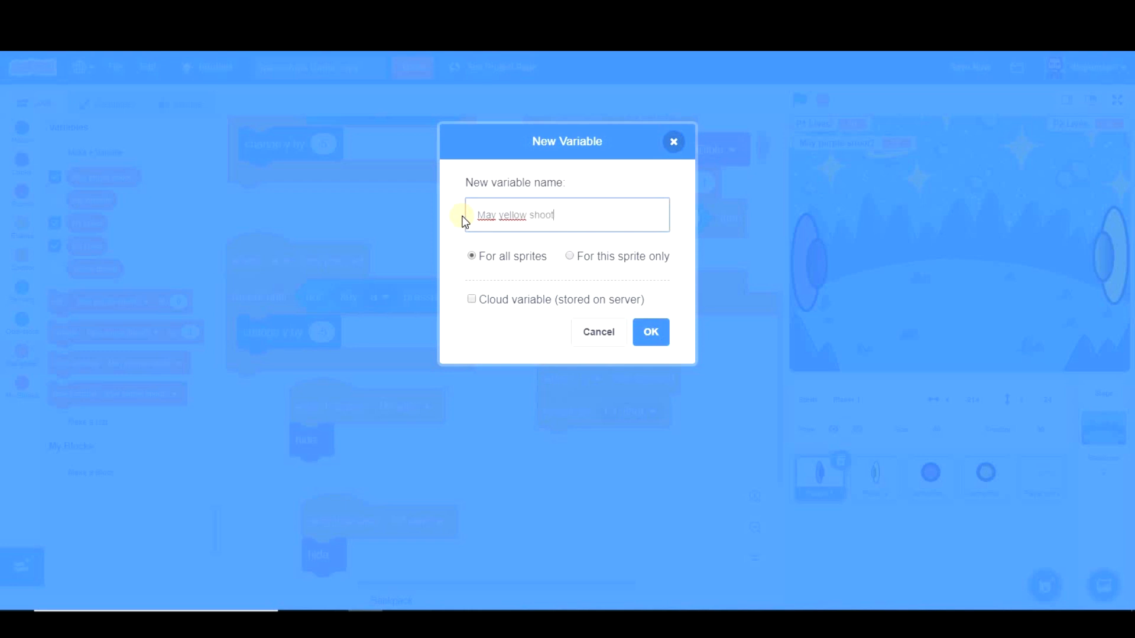
pyautogui.click(650, 331)
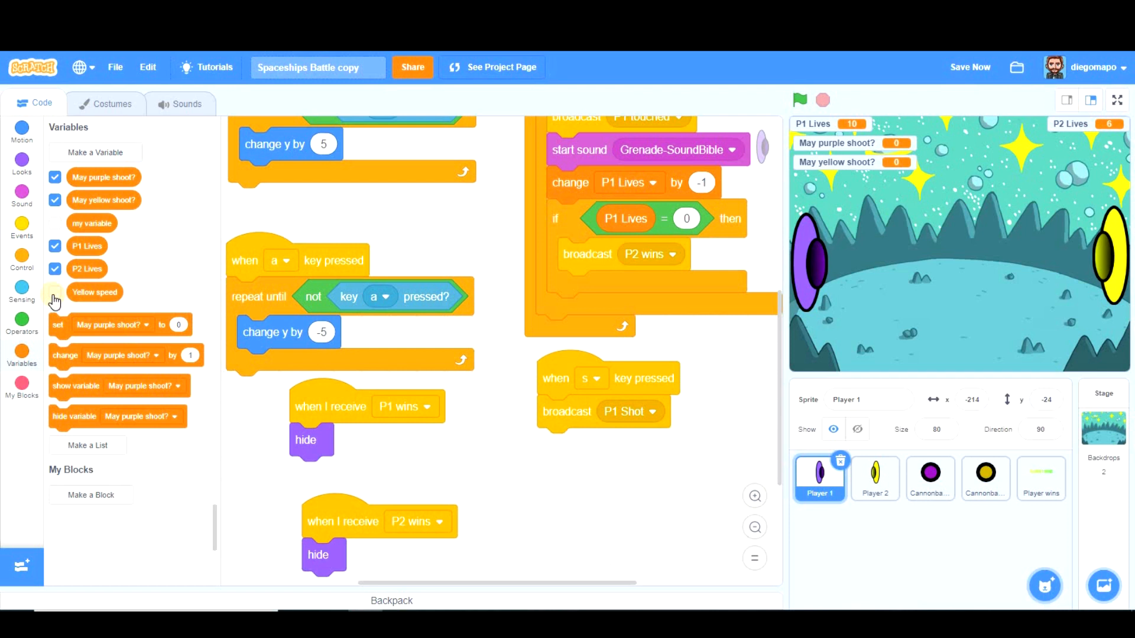
pyautogui.moveTo(31, 281)
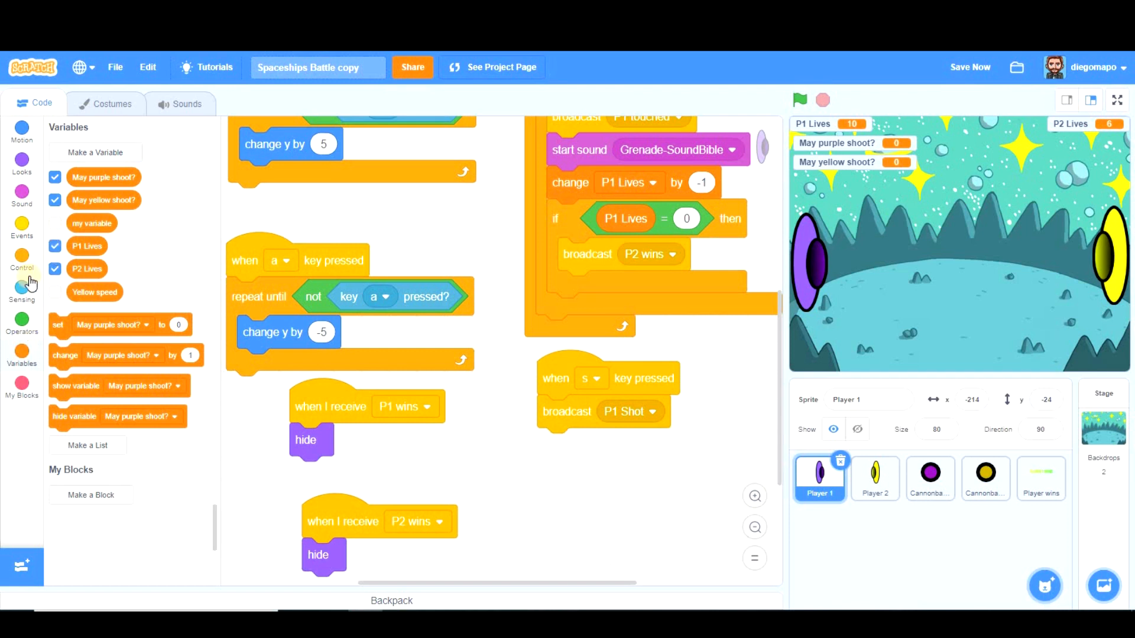
# - Gate P1 Shot on 'May purple shoot? = yes', then set no, wait 2, set yes
pyautogui.click(22, 268)
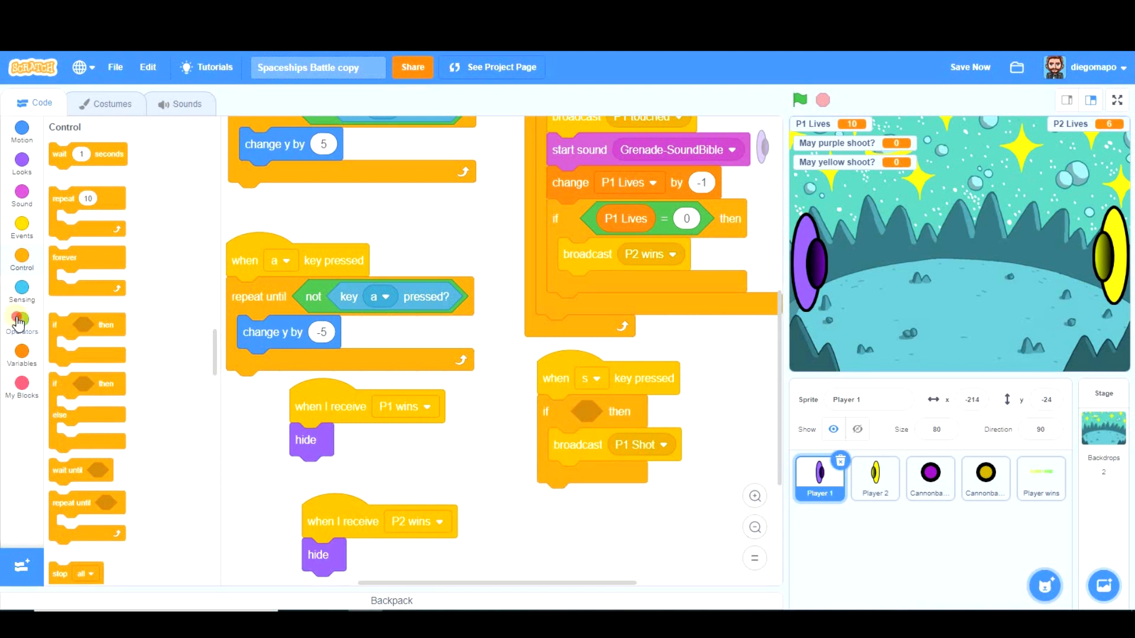
pyautogui.click(22, 322)
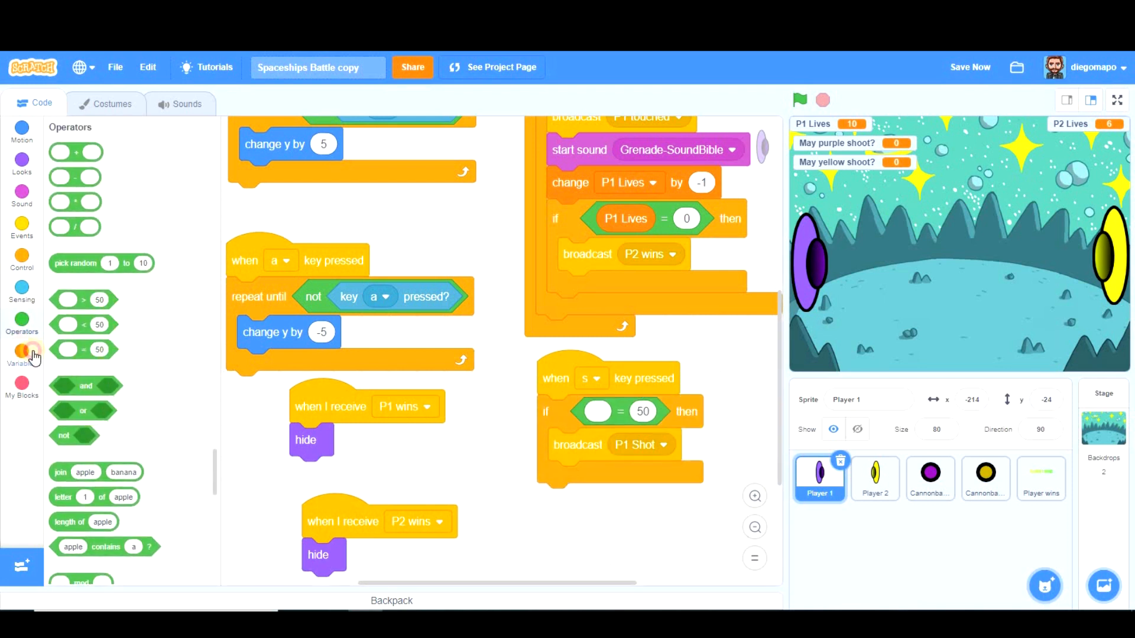
pyautogui.click(22, 354)
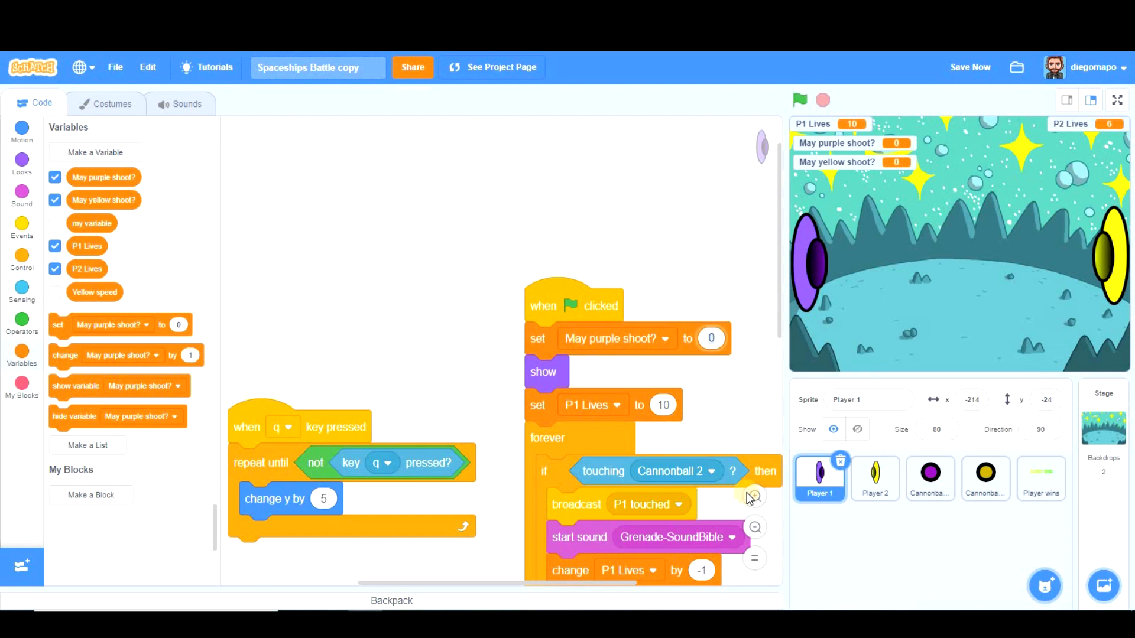
pyautogui.scroll(-3)
pyautogui.write('2')
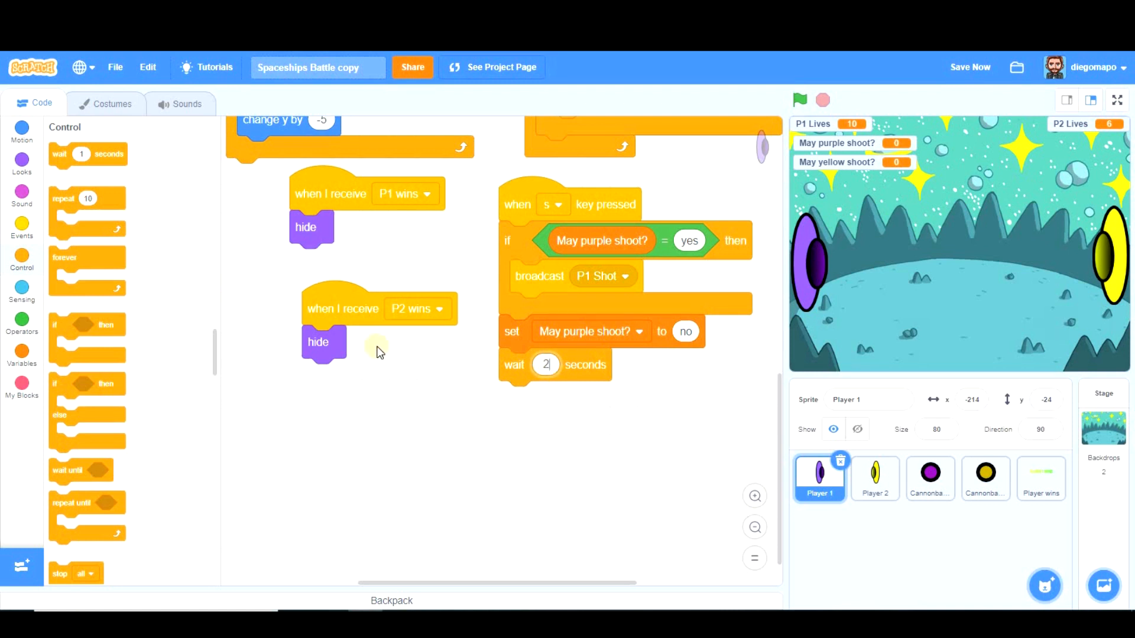
pyautogui.moveTo(22, 351)
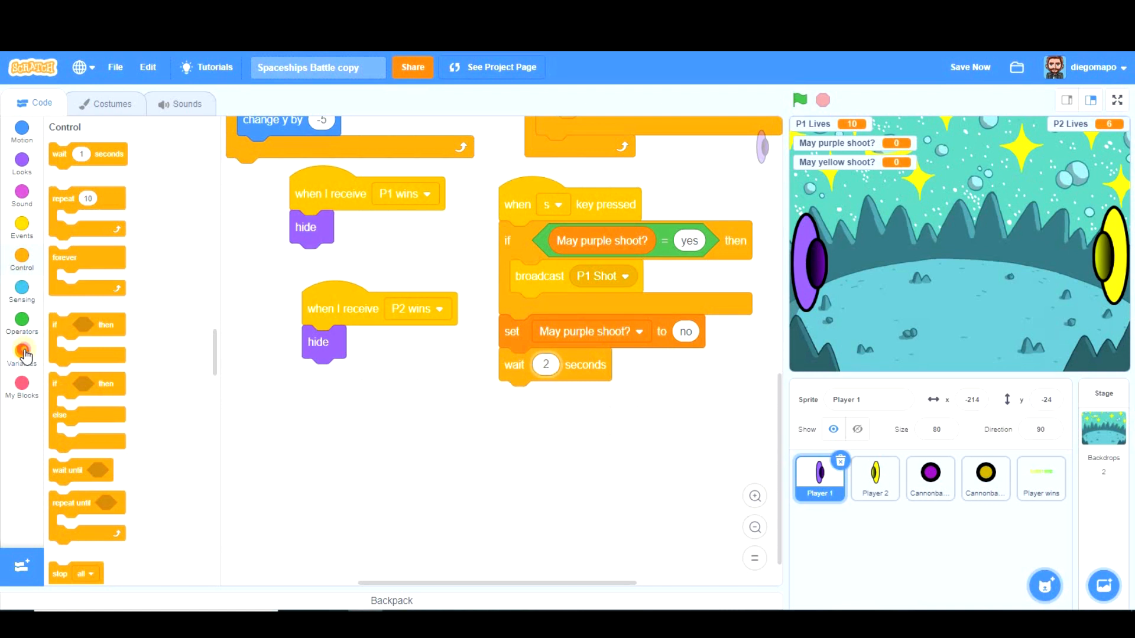
pyautogui.click(22, 355)
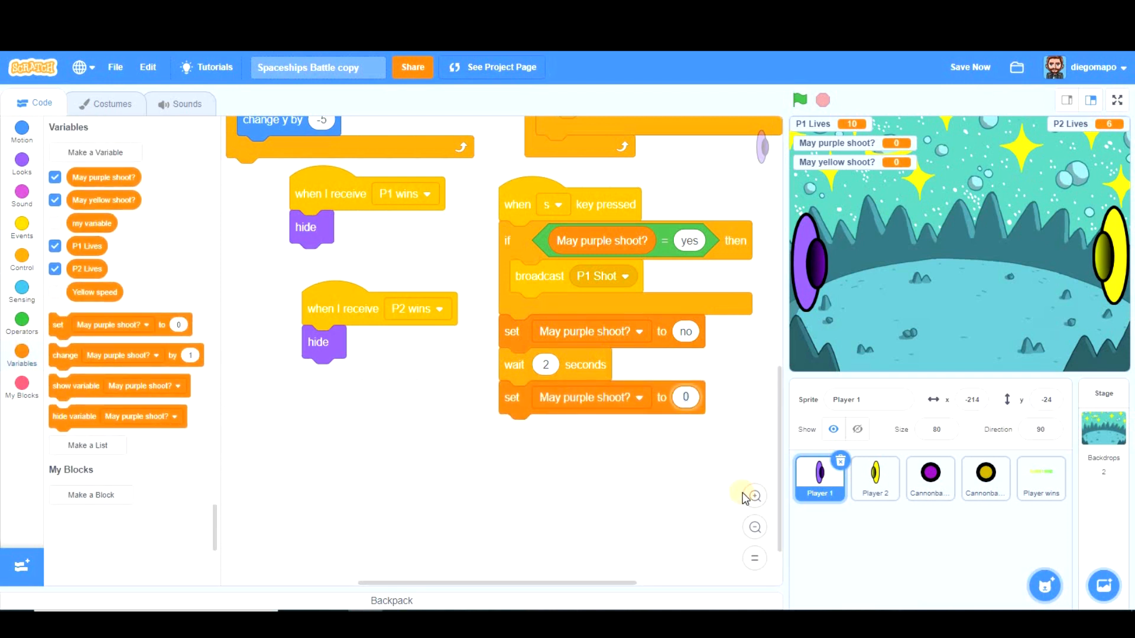
pyautogui.click(685, 397)
pyautogui.write('yes')
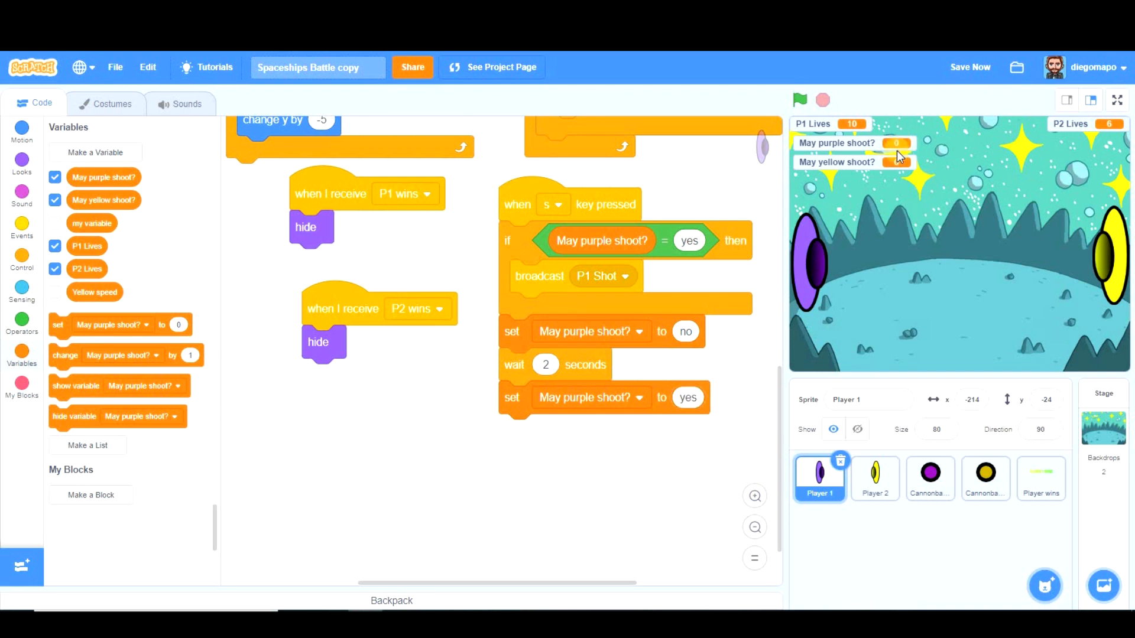
pyautogui.moveTo(781, 115)
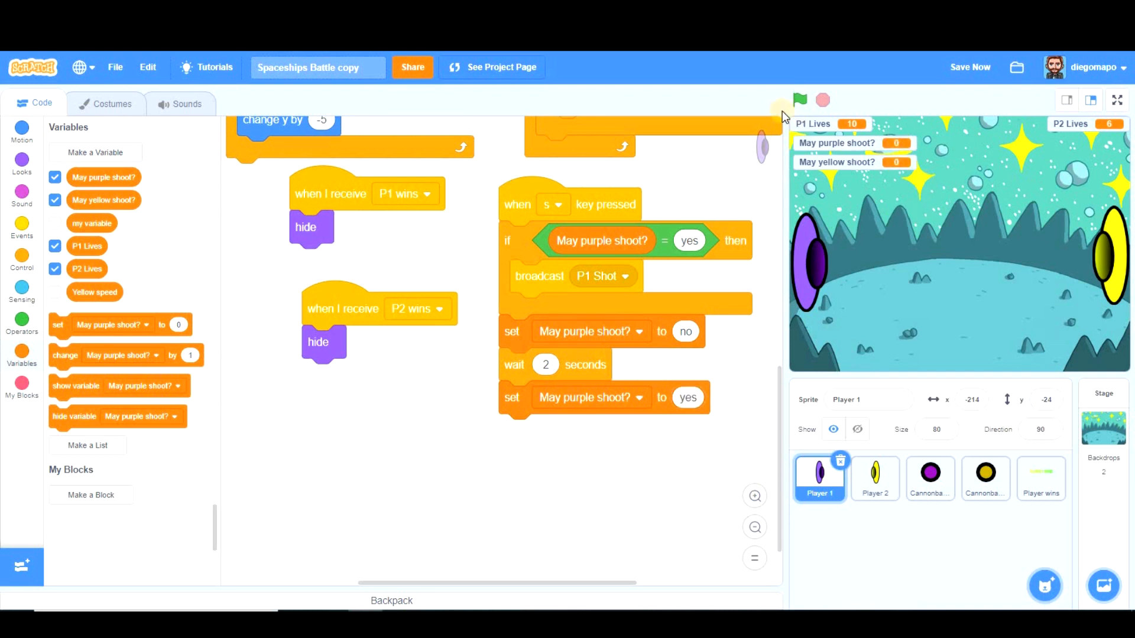
# - Run the game and test Player 1's shot cooldown, bringing Player 2 to 8 lives
pyautogui.click(800, 100)
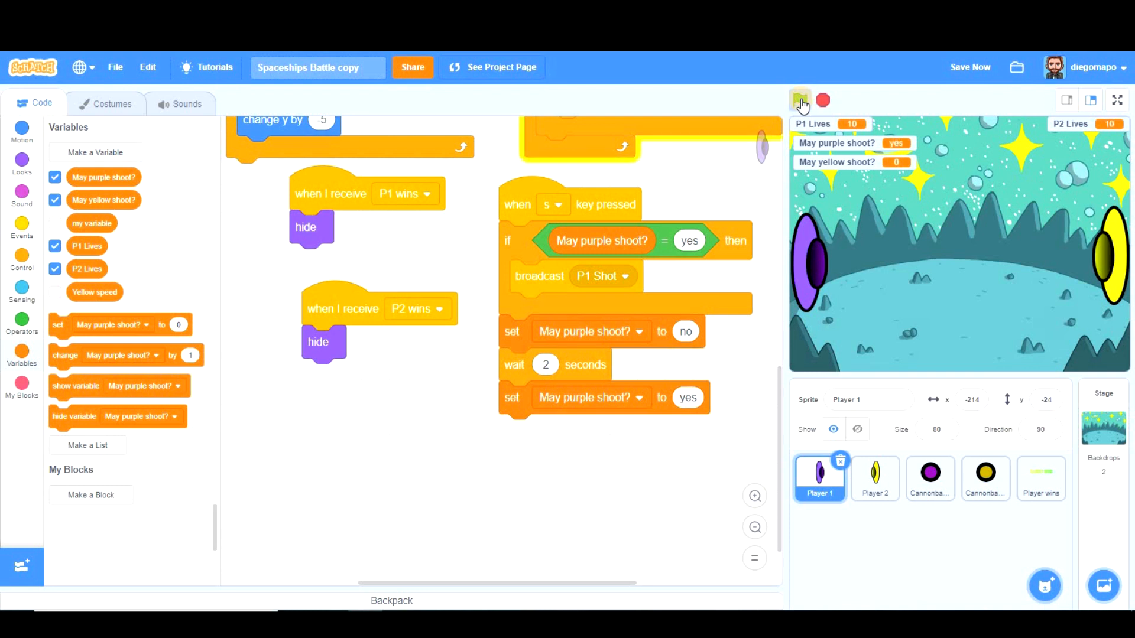
pyautogui.click(800, 100)
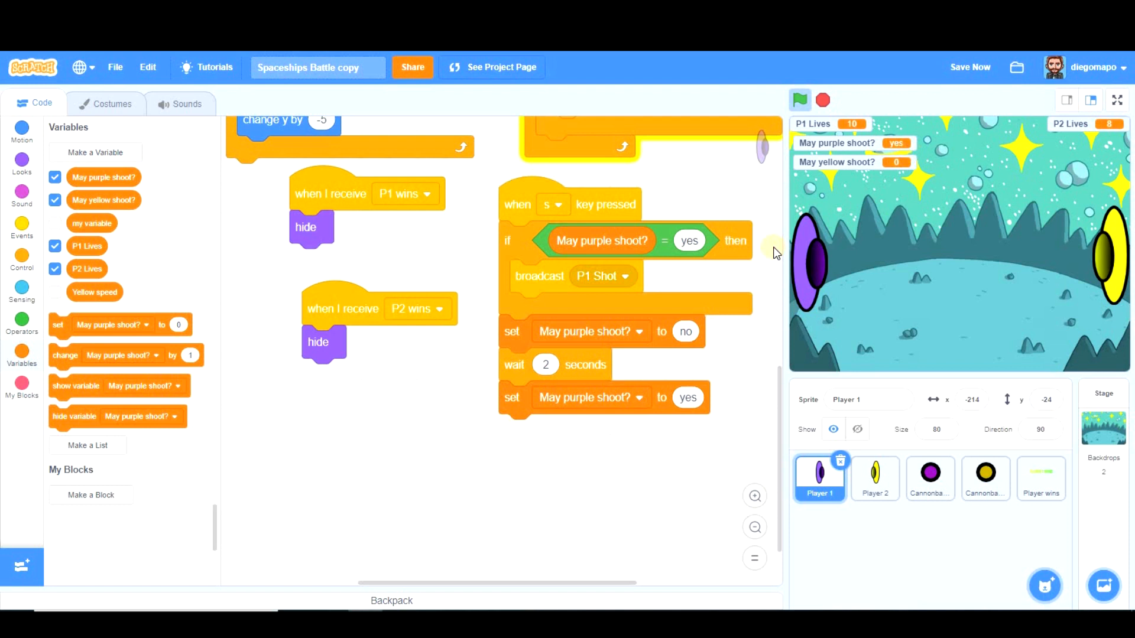
pyautogui.moveTo(557, 402)
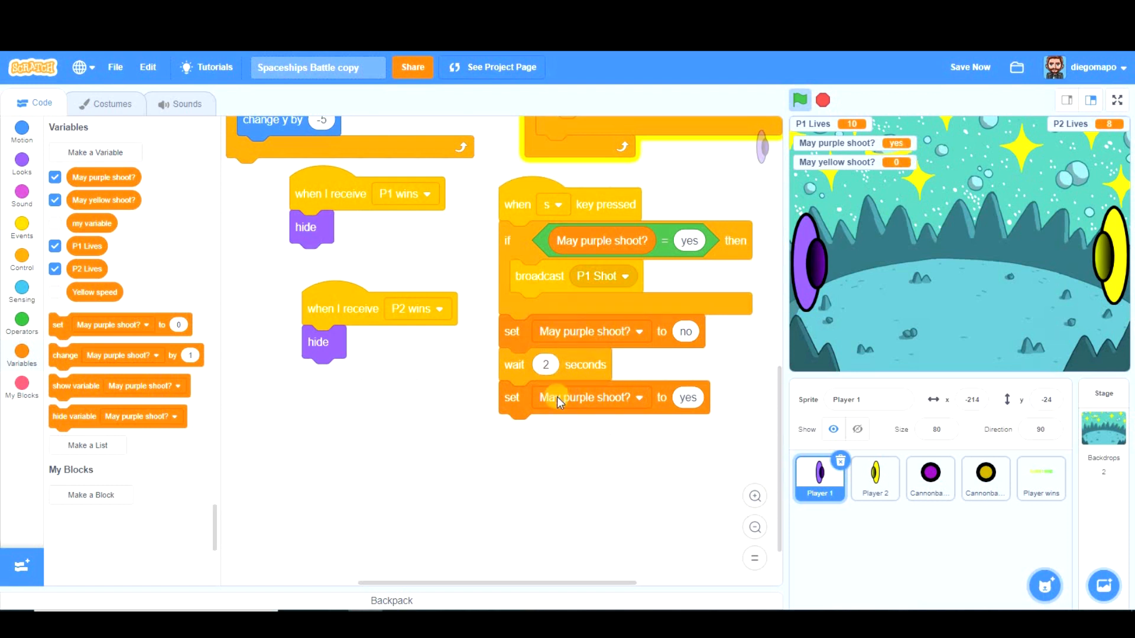
pyautogui.moveTo(633, 371)
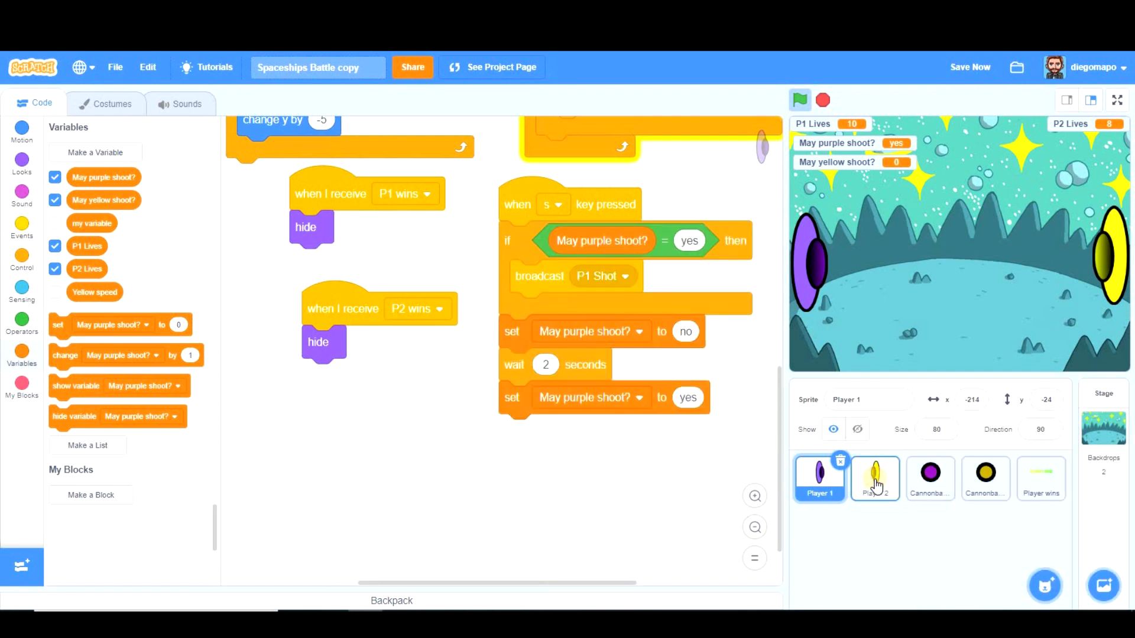
# - In Player 2's k-key script, broadcast P2 Shot and use 'May yellow shoot?'
pyautogui.click(874, 478)
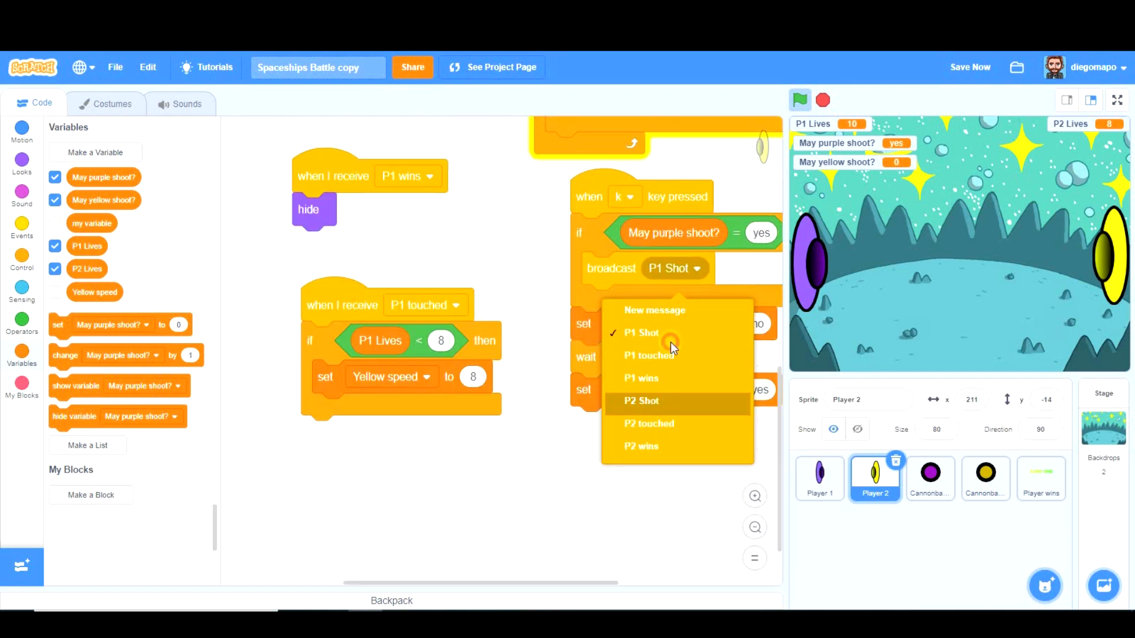
pyautogui.click(640, 401)
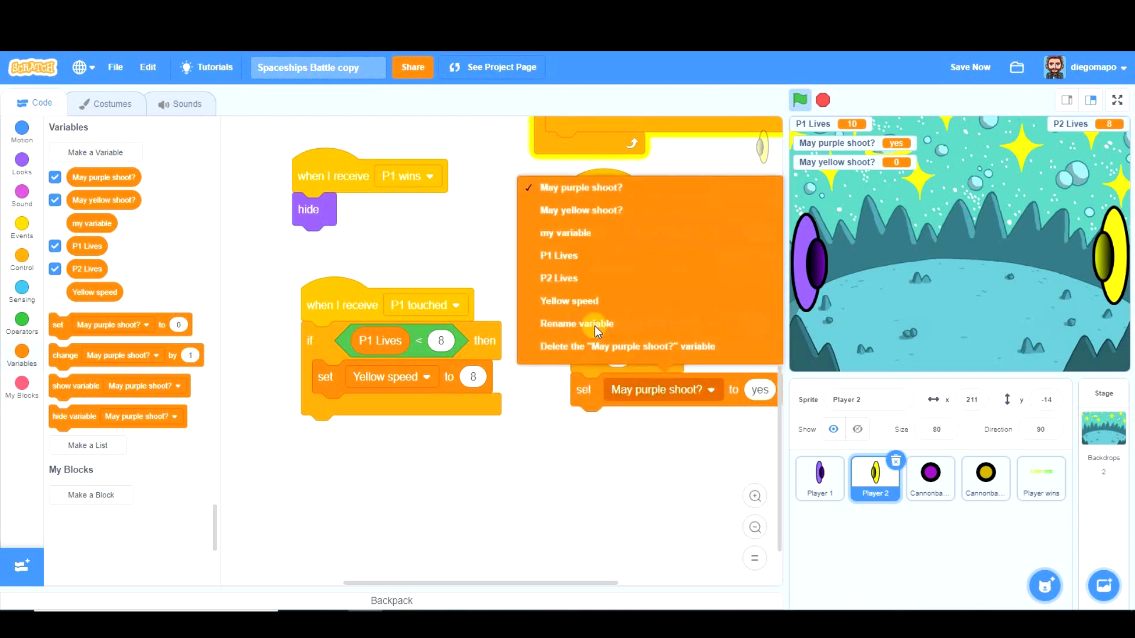
pyautogui.click(581, 211)
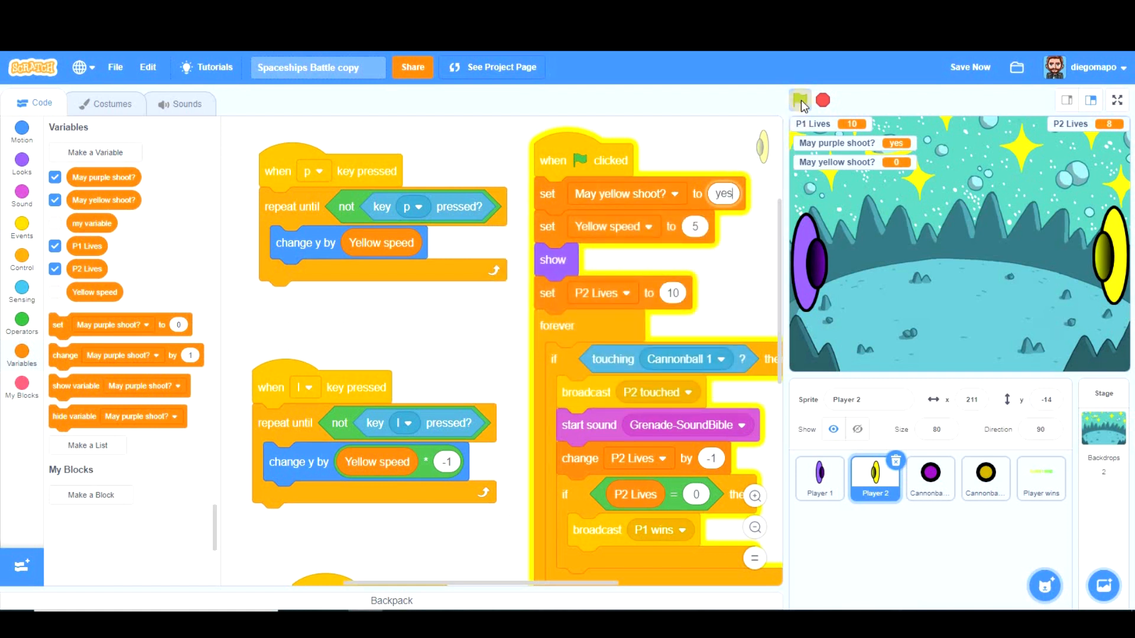
# - Have Cannonball 2 clone itself on P2 Shot, firing when started as a clone
pyautogui.click(984, 478)
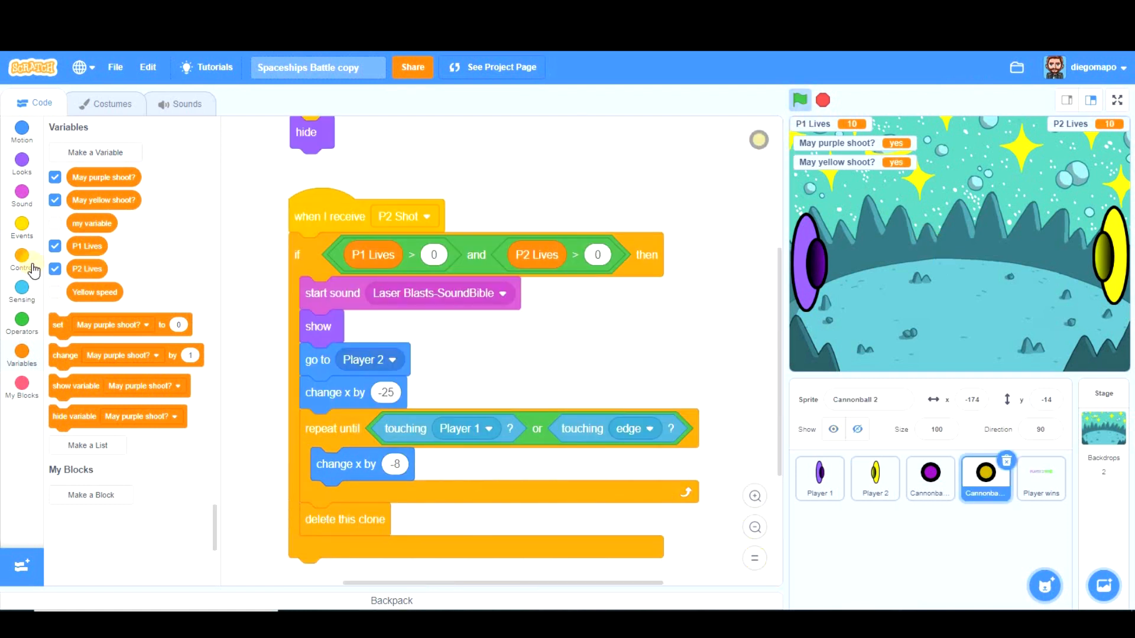
pyautogui.click(22, 260)
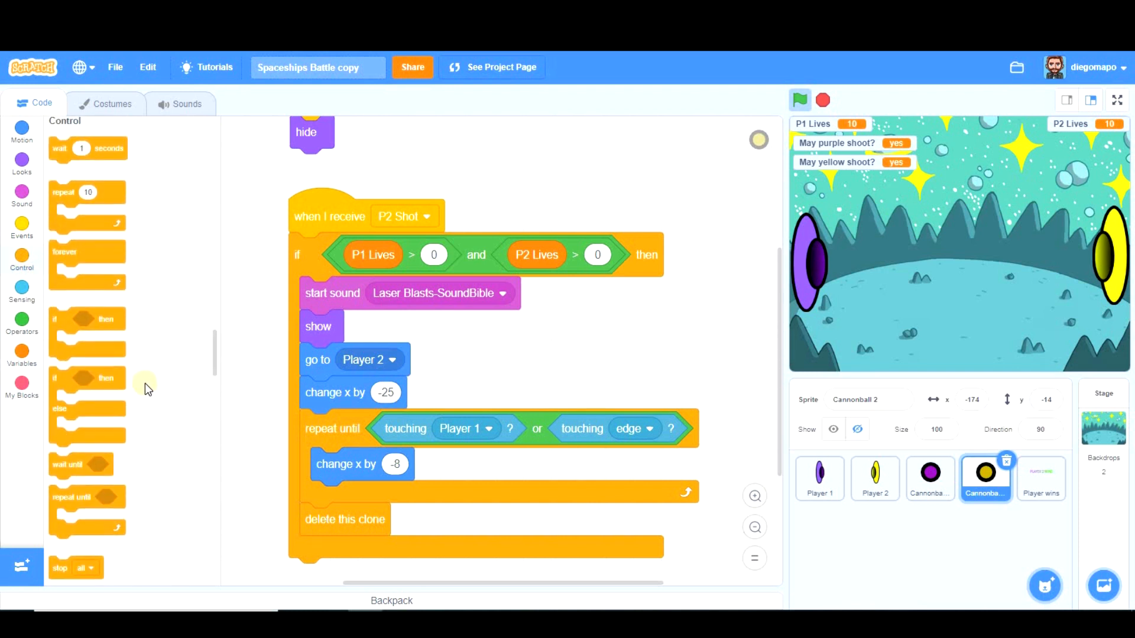
pyautogui.scroll(-3)
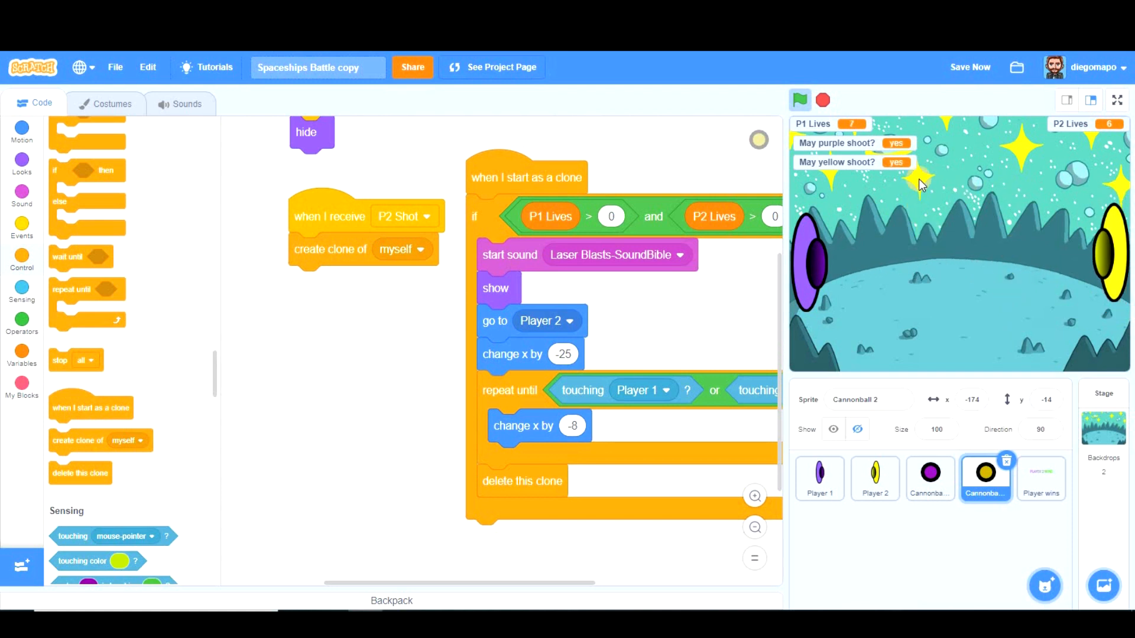
pyautogui.moveTo(831, 176)
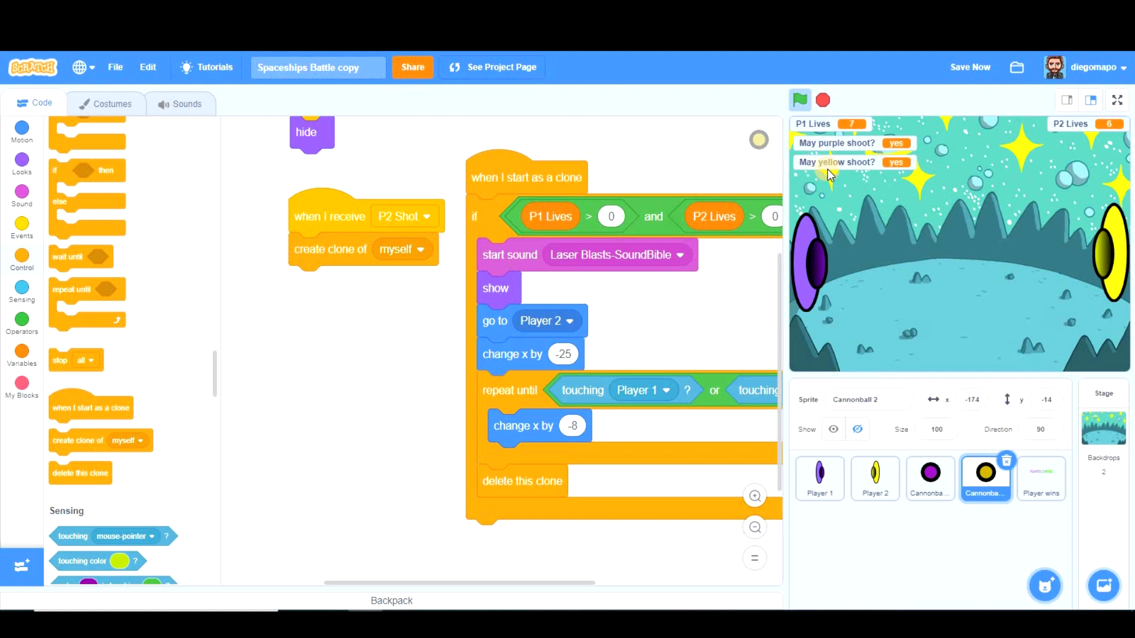
# - Return to Player 1's scripts and change its shooting cooldown wait from 2 seconds to 1
pyautogui.click(818, 477)
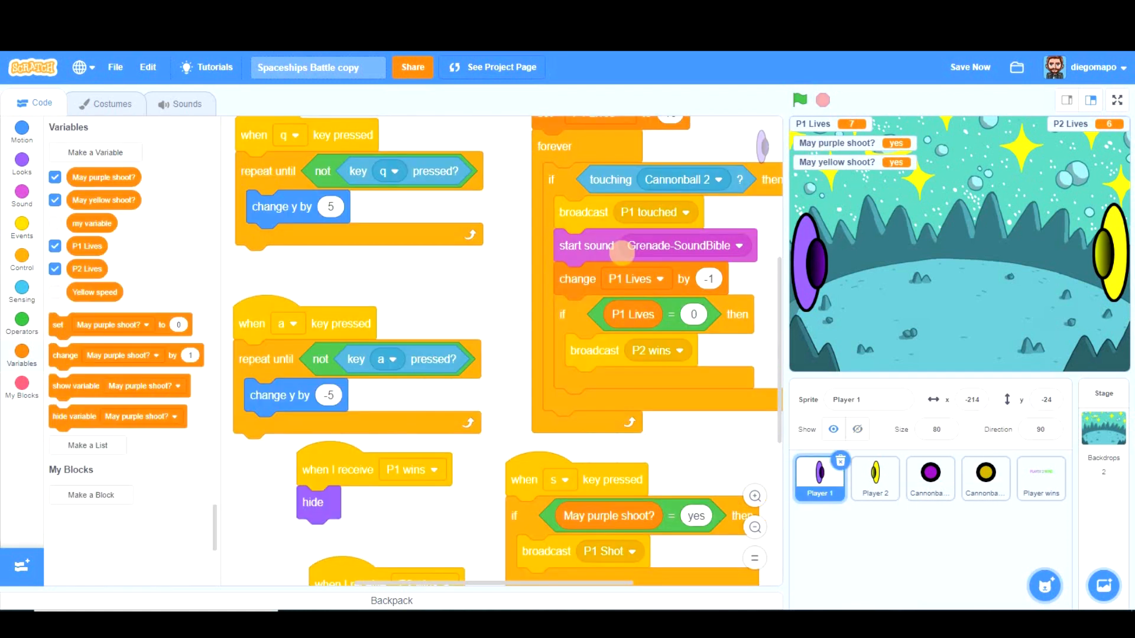
pyautogui.moveTo(788, 249)
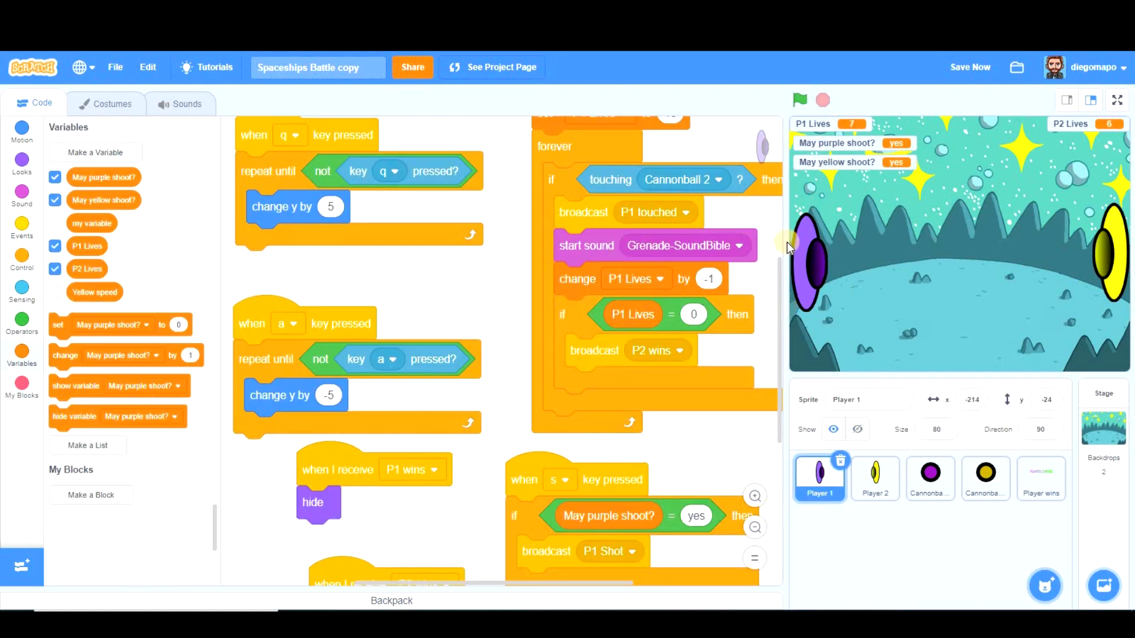
pyautogui.moveTo(507, 353)
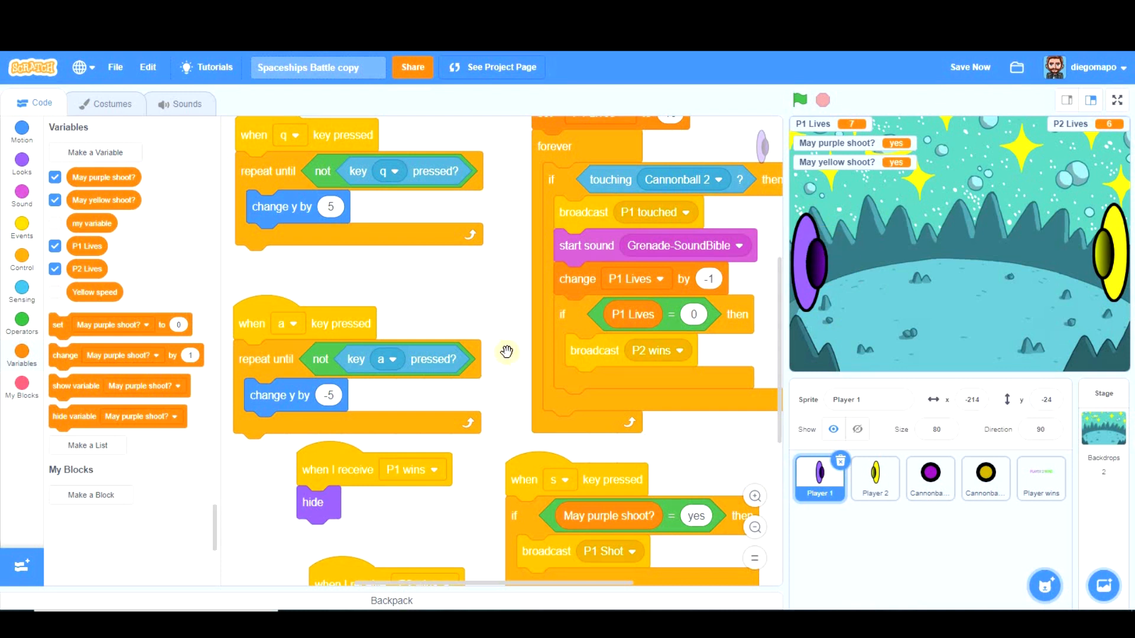
pyautogui.scroll(-3)
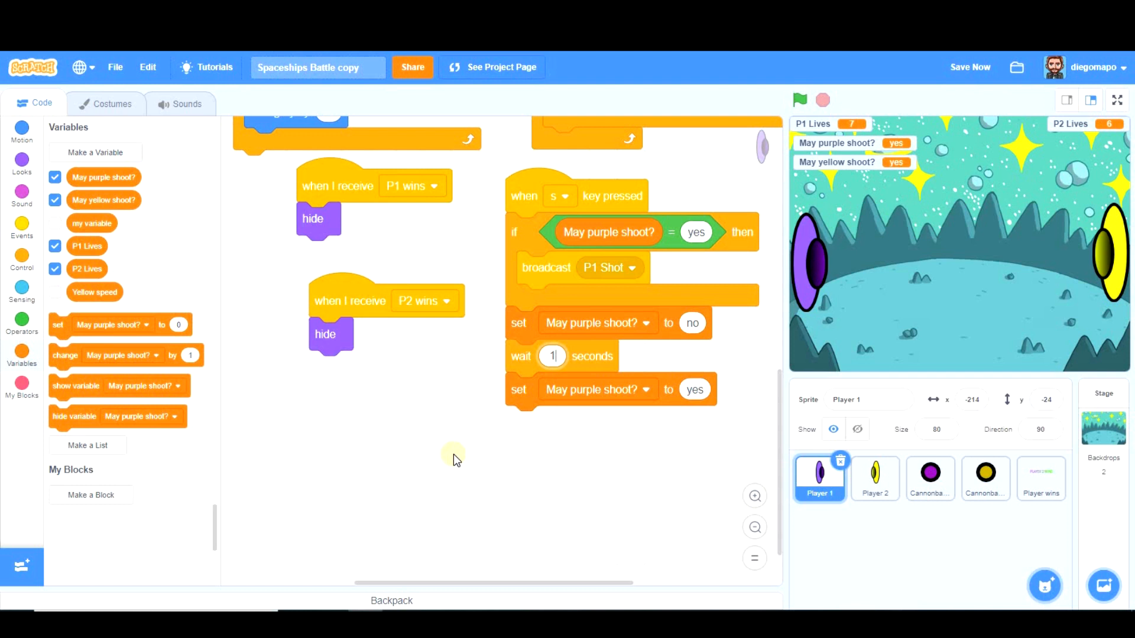
pyautogui.moveTo(1076, 261)
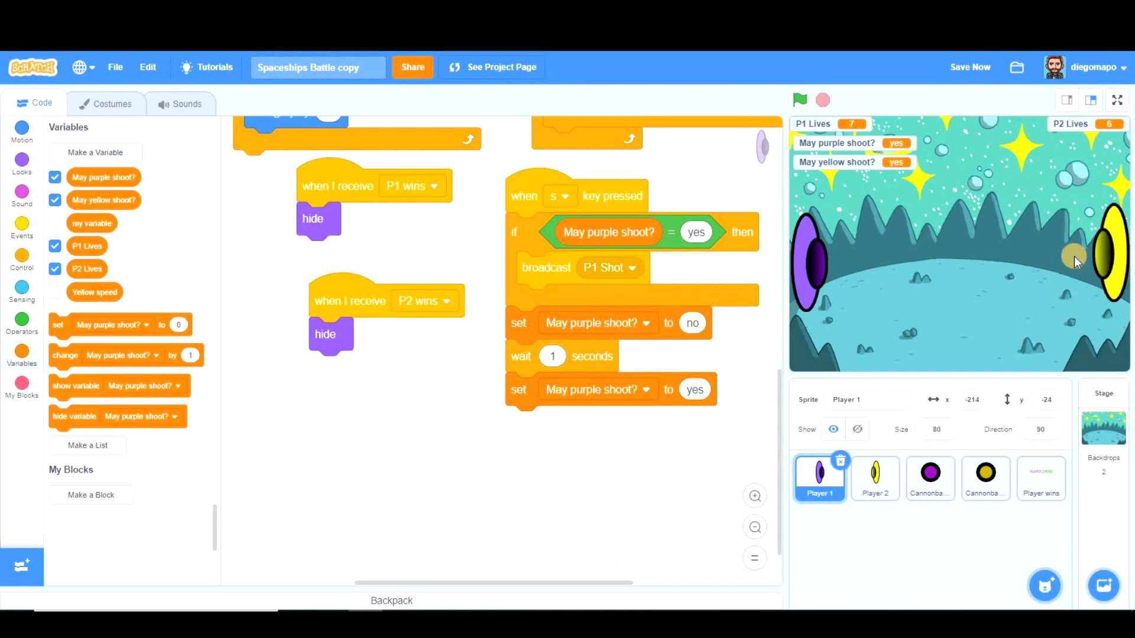
pyautogui.moveTo(932, 345)
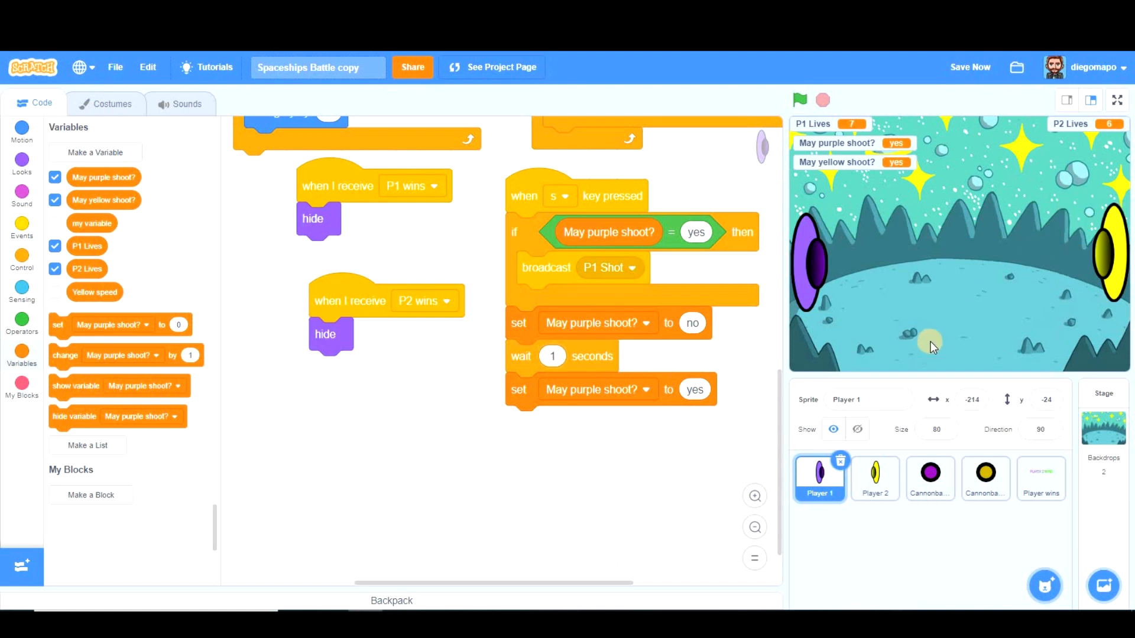
pyautogui.moveTo(718, 443)
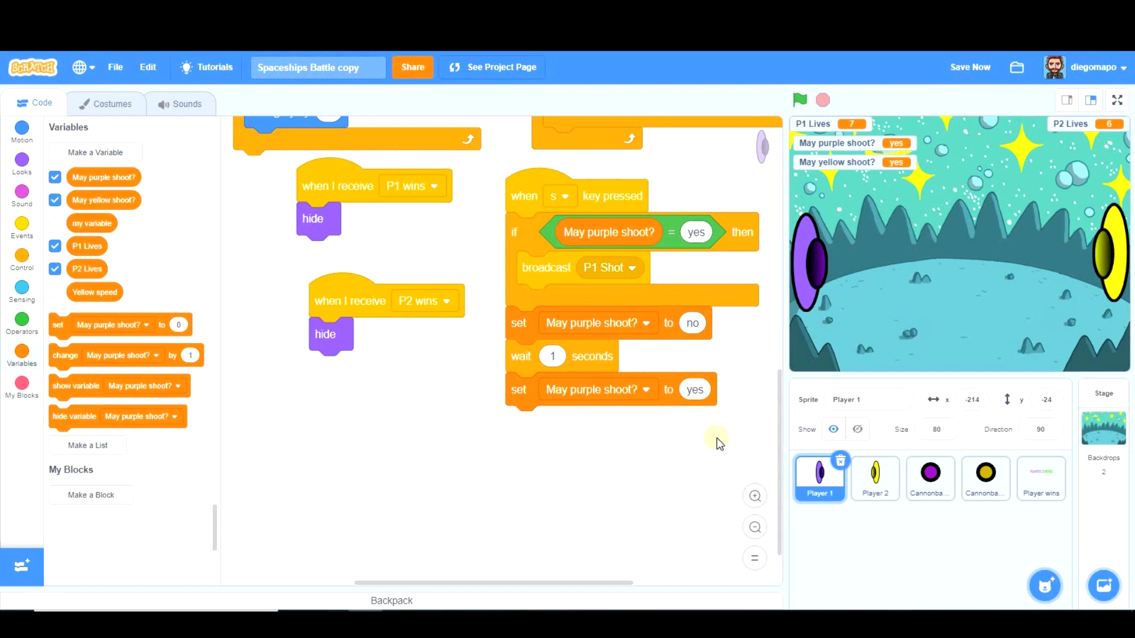
pyautogui.scroll(3)
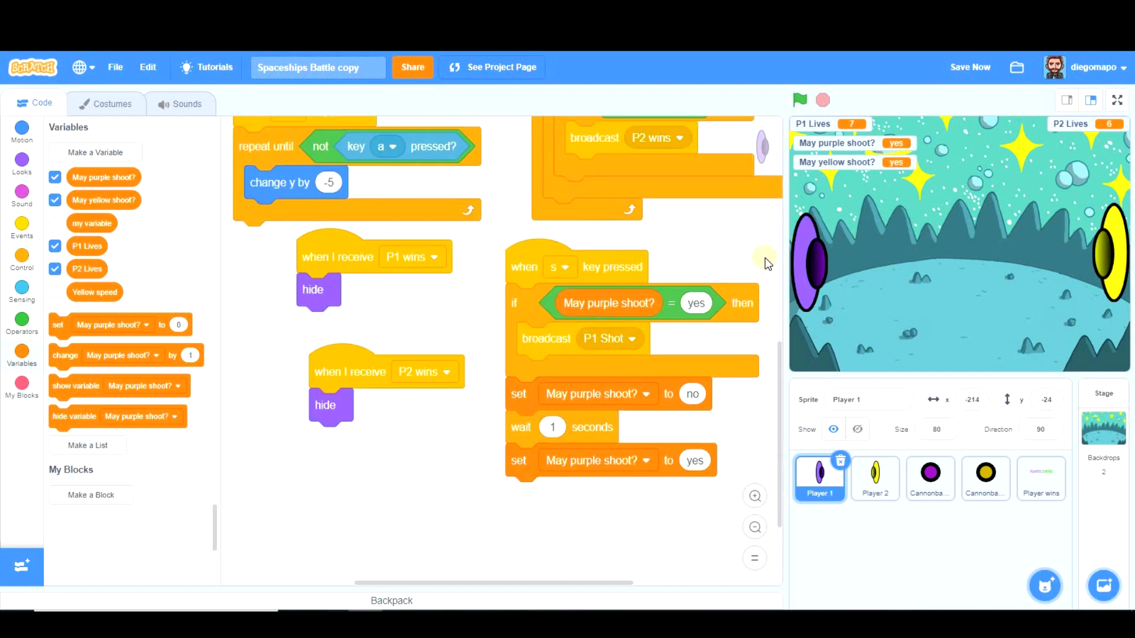
pyautogui.moveTo(1085, 282)
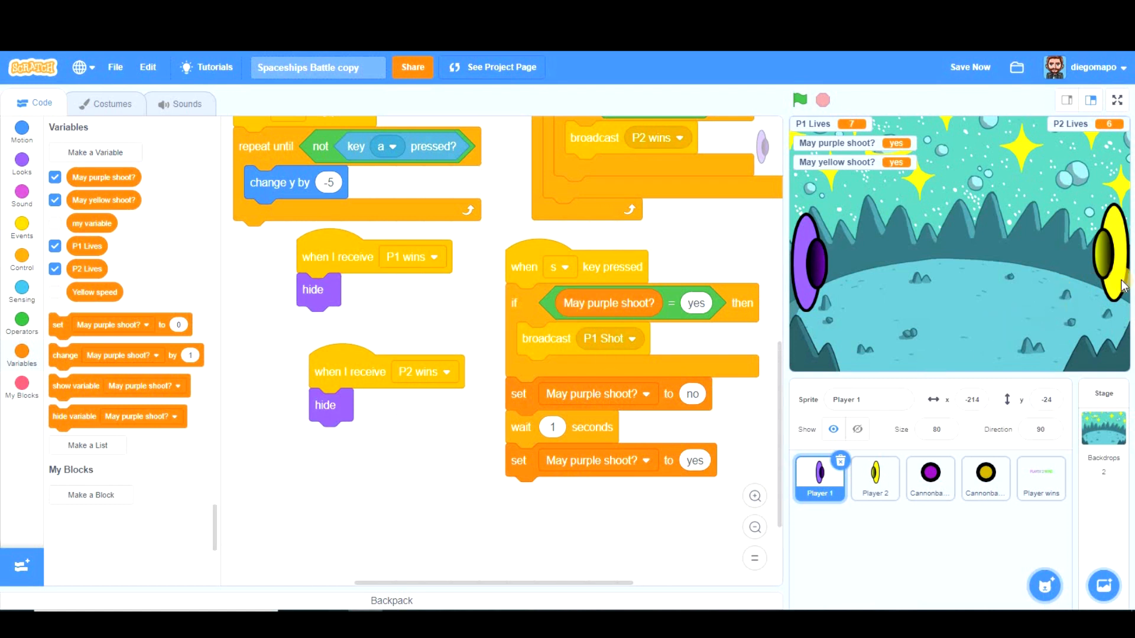
pyautogui.moveTo(1064, 198)
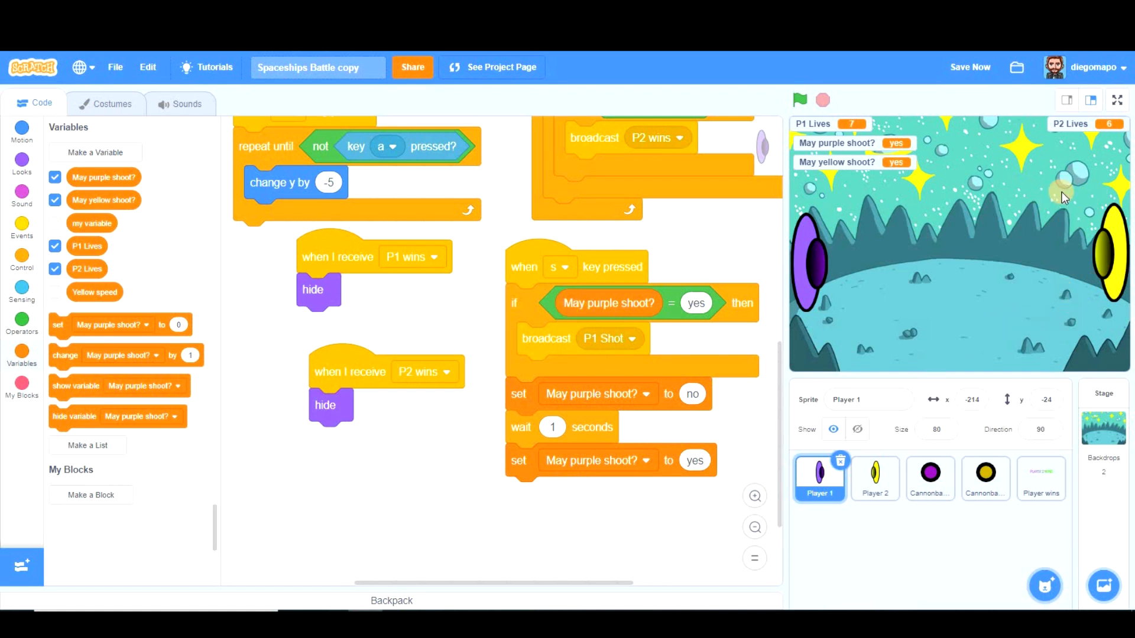
pyautogui.moveTo(1028, 244)
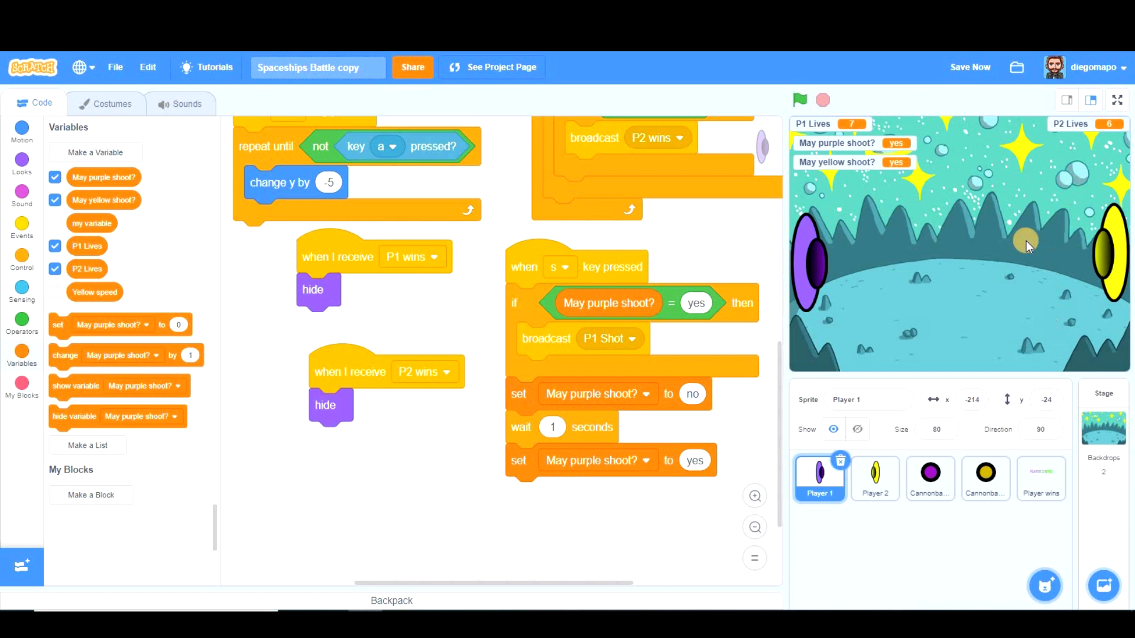
pyautogui.moveTo(1085, 262)
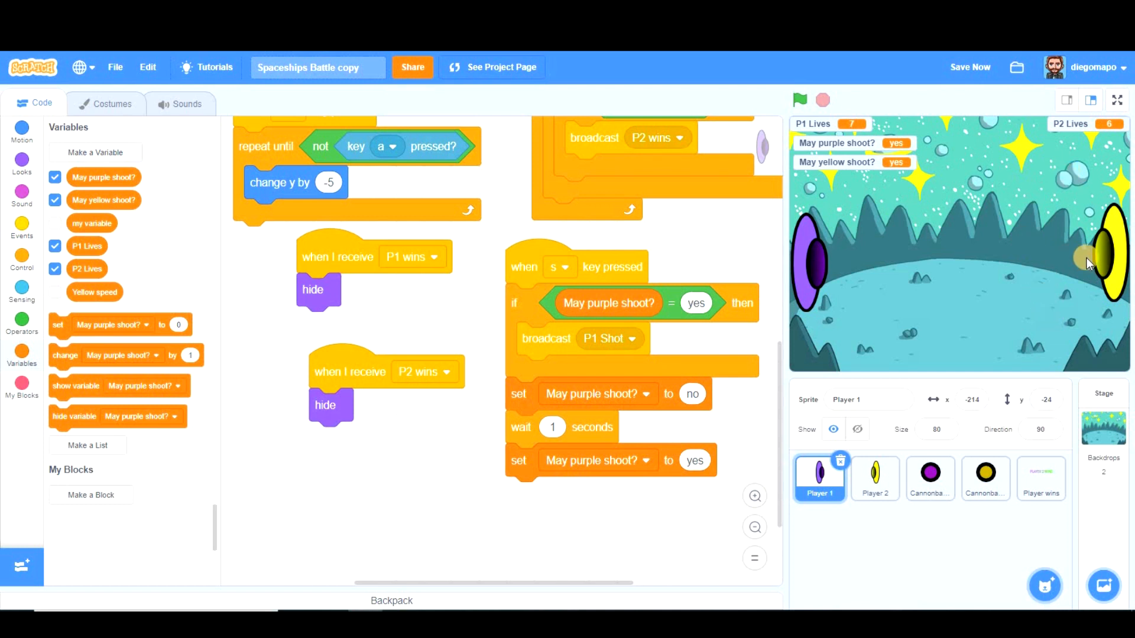
pyautogui.moveTo(1105, 294)
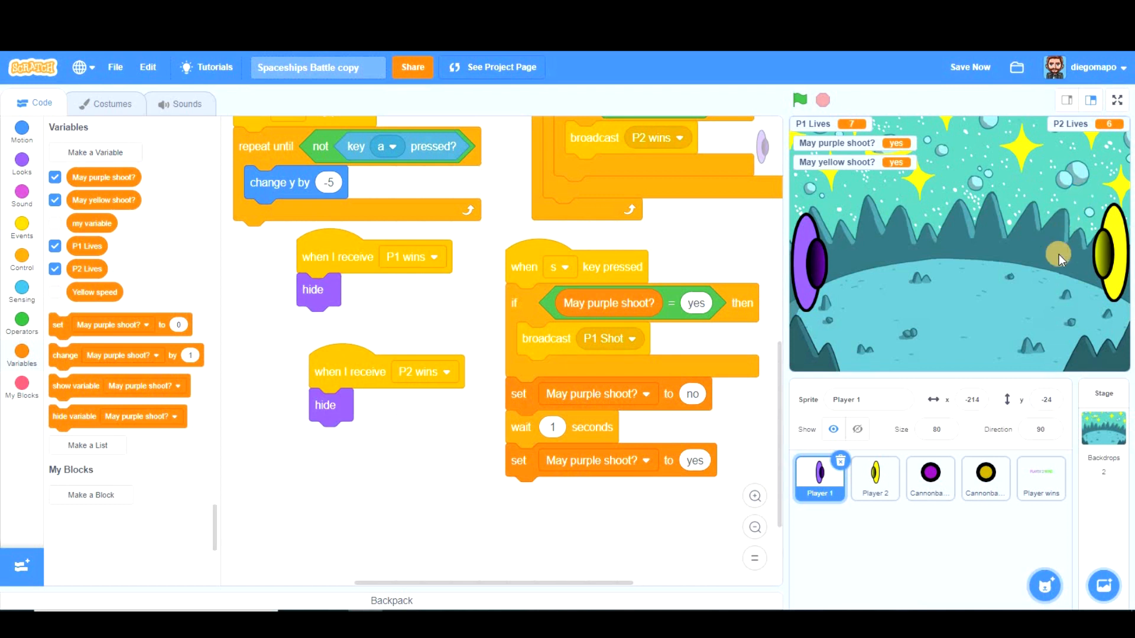
pyautogui.moveTo(1067, 303)
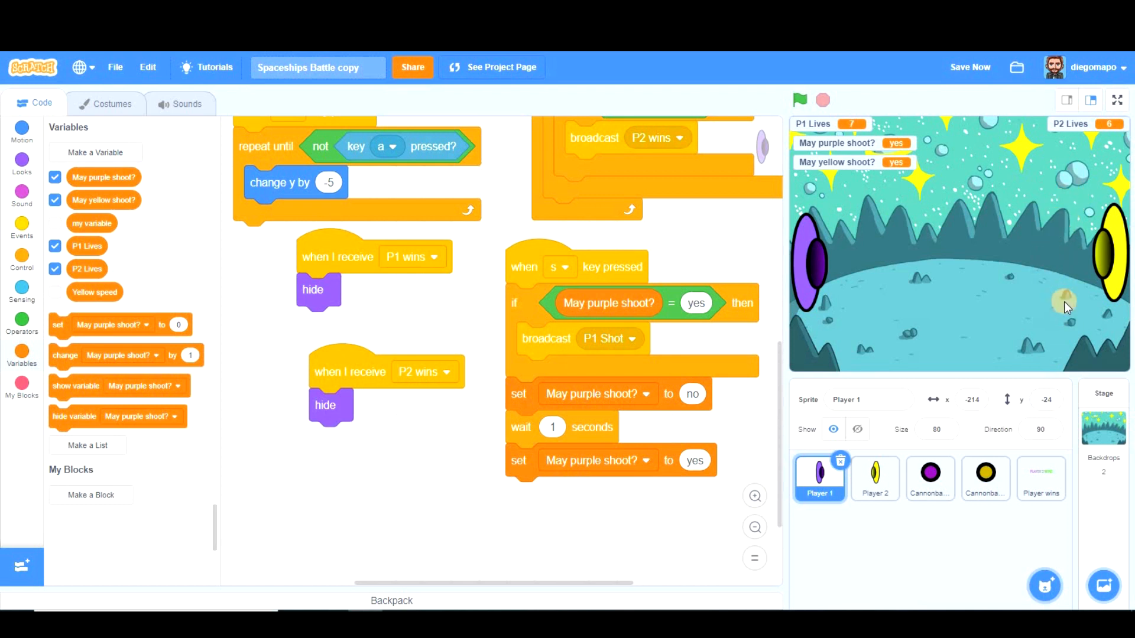
pyautogui.moveTo(1074, 191)
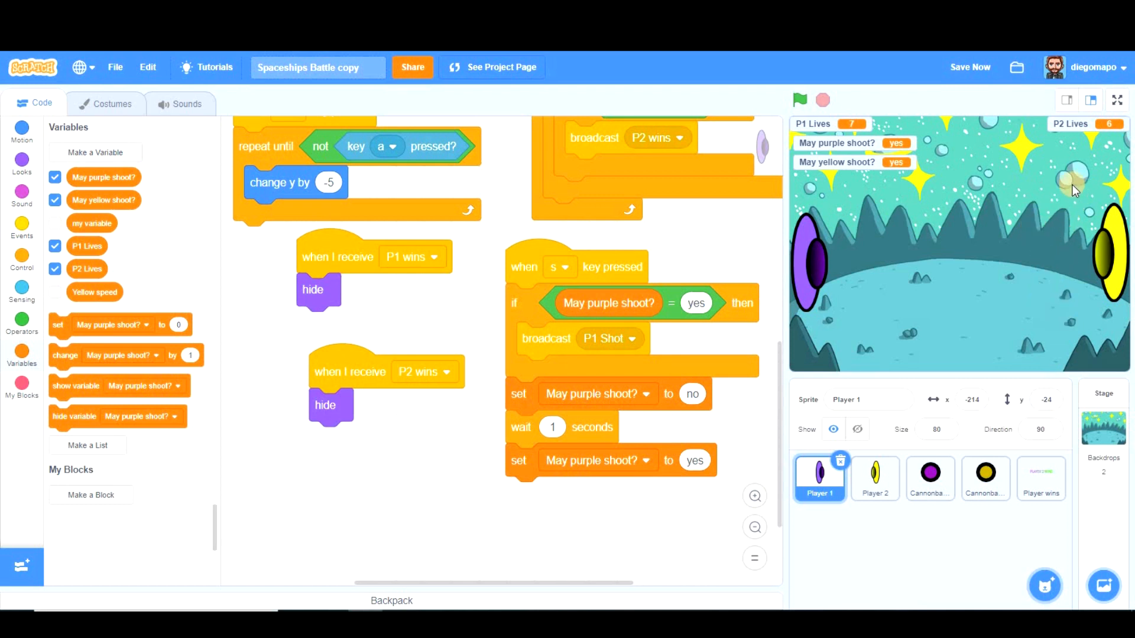
pyautogui.moveTo(1071, 206)
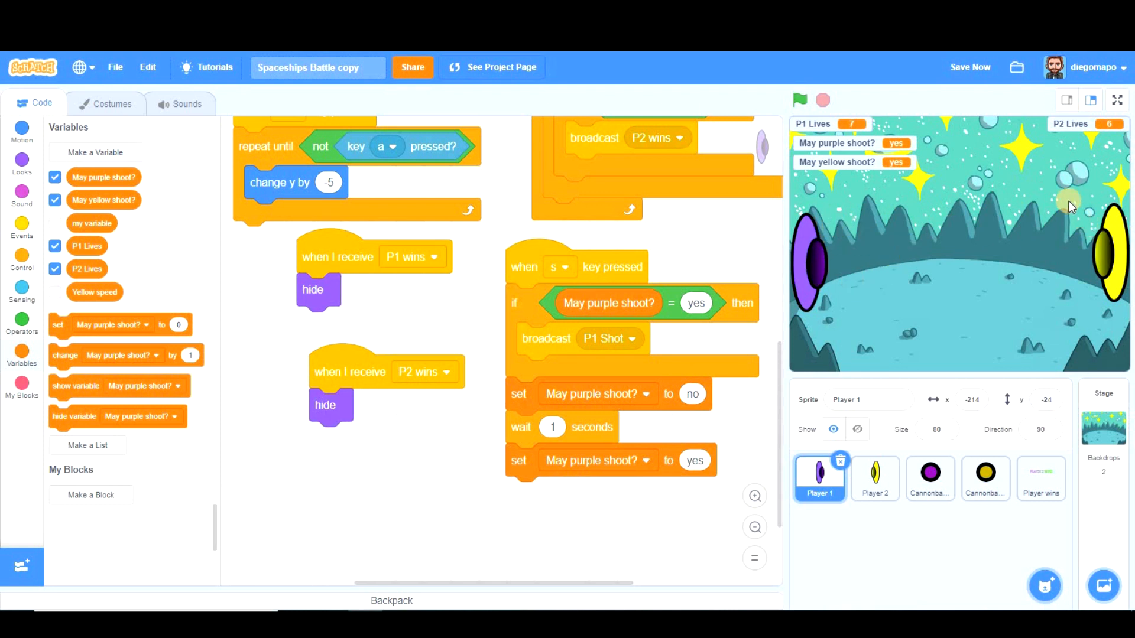
pyautogui.moveTo(1100, 186)
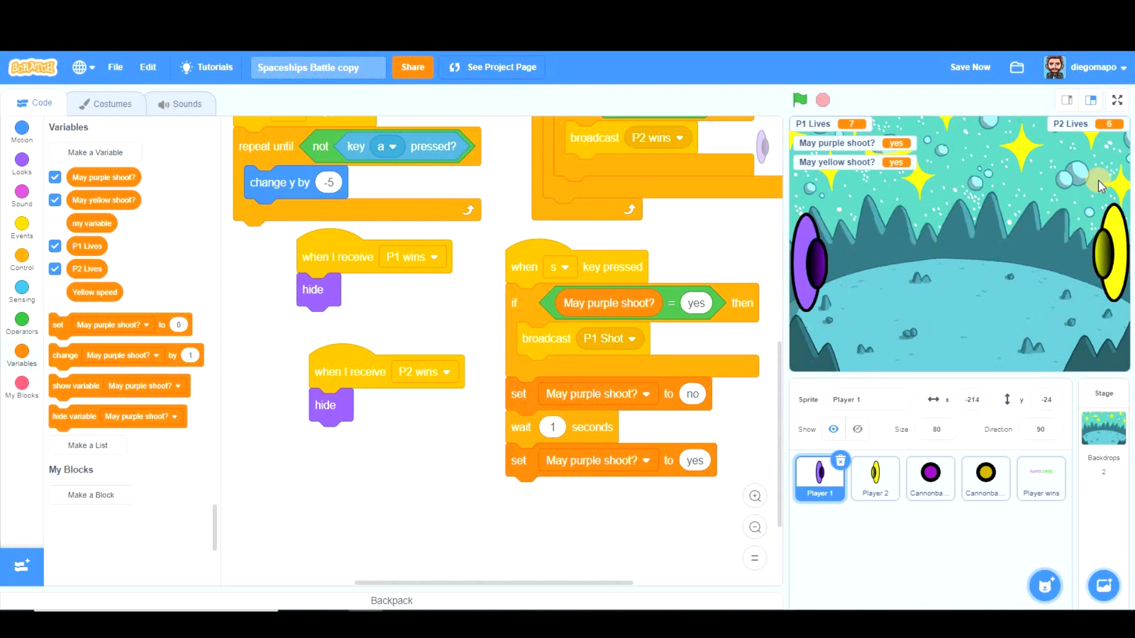
pyautogui.moveTo(745, 262)
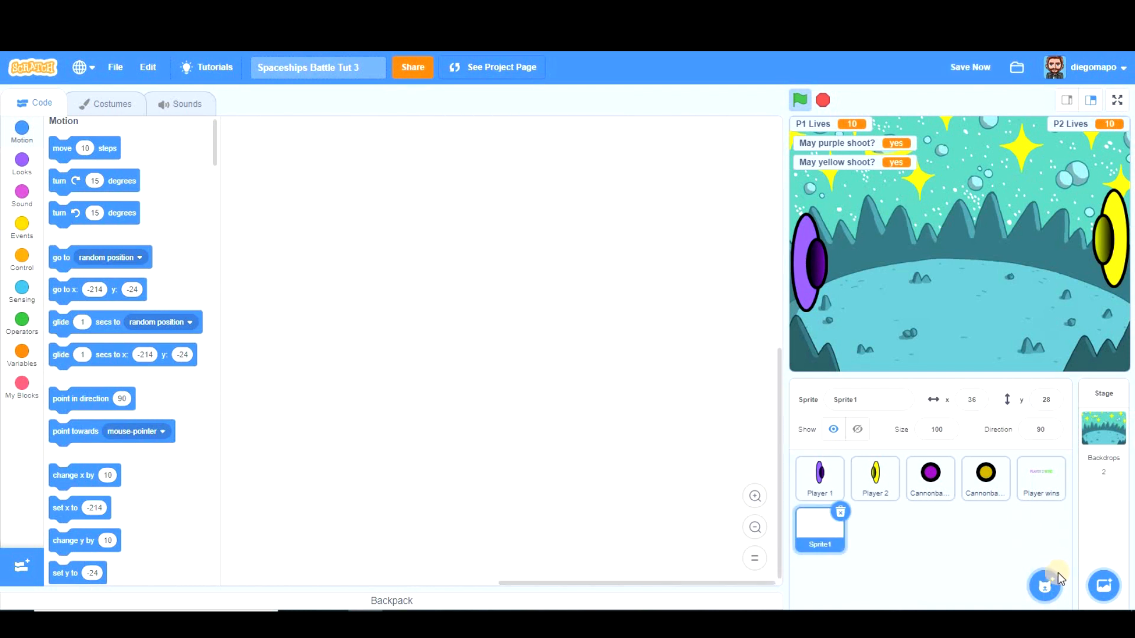
# - Draw a red ellipse with a thick width-20 outline and erase its right half into an arc
pyautogui.click(112, 103)
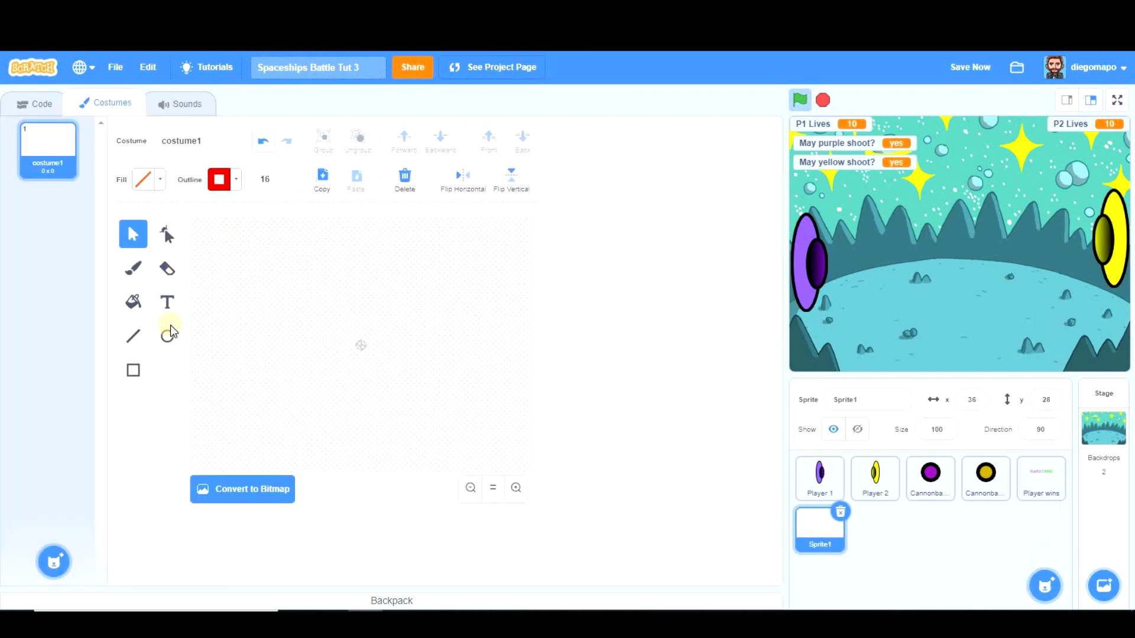
pyautogui.click(167, 336)
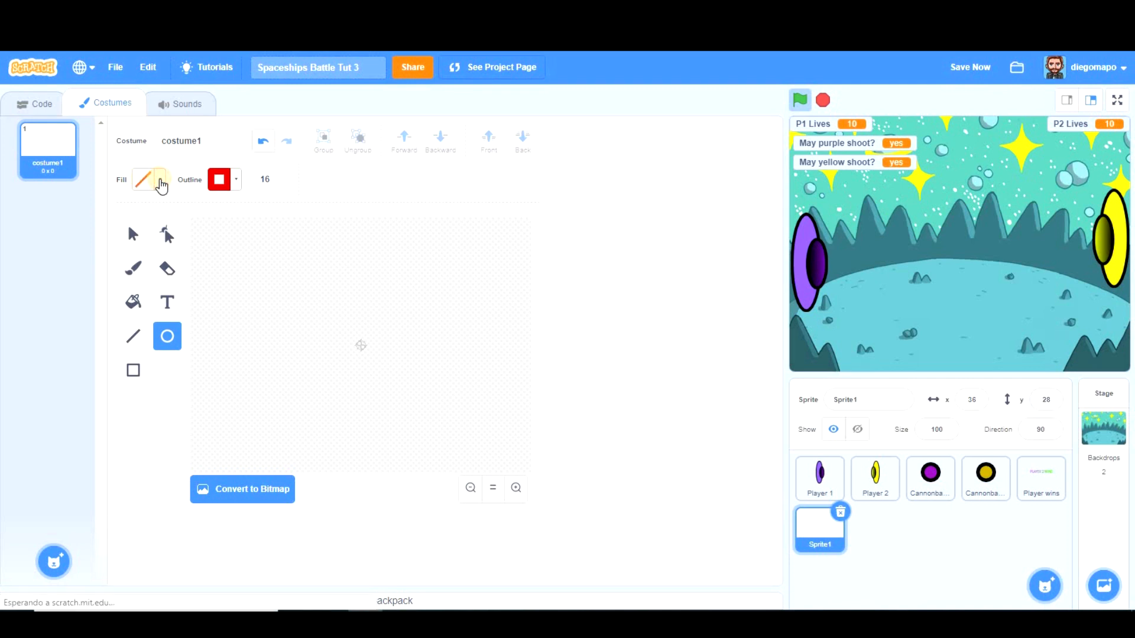
pyautogui.click(143, 180)
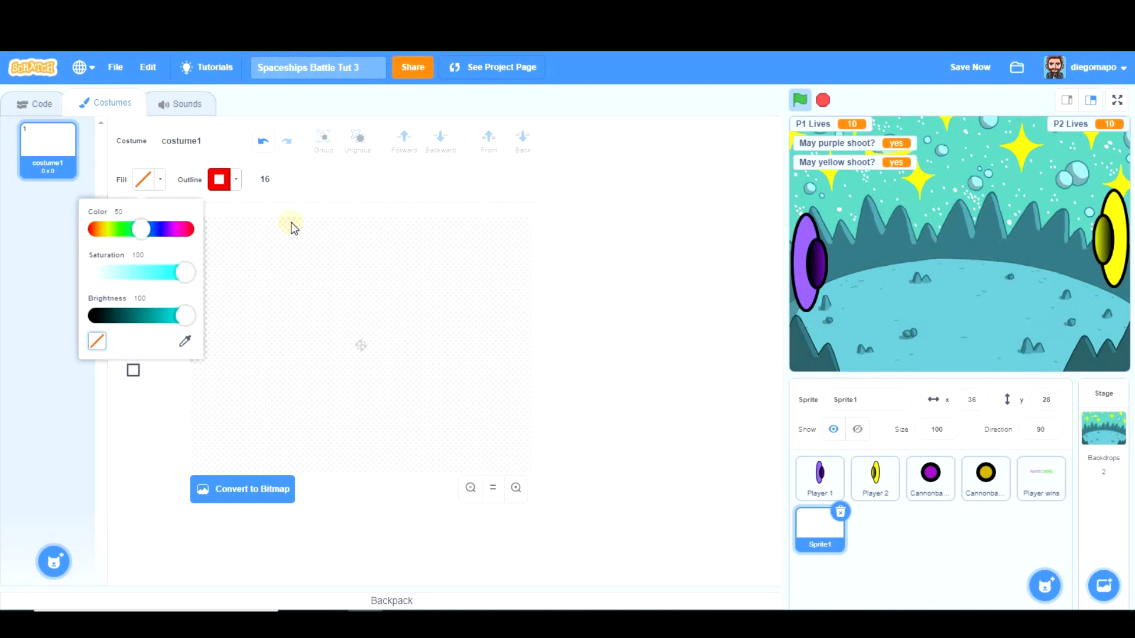
pyautogui.moveTo(140, 229); pyautogui.dragTo(165, 230)
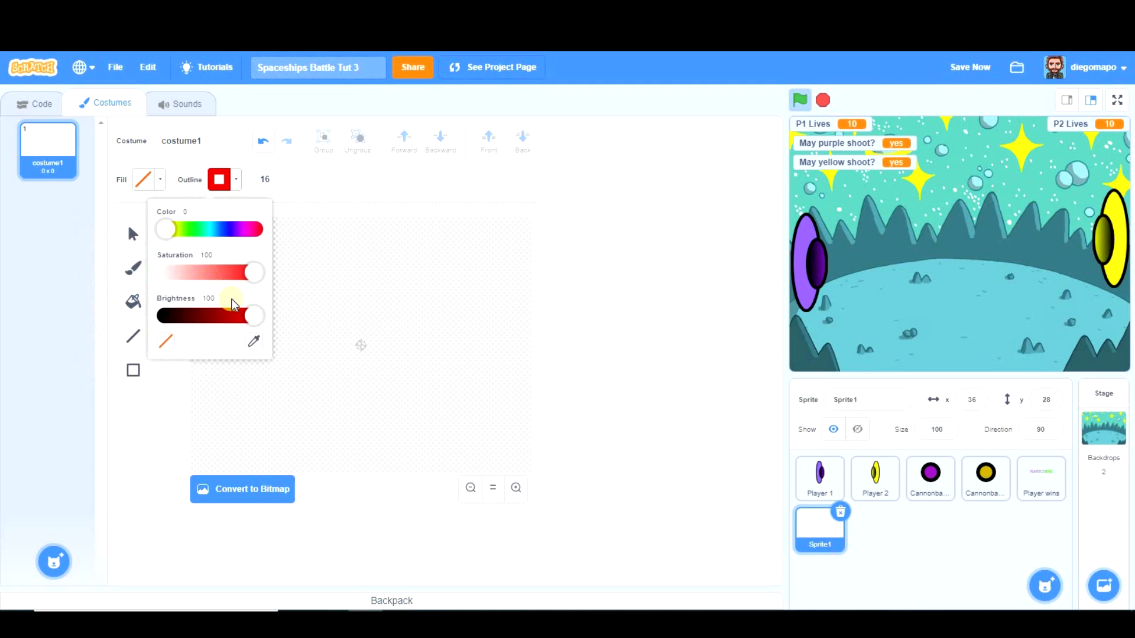
pyautogui.moveTo(277, 184)
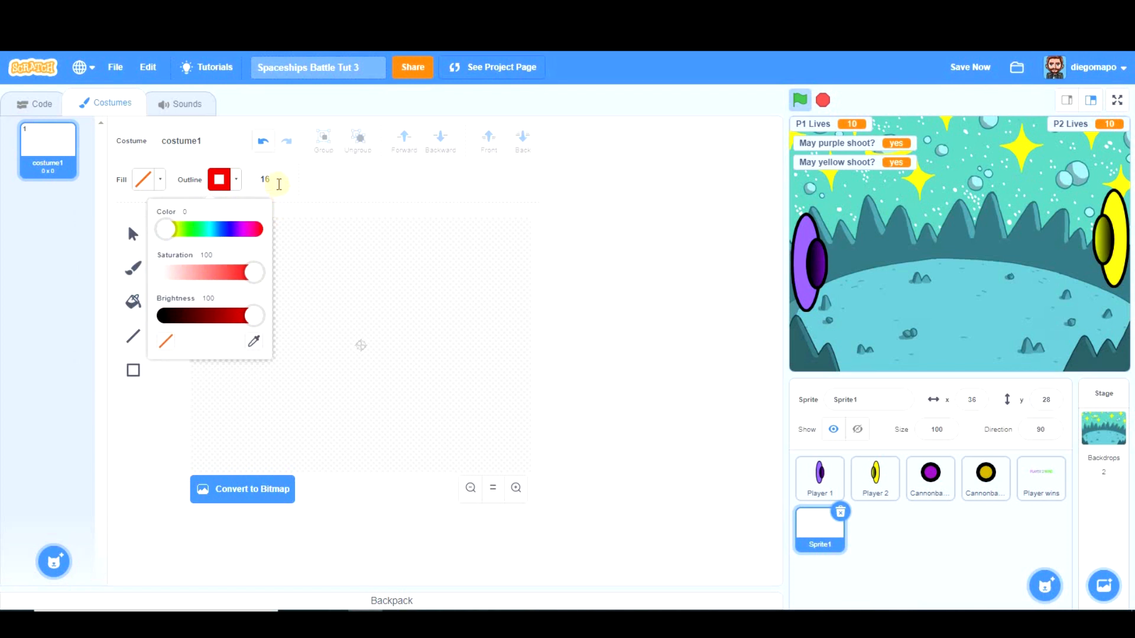
pyautogui.click(268, 180)
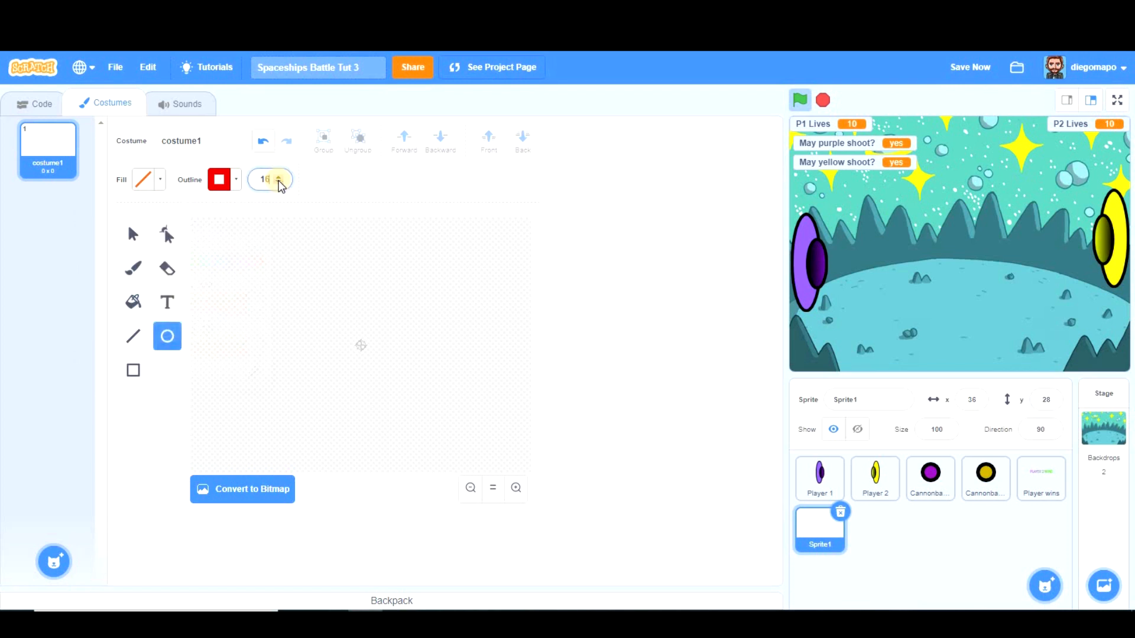
pyautogui.click(279, 175)
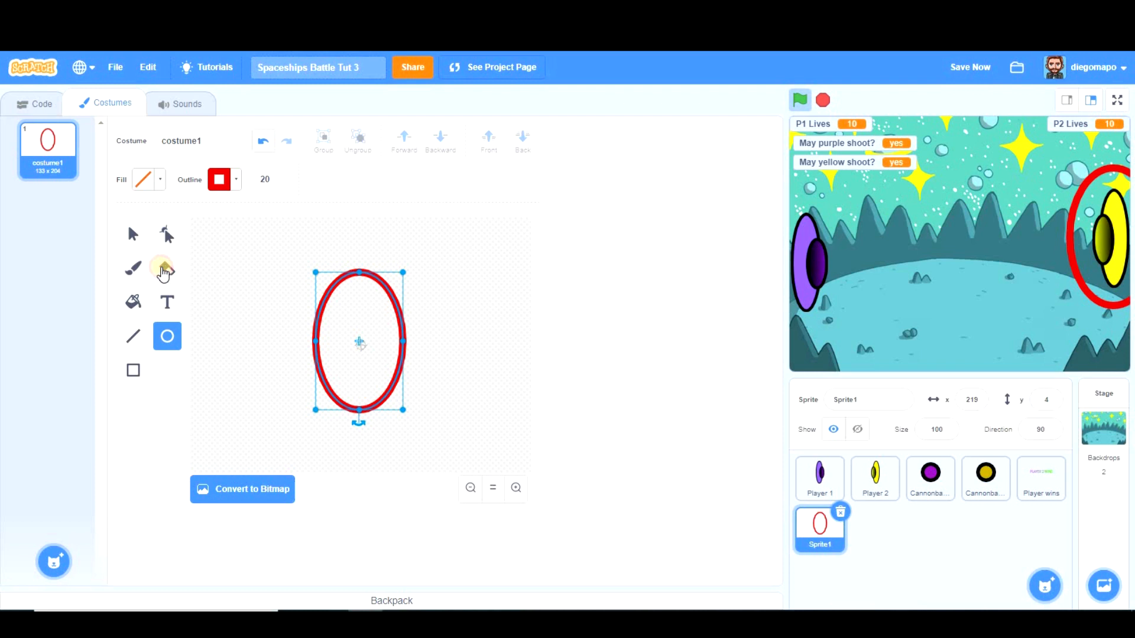
pyautogui.click(166, 268)
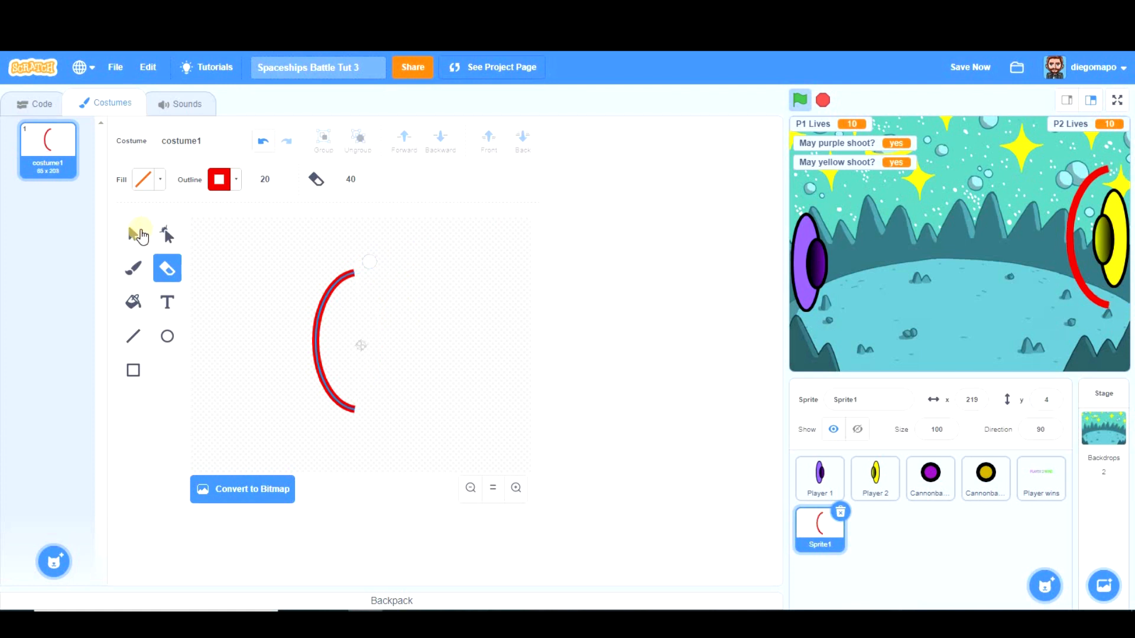
pyautogui.click(133, 233)
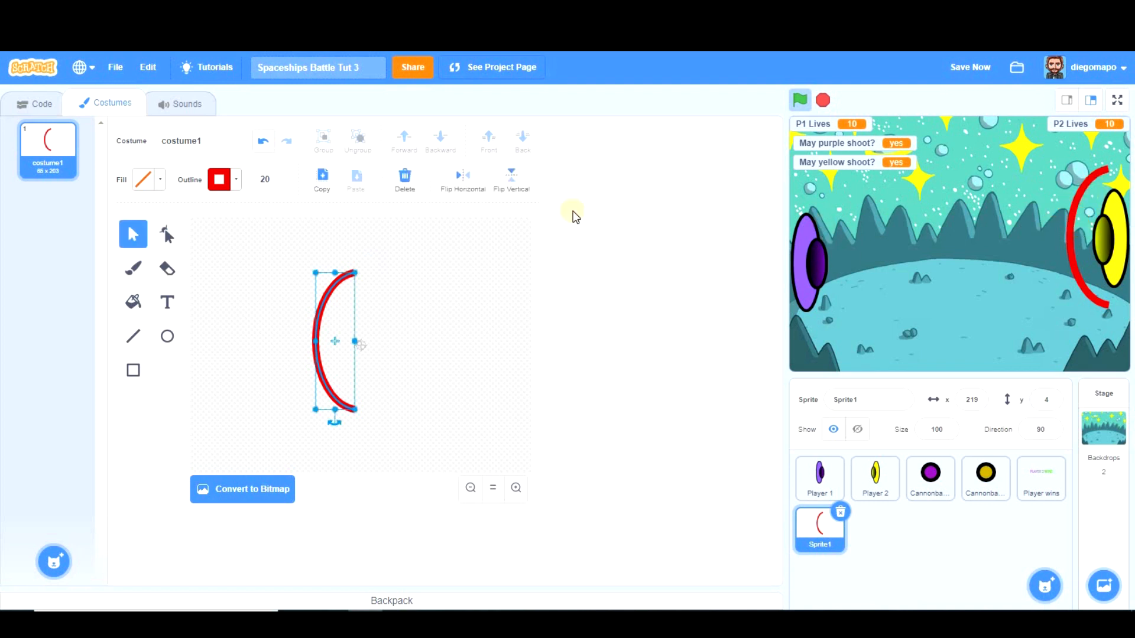
pyautogui.moveTo(603, 443)
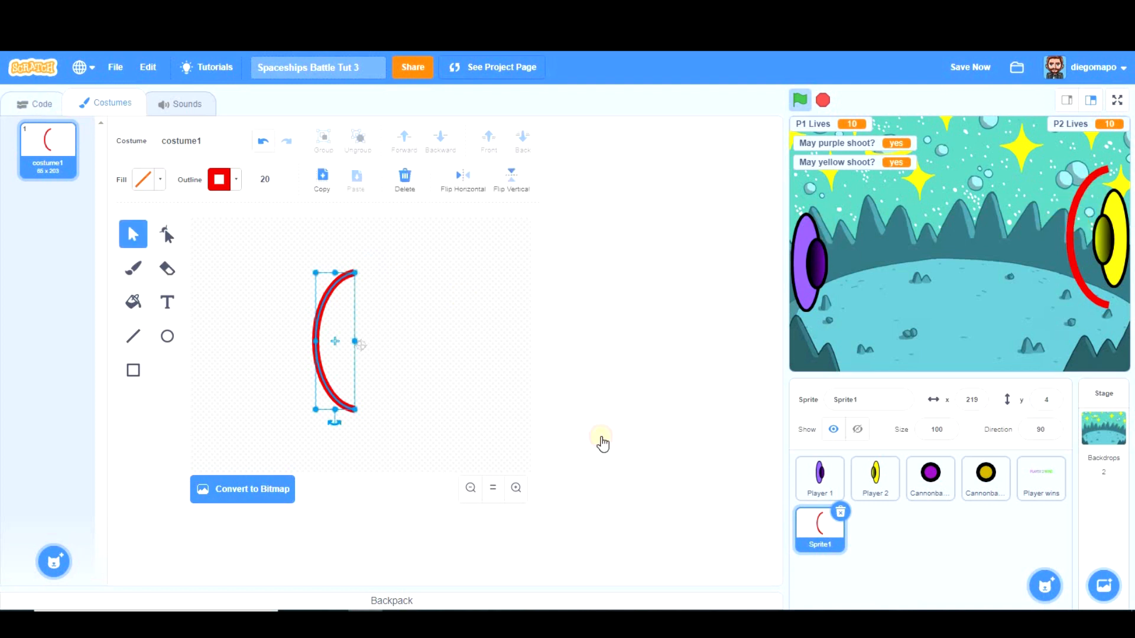
pyautogui.click(42, 104)
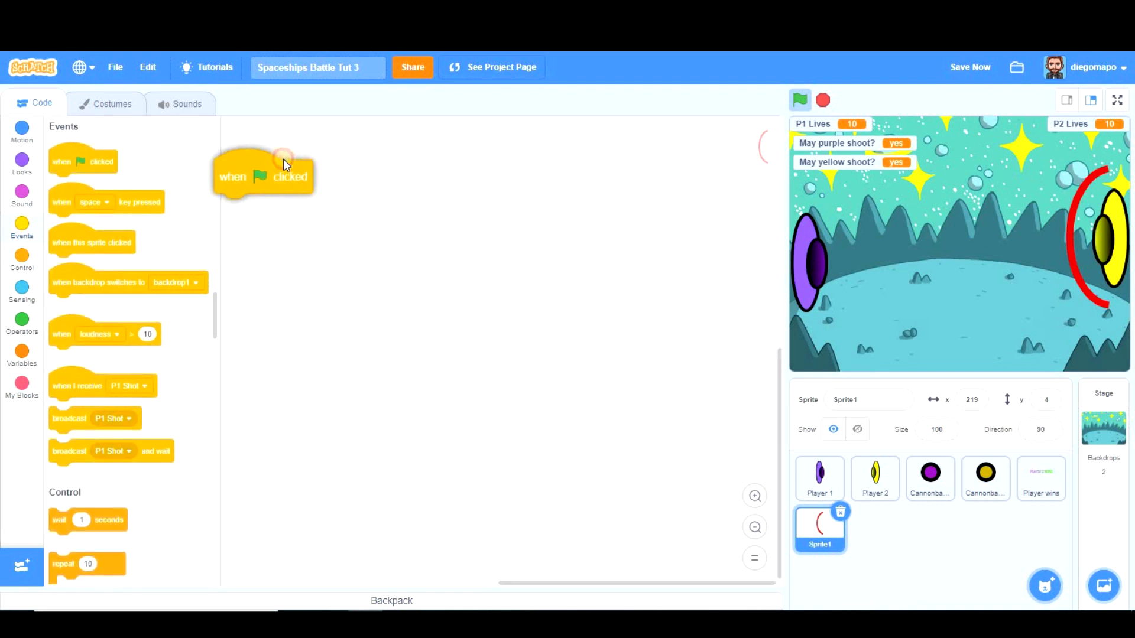
# - Build a 'when green flag clicked' script with a forever loop containing 'go to Player 2'
pyautogui.moveTo(262, 176); pyautogui.dragTo(306, 162)
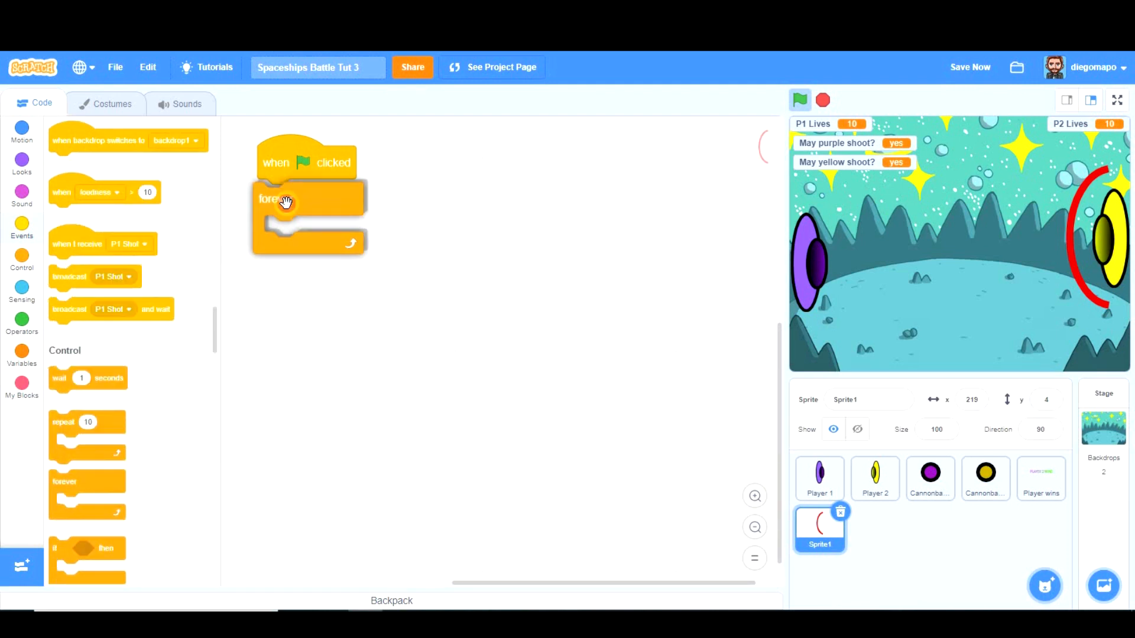
pyautogui.click(22, 161)
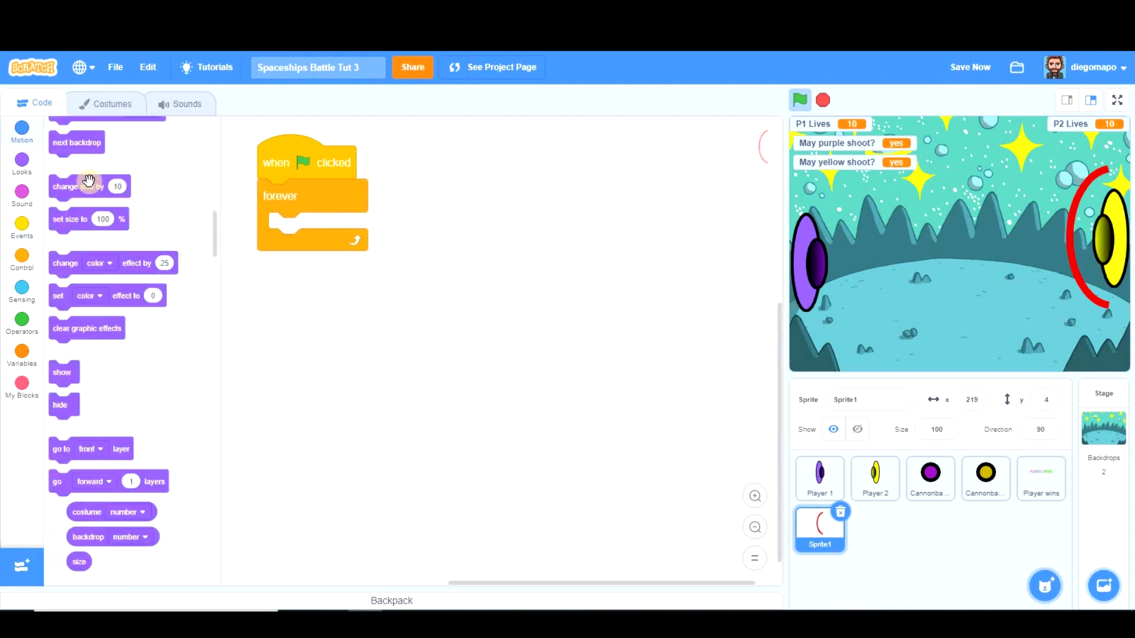
pyautogui.click(21, 132)
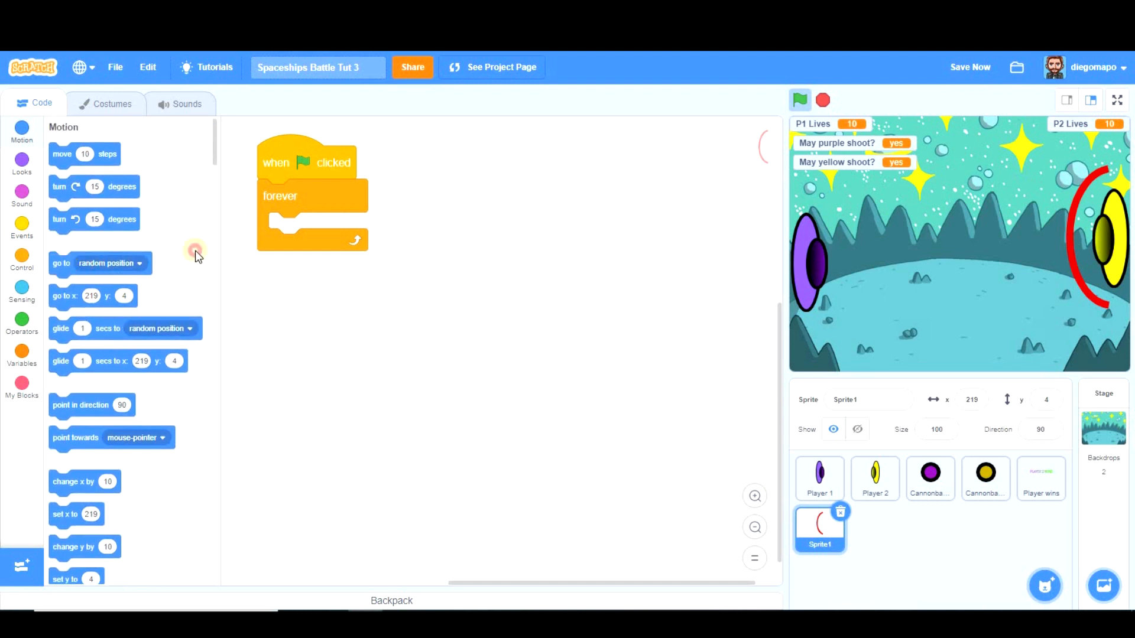
pyautogui.click(397, 230)
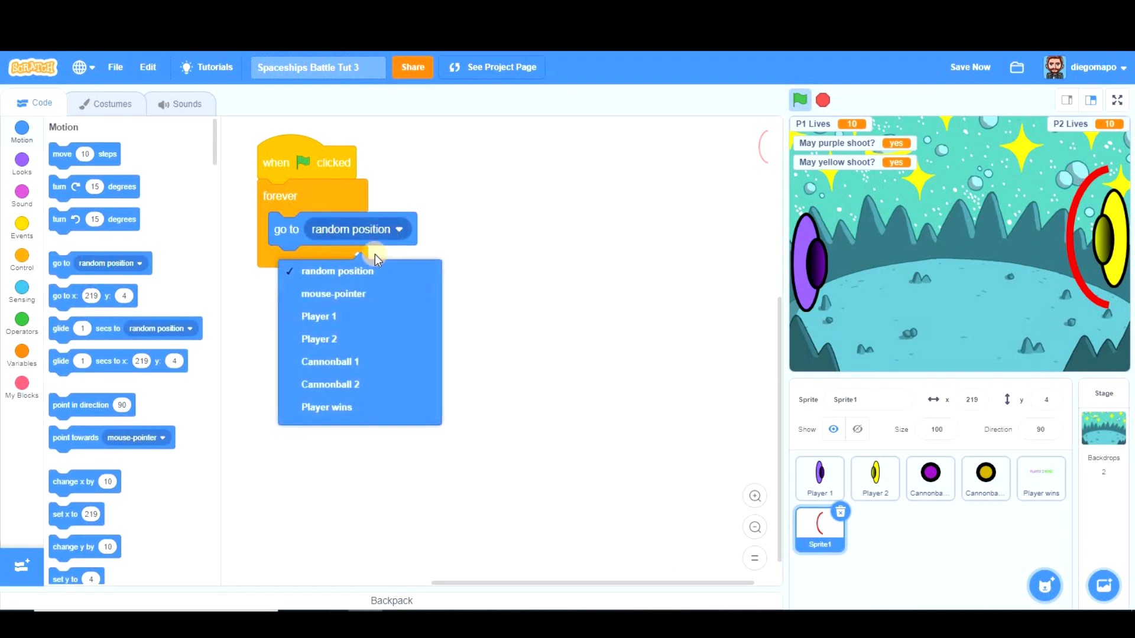
pyautogui.moveTo(351, 290)
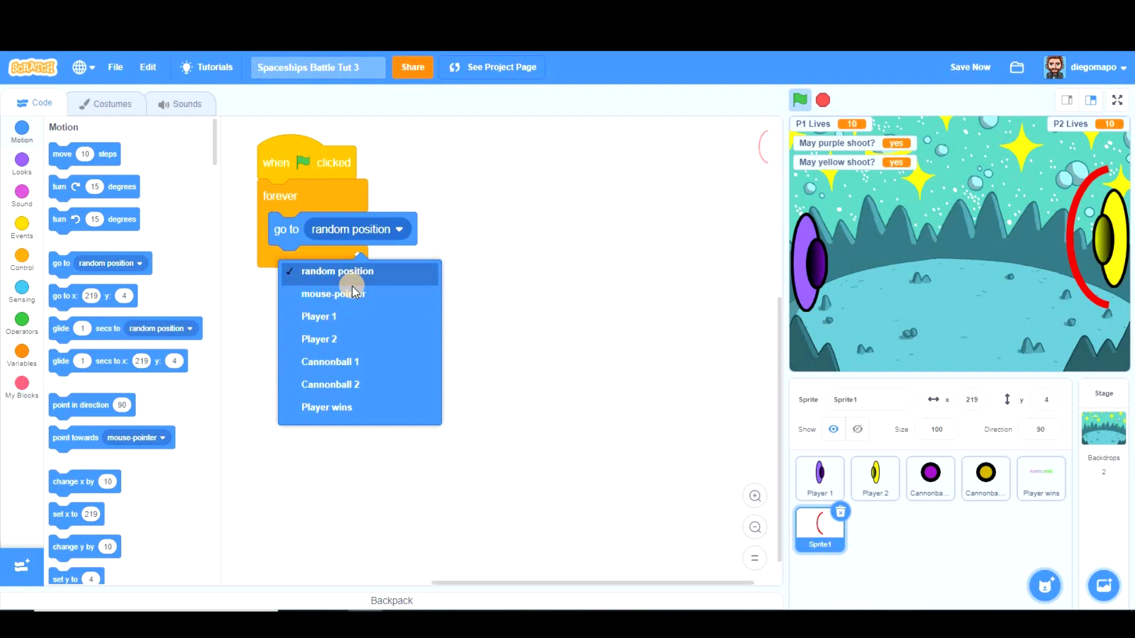
pyautogui.click(319, 339)
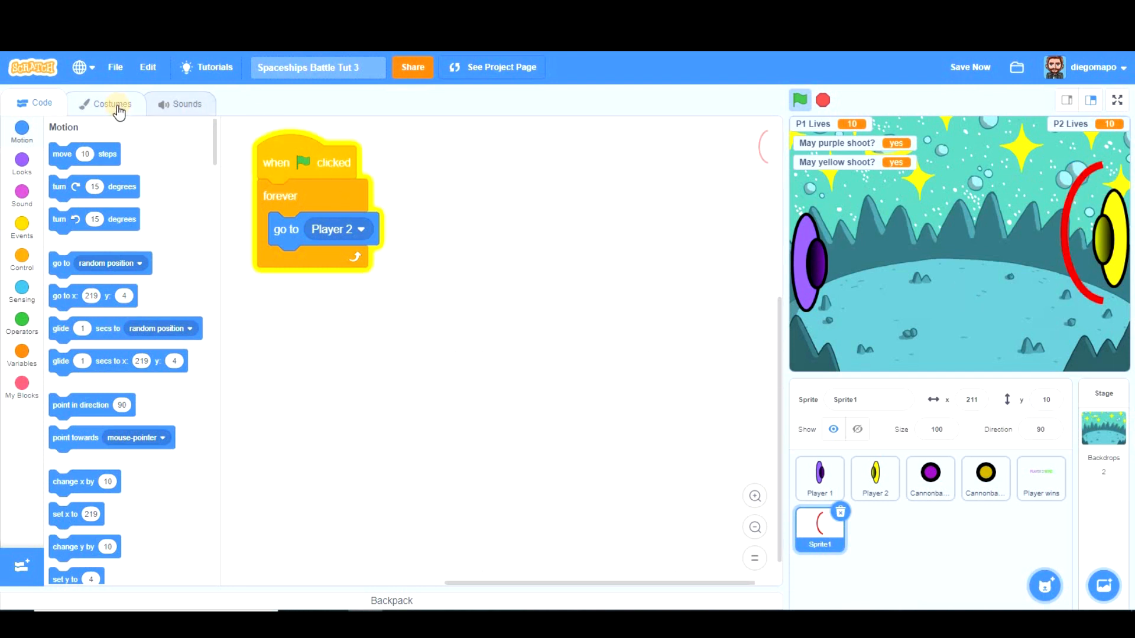
pyautogui.click(112, 103)
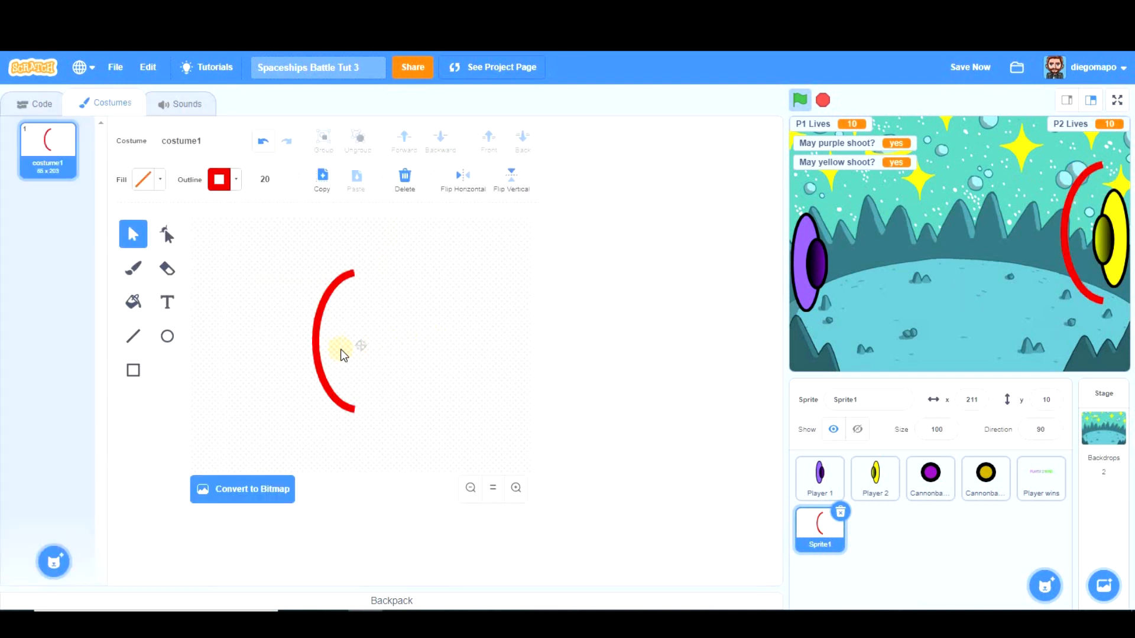
# - Select the red arc and nudge it closer around Player 2
pyautogui.click(341, 347)
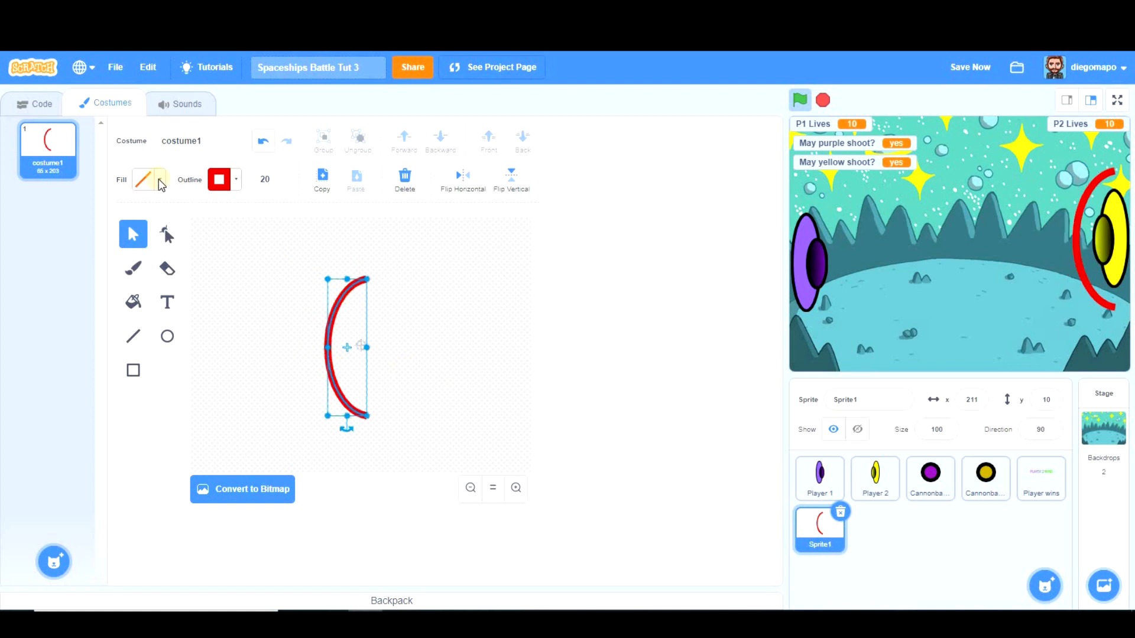
pyautogui.click(42, 104)
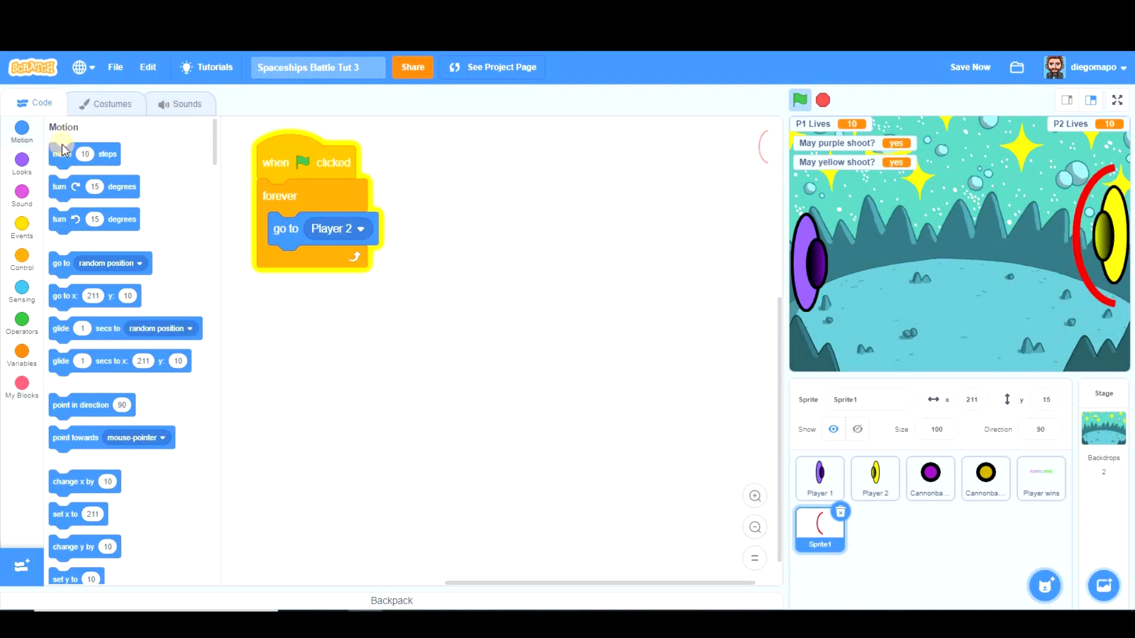
# - Add 'hide' to the start script and a 'when space key pressed' hat, after checking Player 2
pyautogui.click(22, 161)
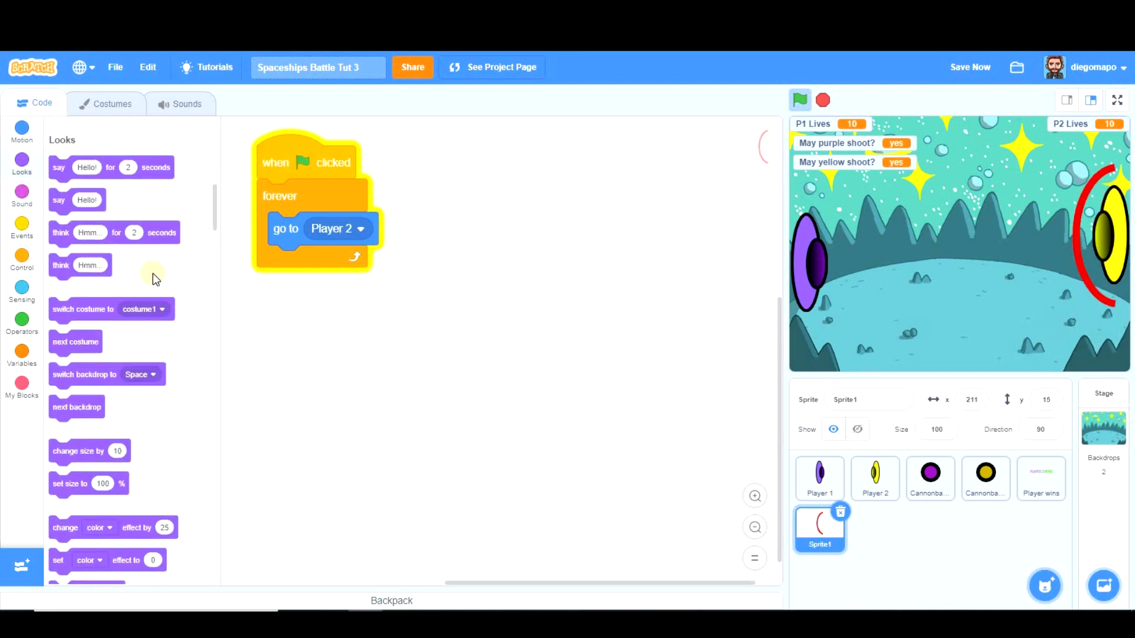
pyautogui.scroll(-3)
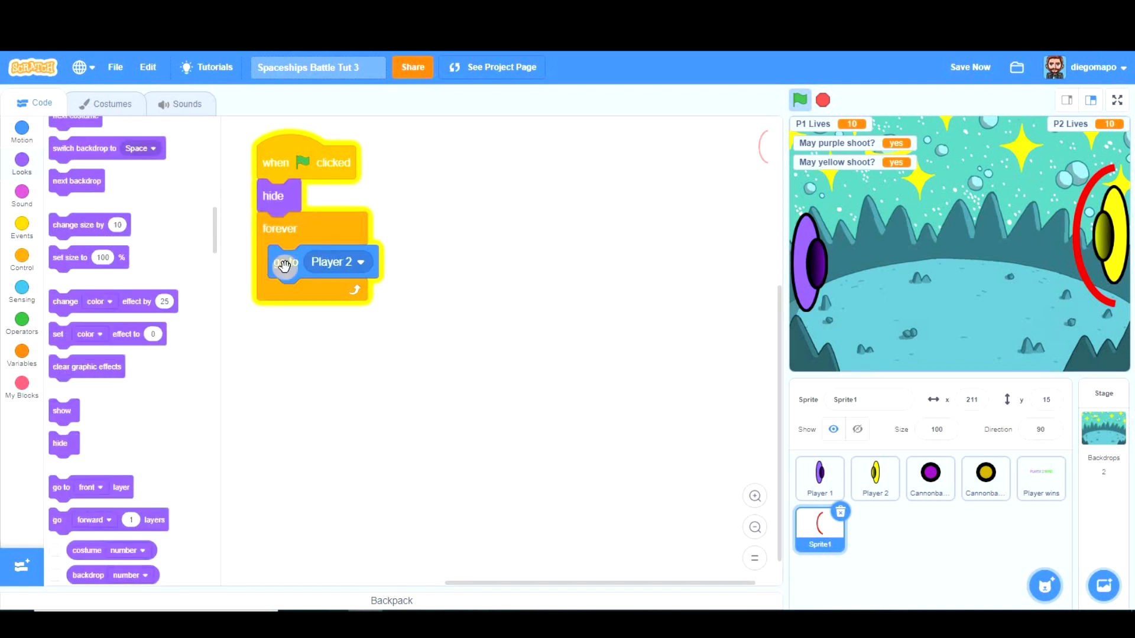
pyautogui.click(22, 228)
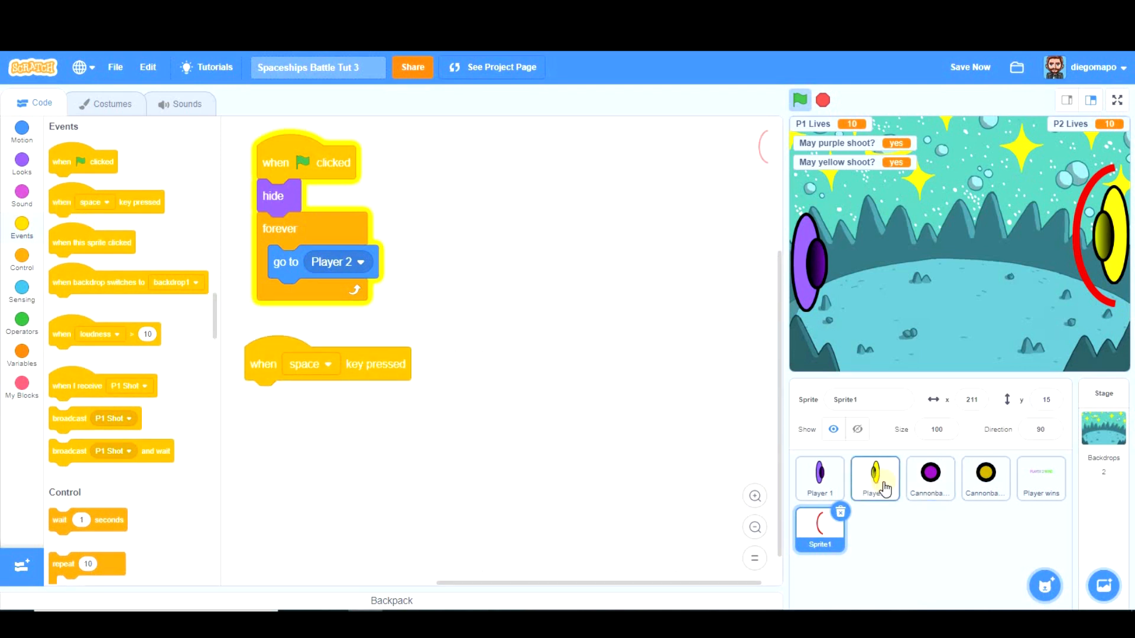
pyautogui.click(875, 479)
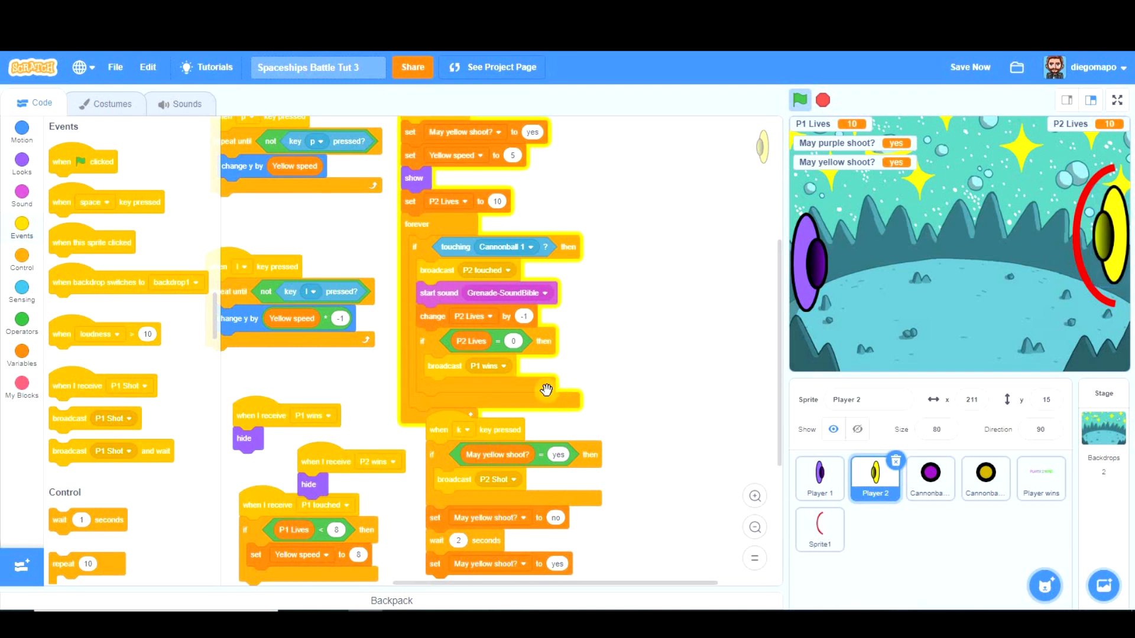
pyautogui.moveTo(422, 422)
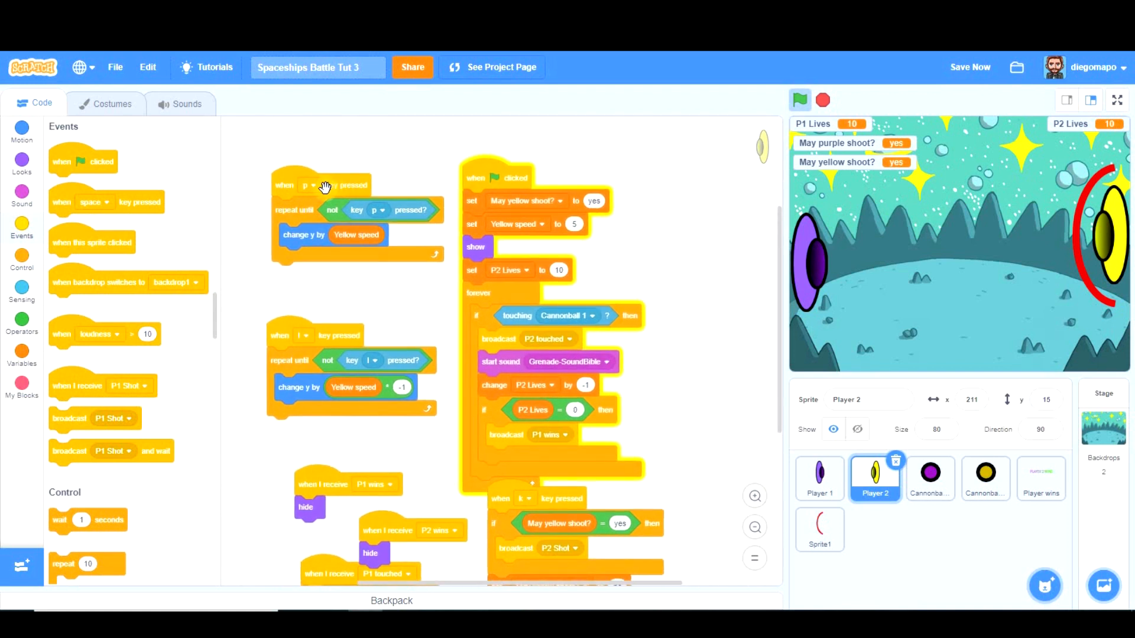
pyautogui.moveTo(491, 489)
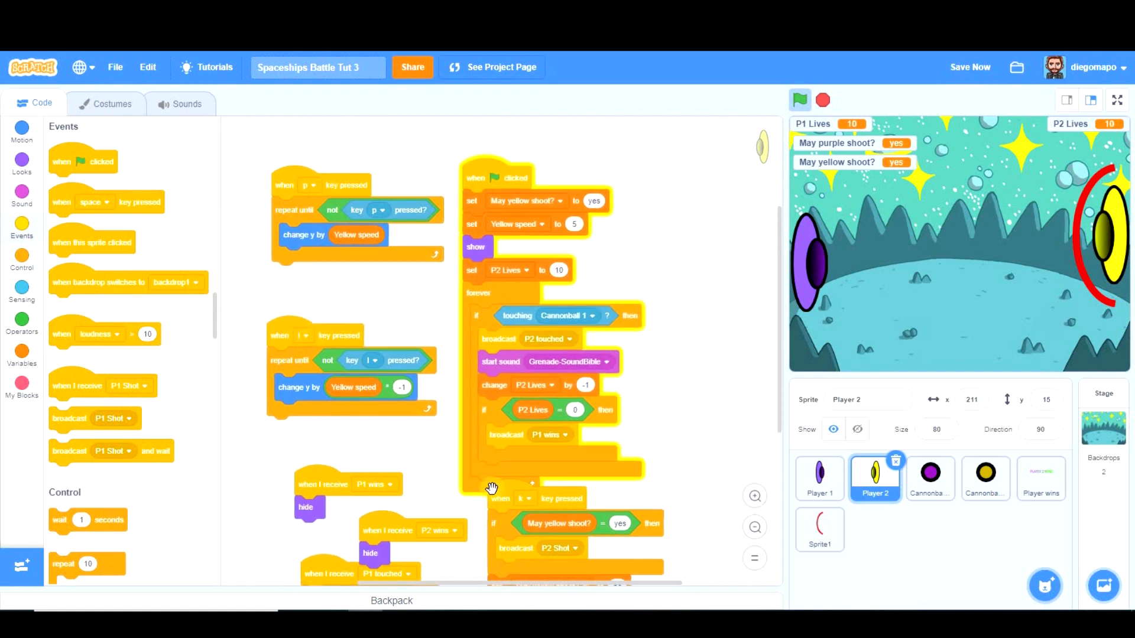
pyautogui.moveTo(691, 445)
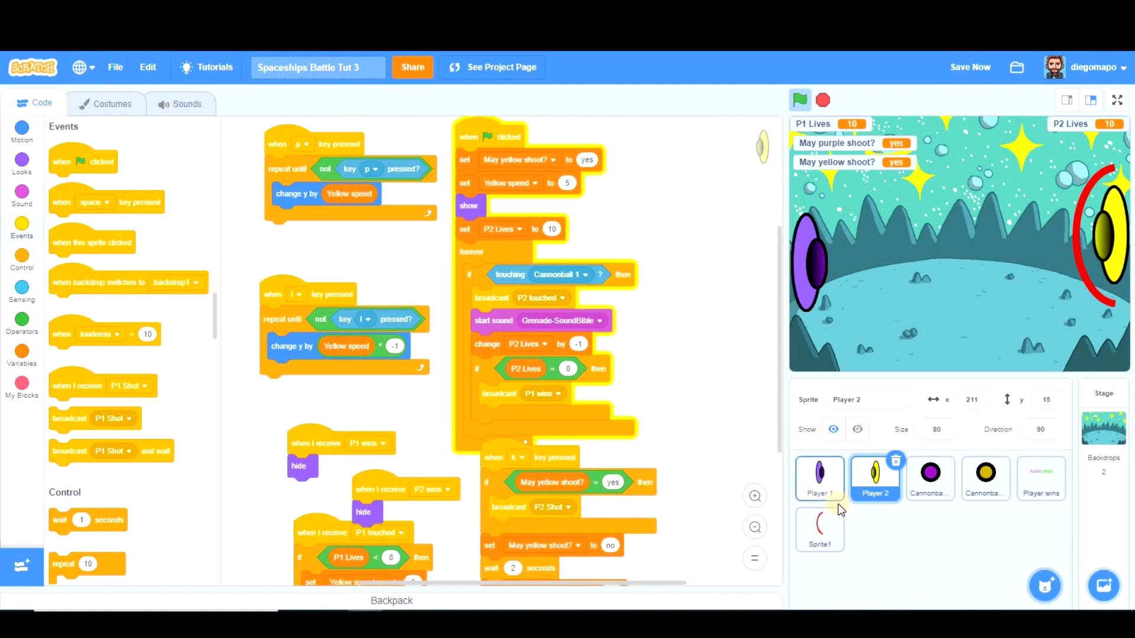
pyautogui.click(819, 528)
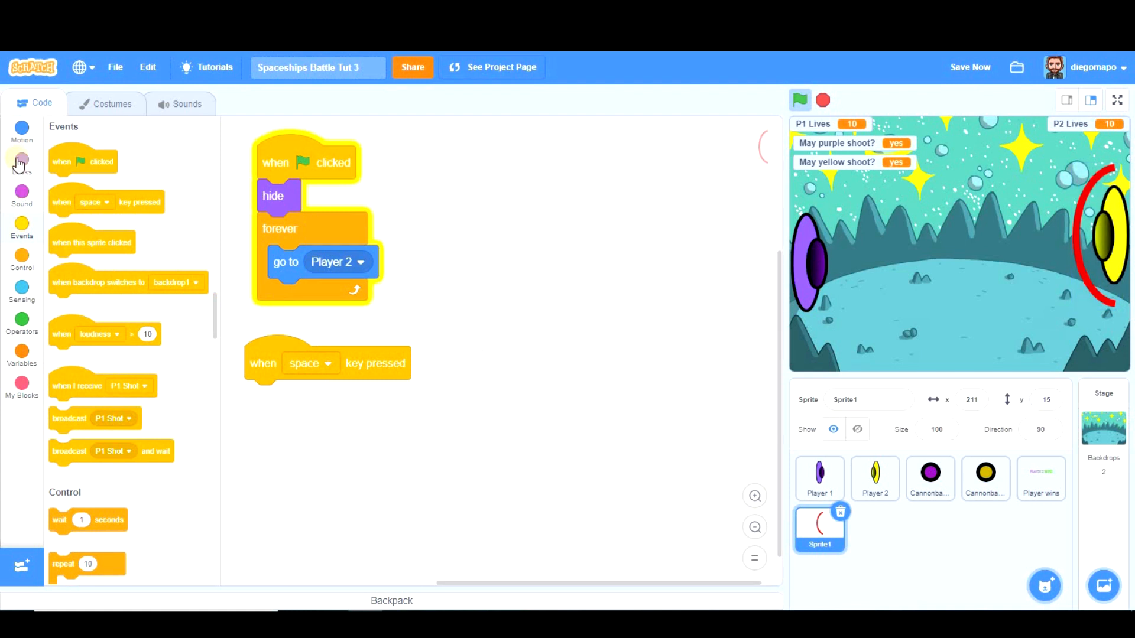
# - Set the hat key to o with show, wait 2, hide, wait 5, and name the sprite Shield
pyautogui.click(310, 363)
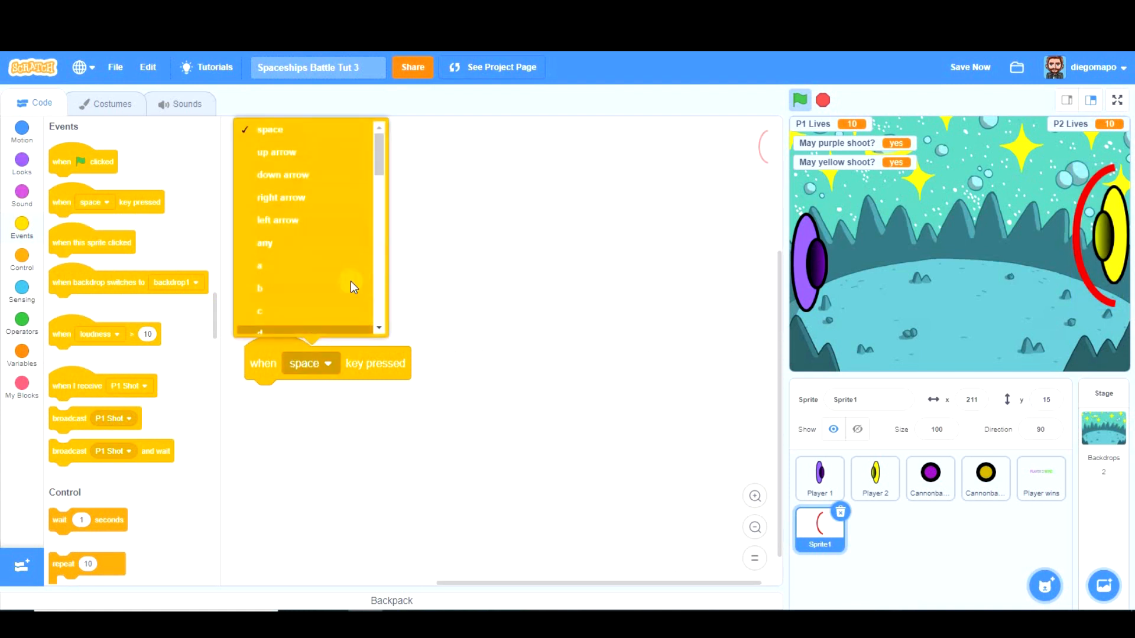
pyautogui.scroll(-3)
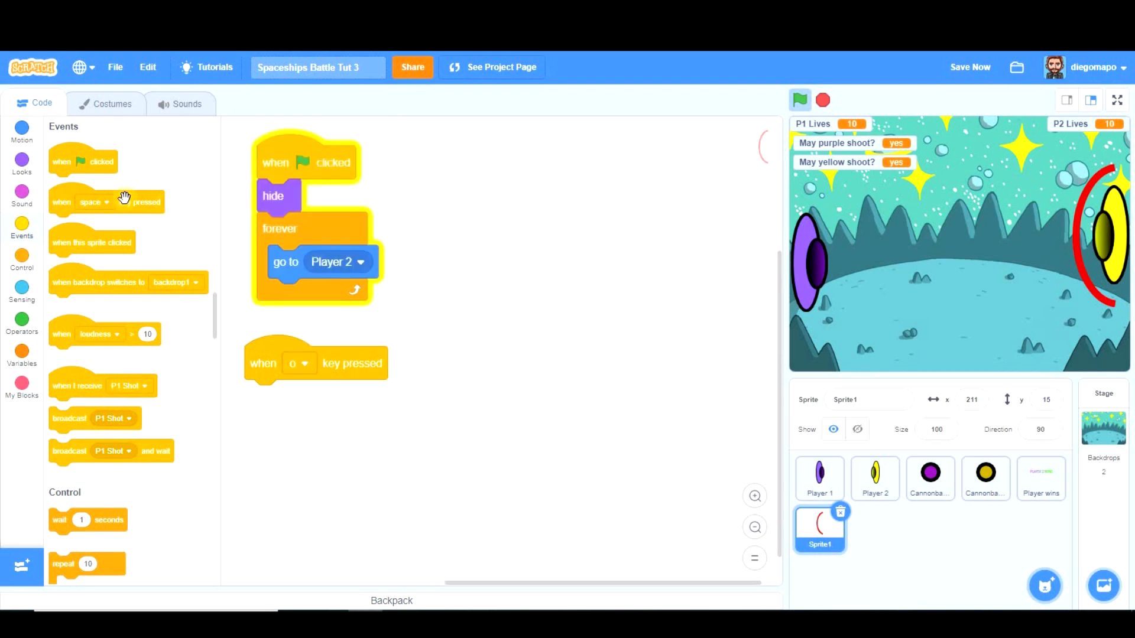
pyautogui.click(22, 162)
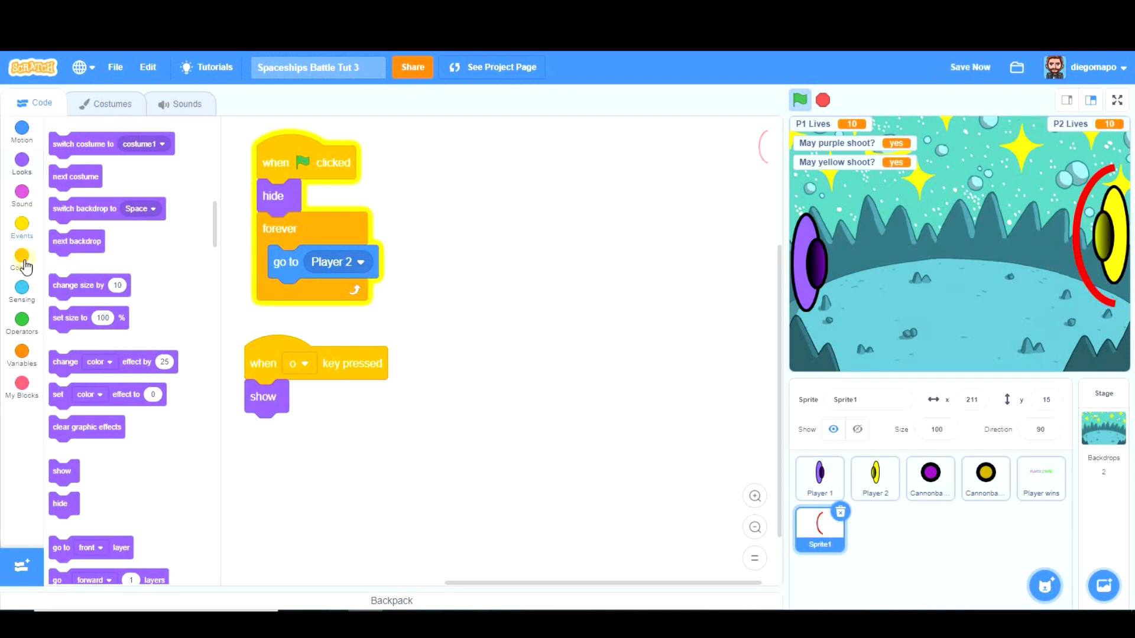
pyautogui.click(22, 259)
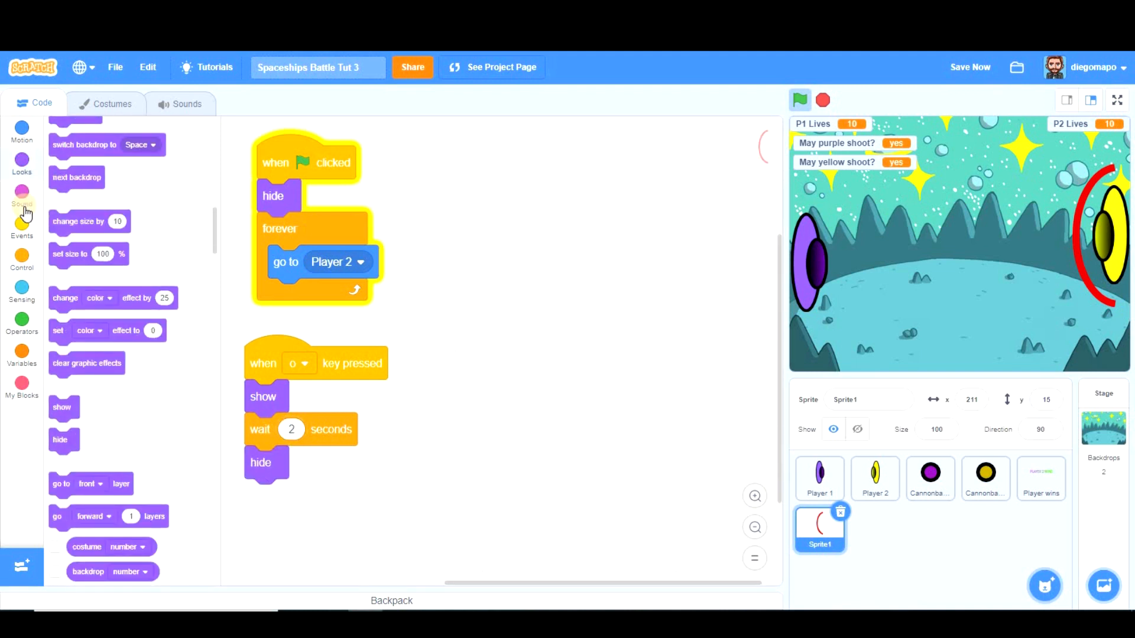
pyautogui.click(22, 261)
pyautogui.write('5')
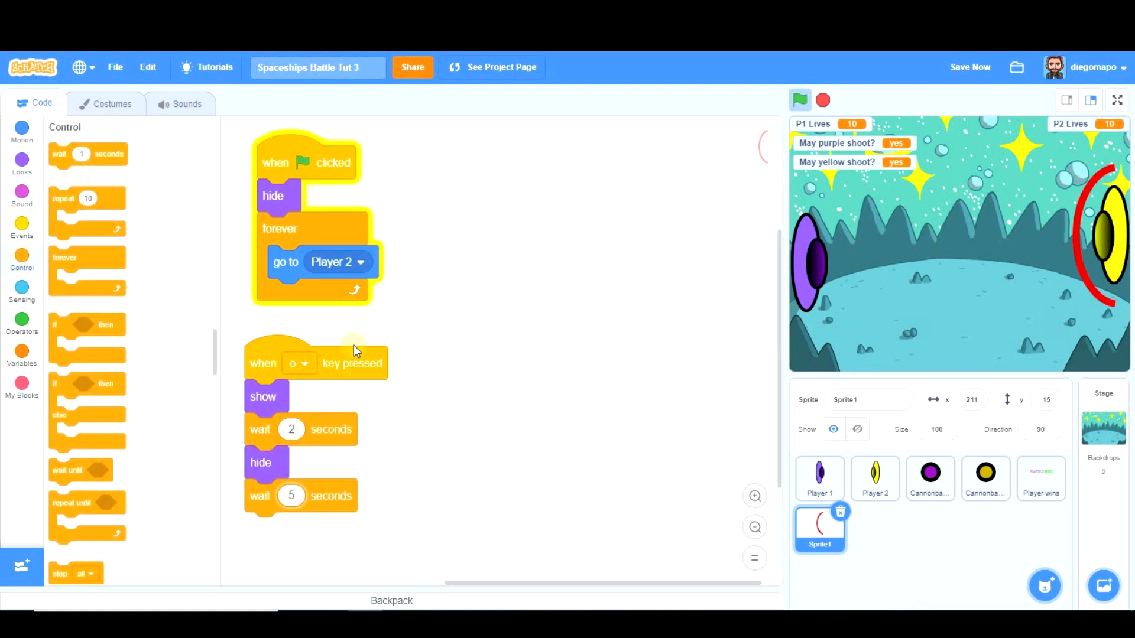
pyautogui.moveTo(329, 438)
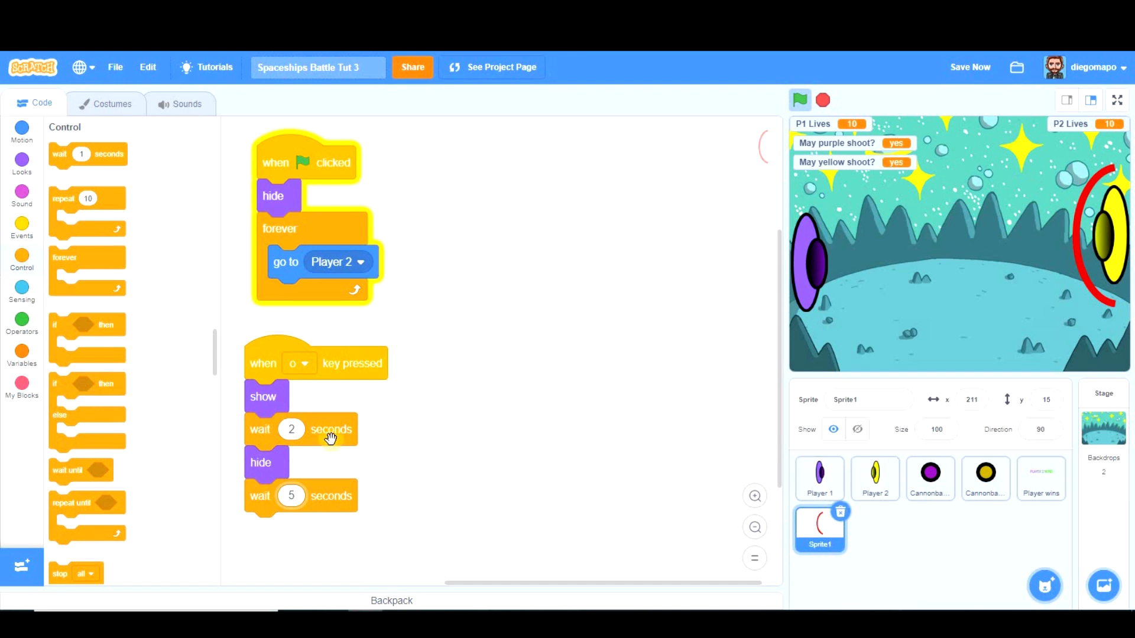
pyautogui.moveTo(424, 456)
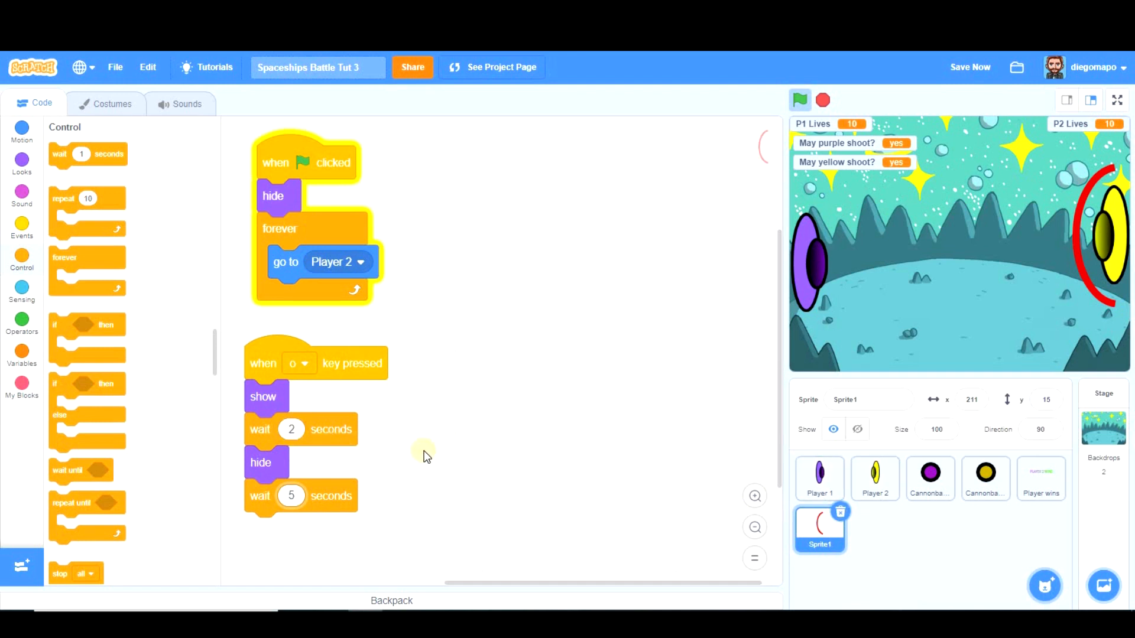
pyautogui.moveTo(341, 506)
pyautogui.write('Shield')
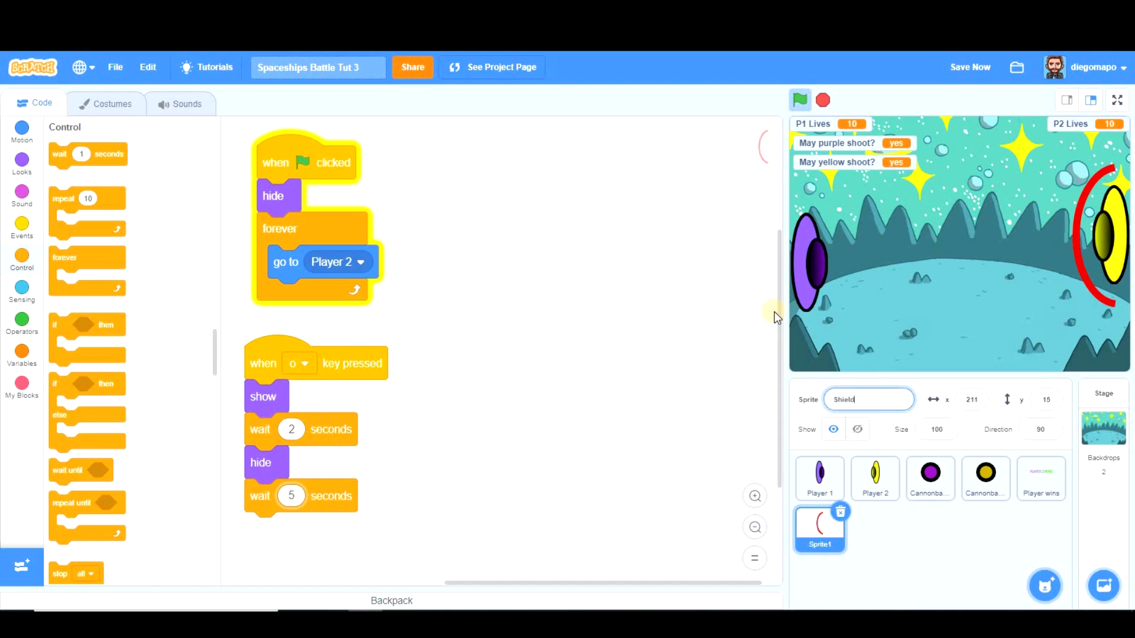
# - Confirm the Shield name and start the game with the green flag
pyautogui.click(799, 100)
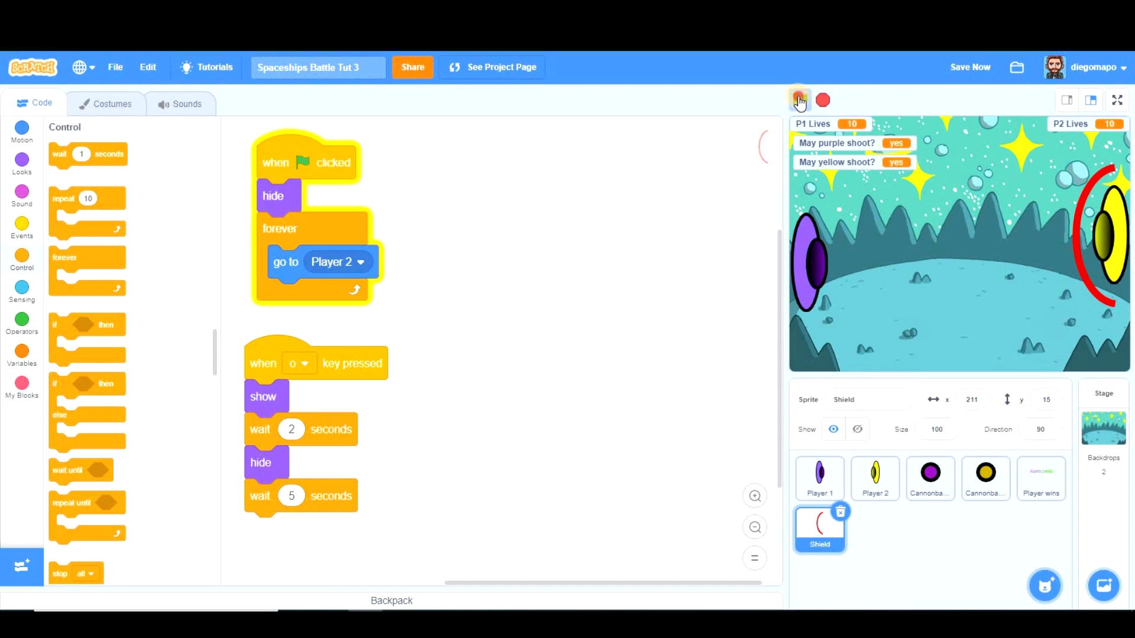
pyautogui.click(800, 100)
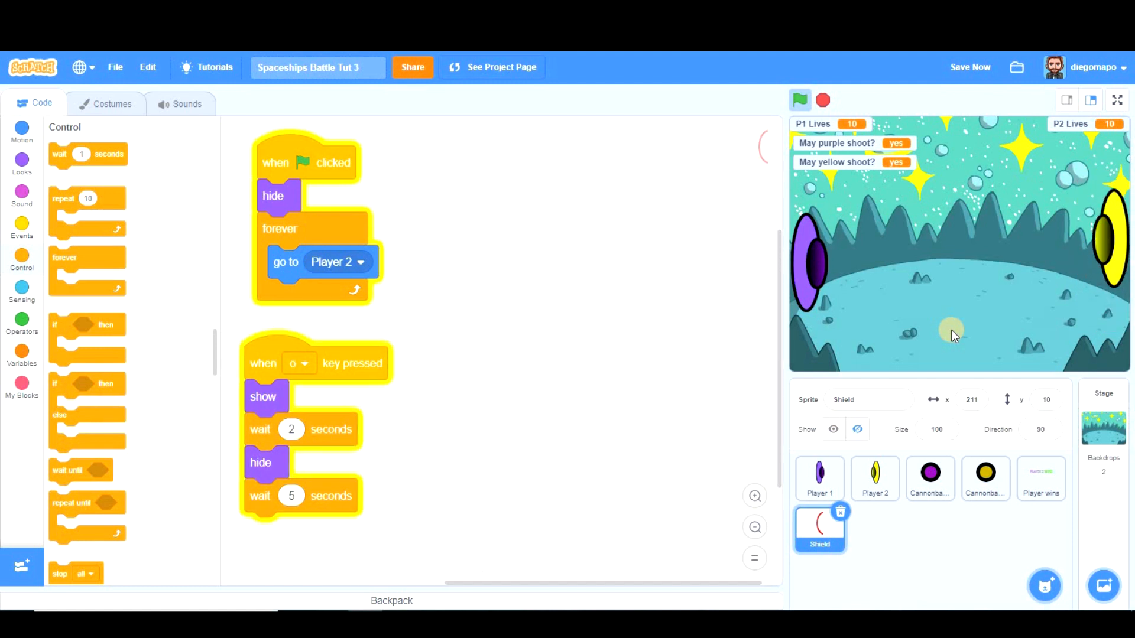
pyautogui.moveTo(948, 295)
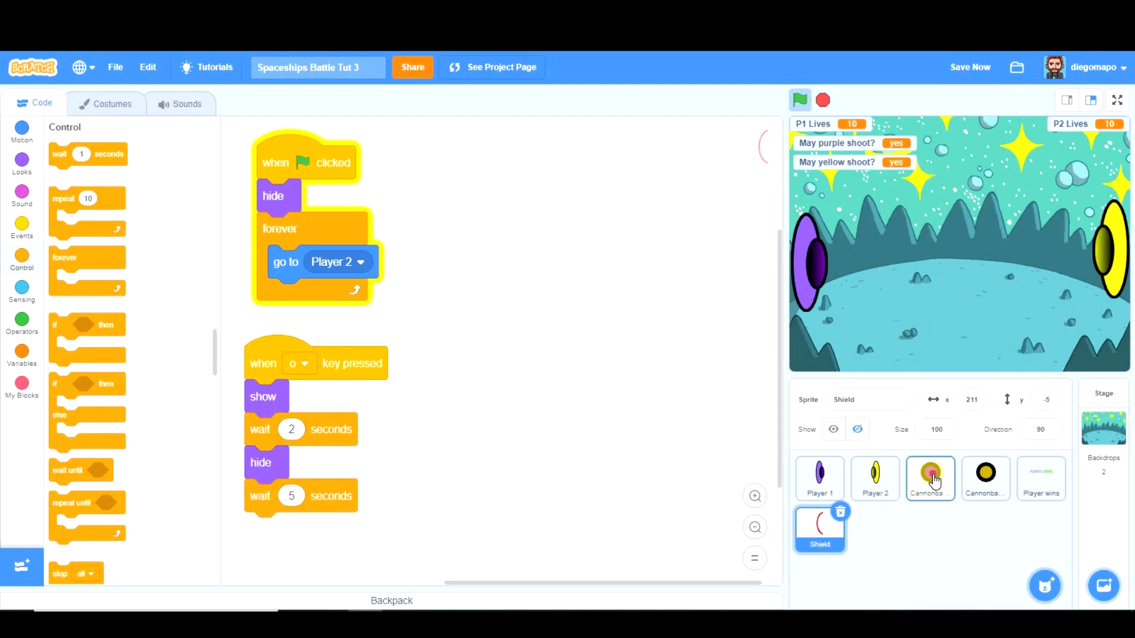
# - Extend Cannonball 1's repeat-until condition with another 'or touching Shield?'
pyautogui.click(930, 477)
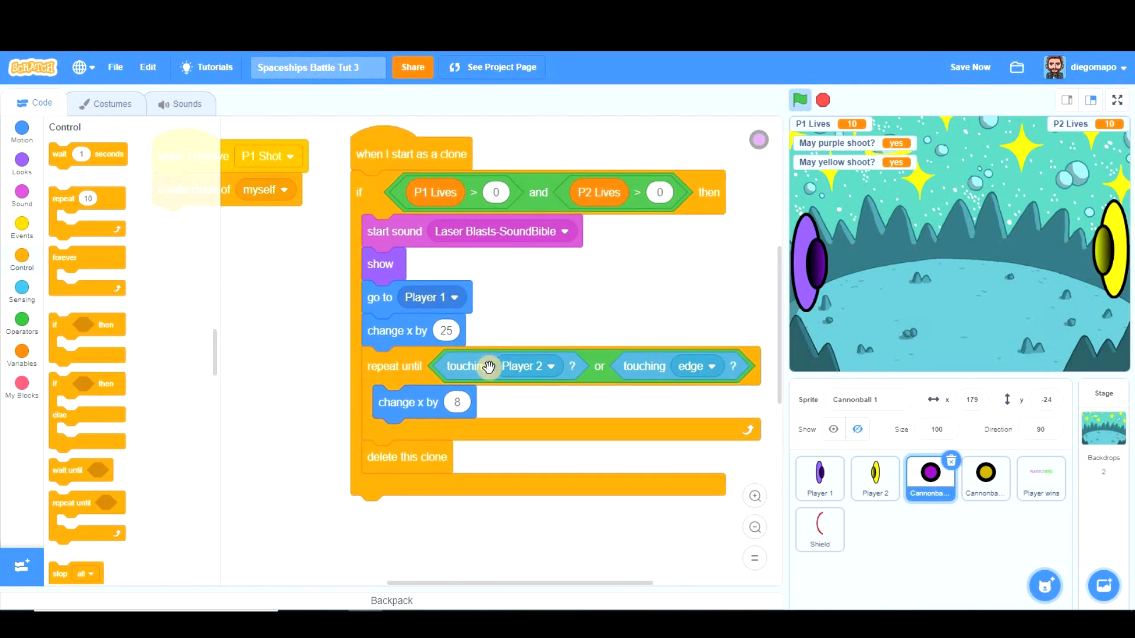
pyautogui.moveTo(652, 375)
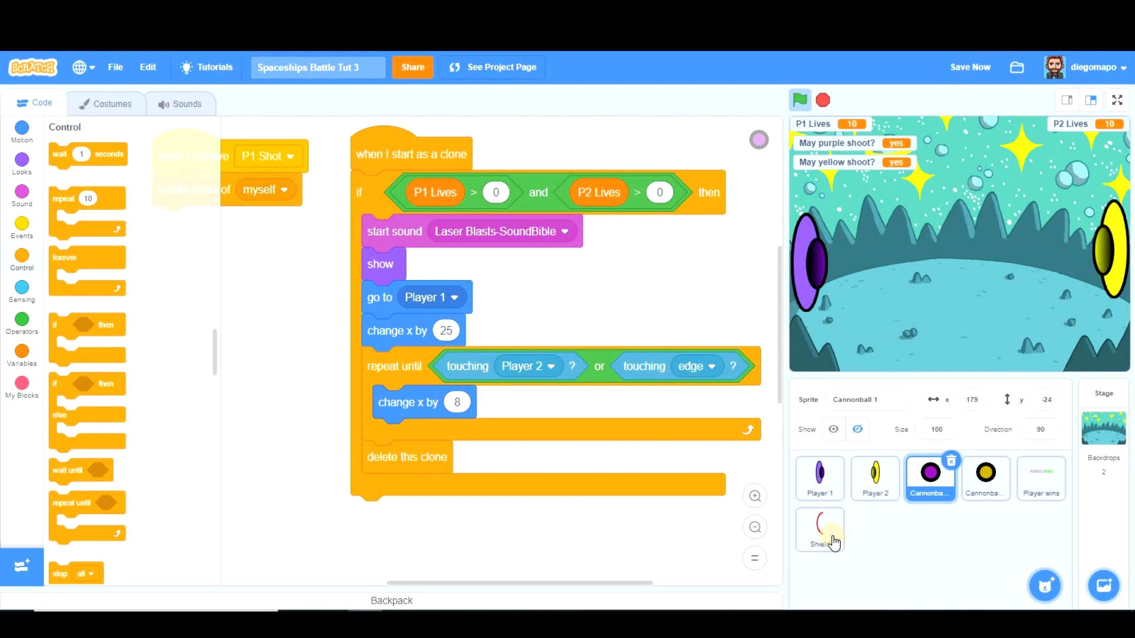
pyautogui.moveTo(513, 425)
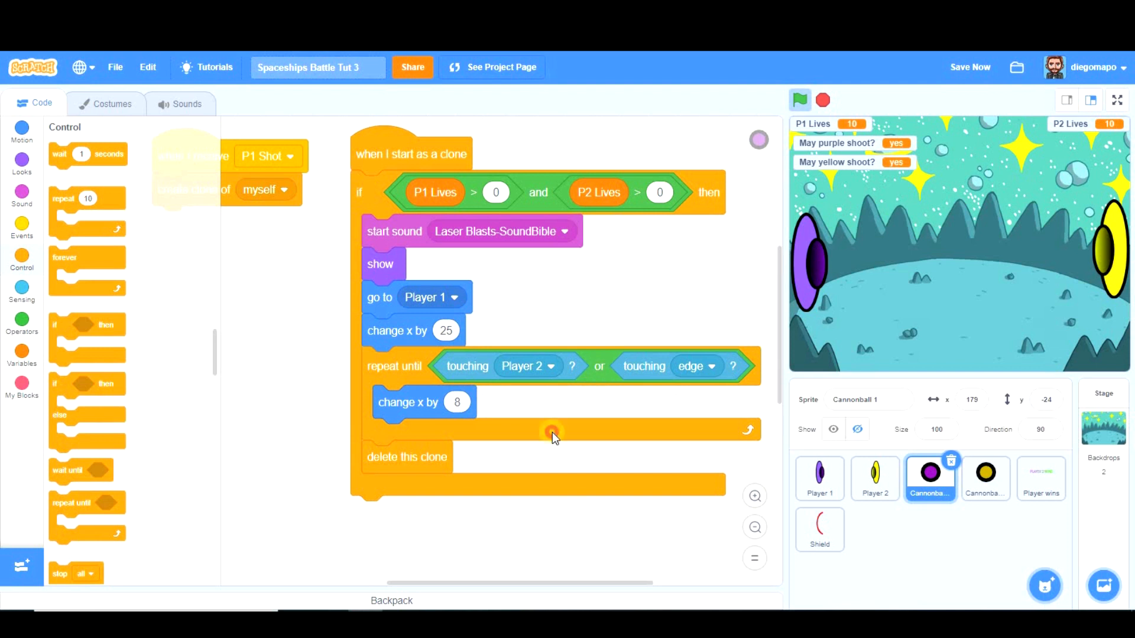
pyautogui.scroll(-3)
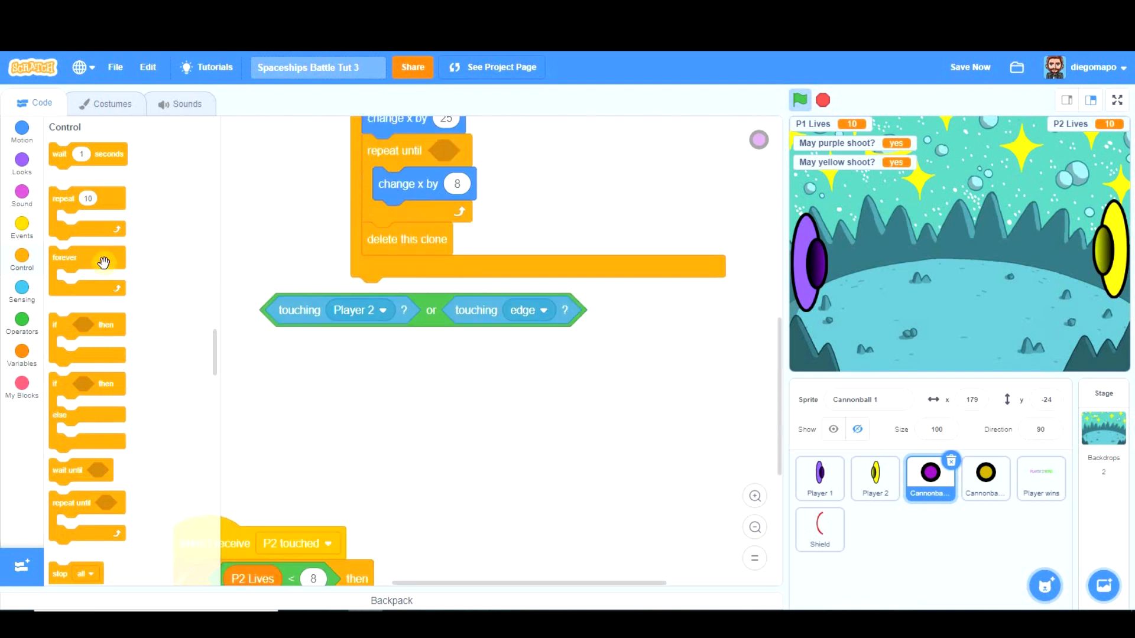
pyautogui.click(22, 322)
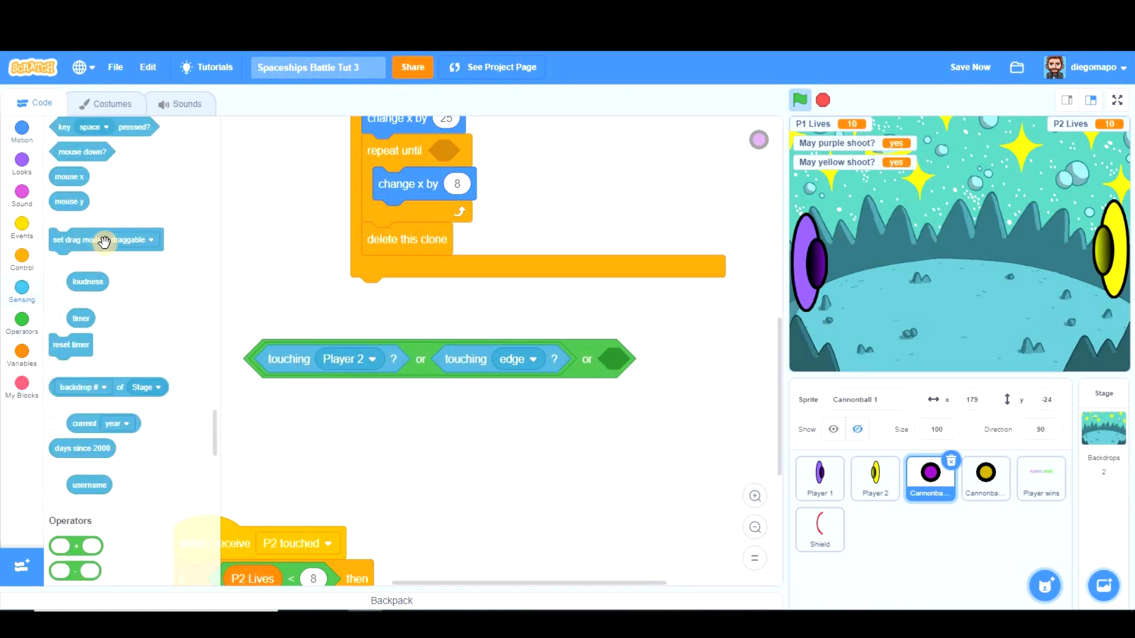
pyautogui.scroll(3)
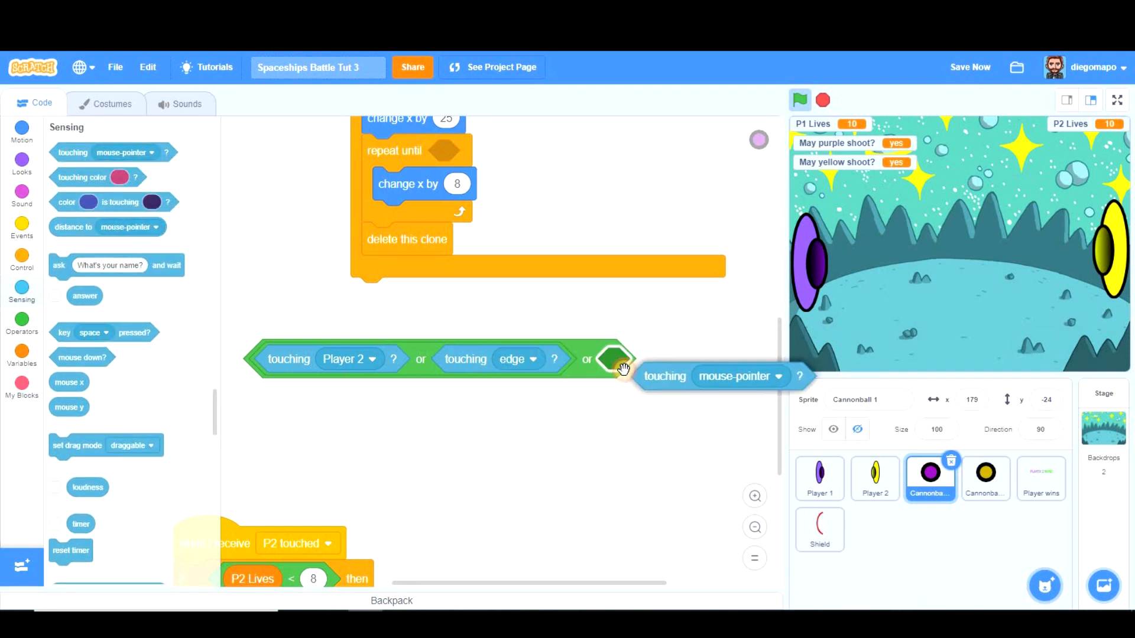
pyautogui.click(777, 359)
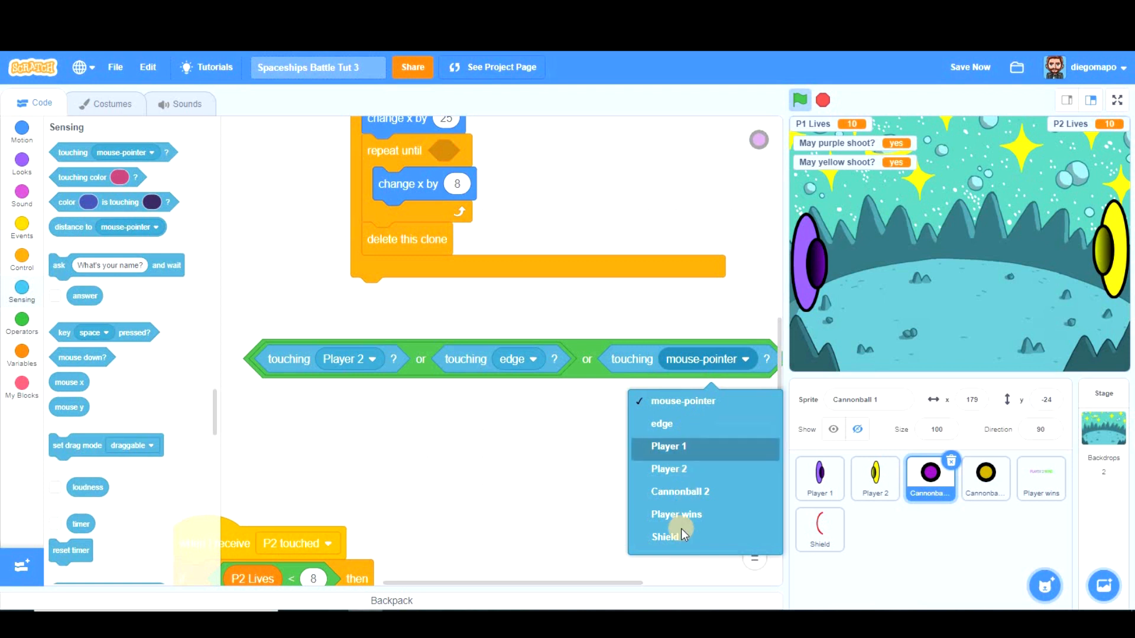
pyautogui.click(665, 536)
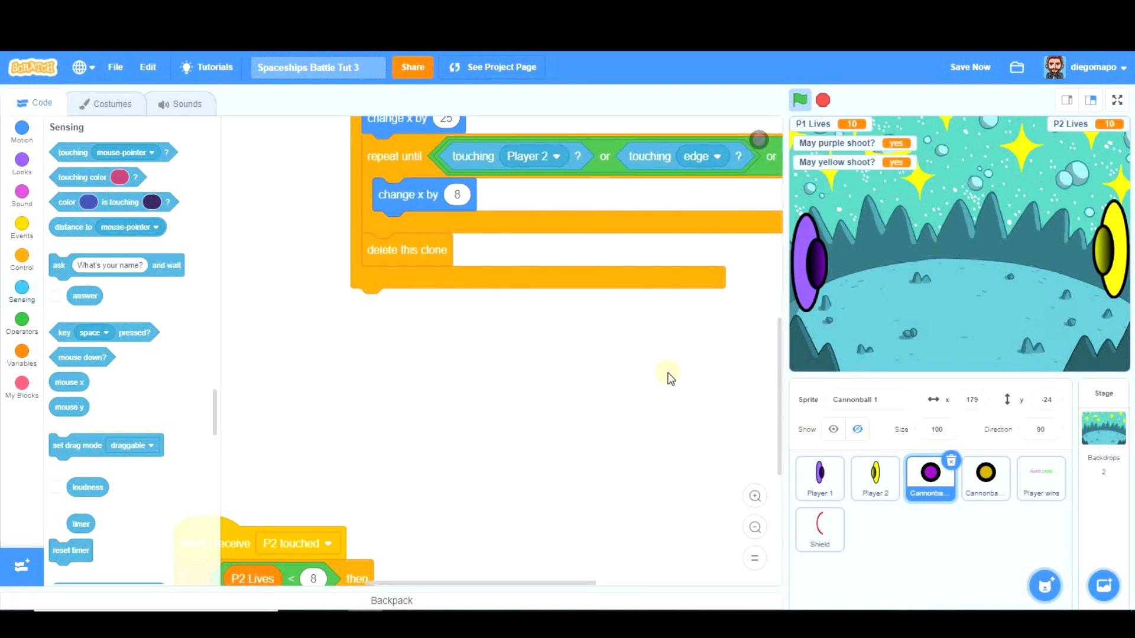
pyautogui.scroll(-3)
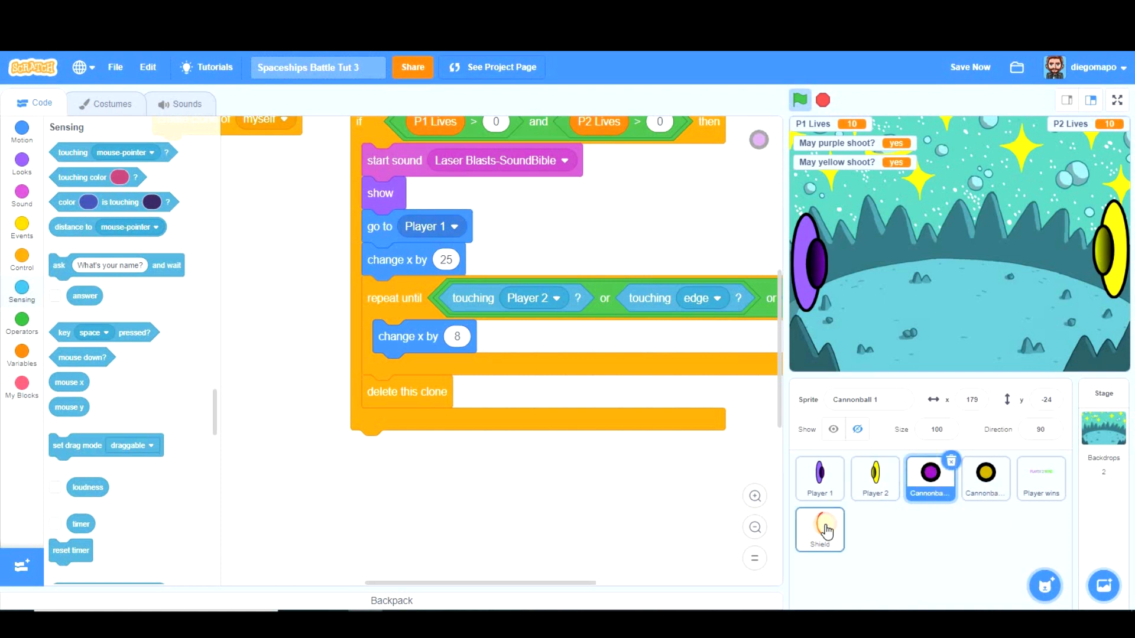
# - Run the game from Shield's scripts, test the shield with o, and save
pyautogui.click(819, 529)
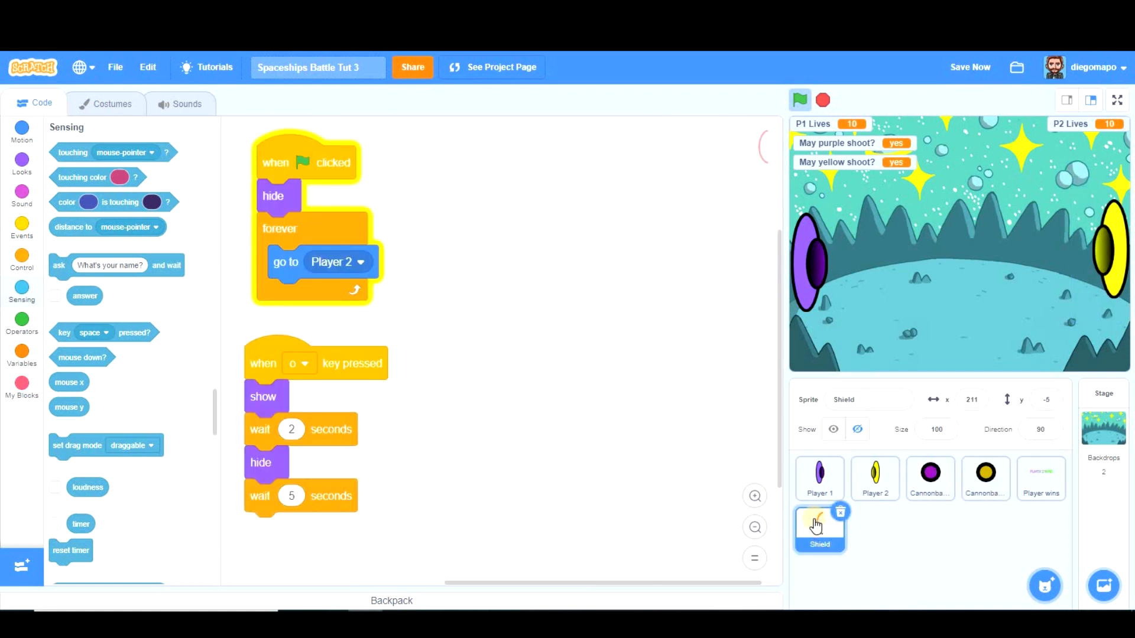
pyautogui.moveTo(512, 415)
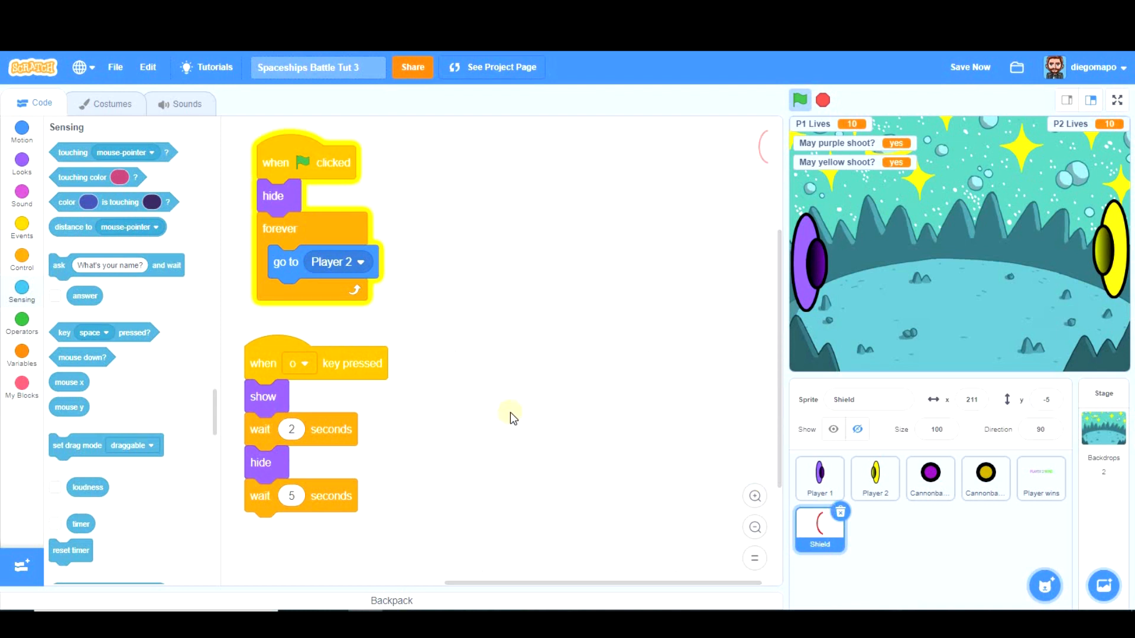
pyautogui.moveTo(931, 478)
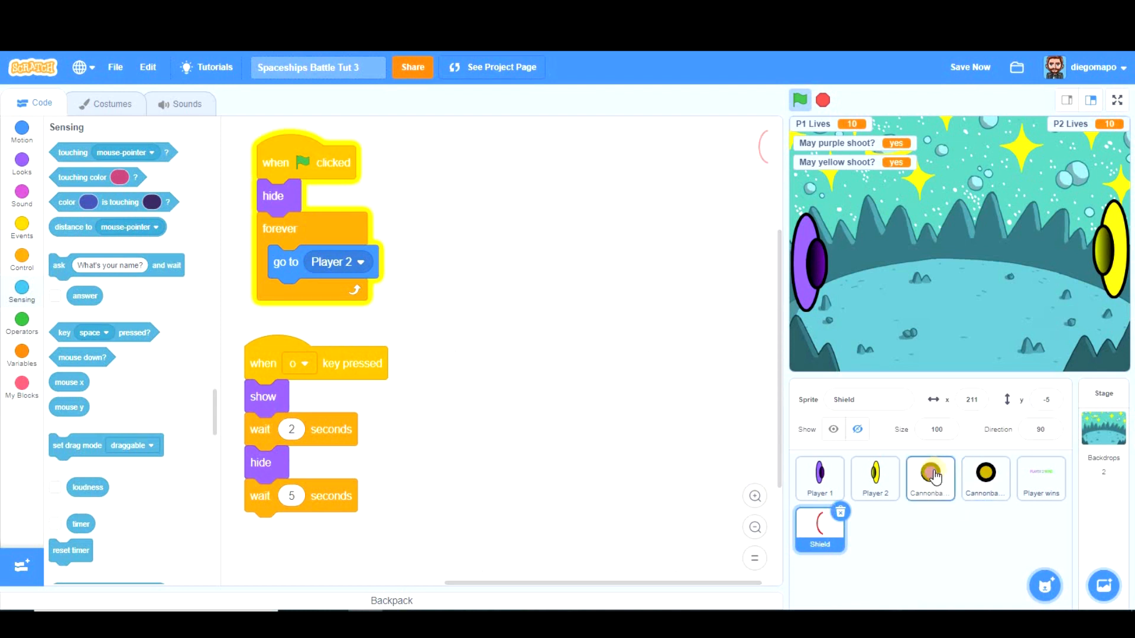
pyautogui.moveTo(610, 385)
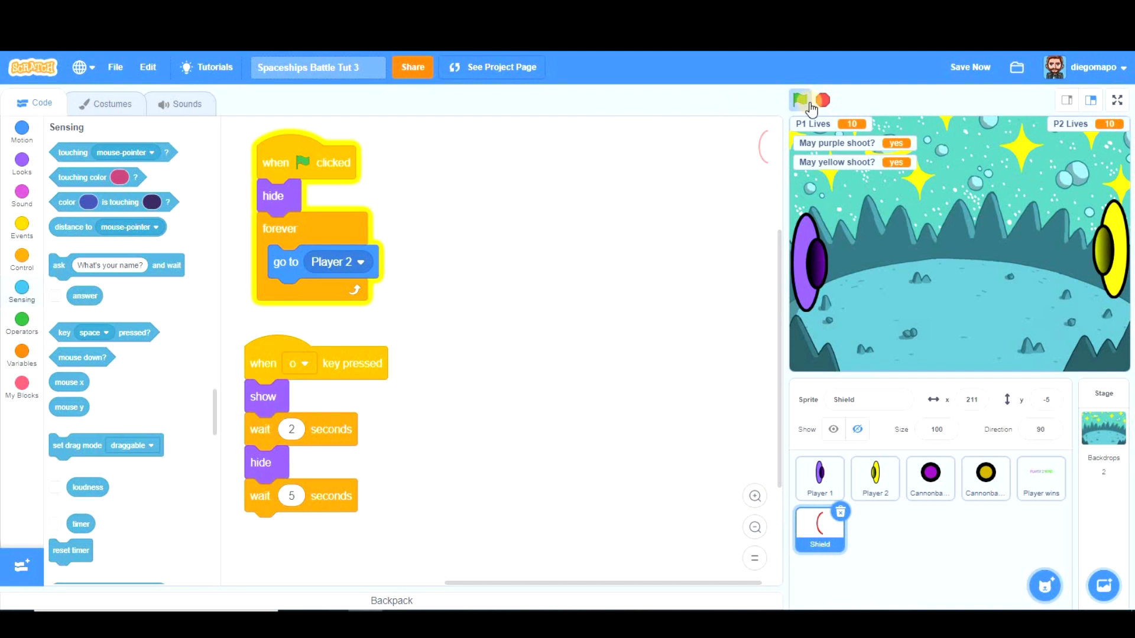
pyautogui.click(800, 100)
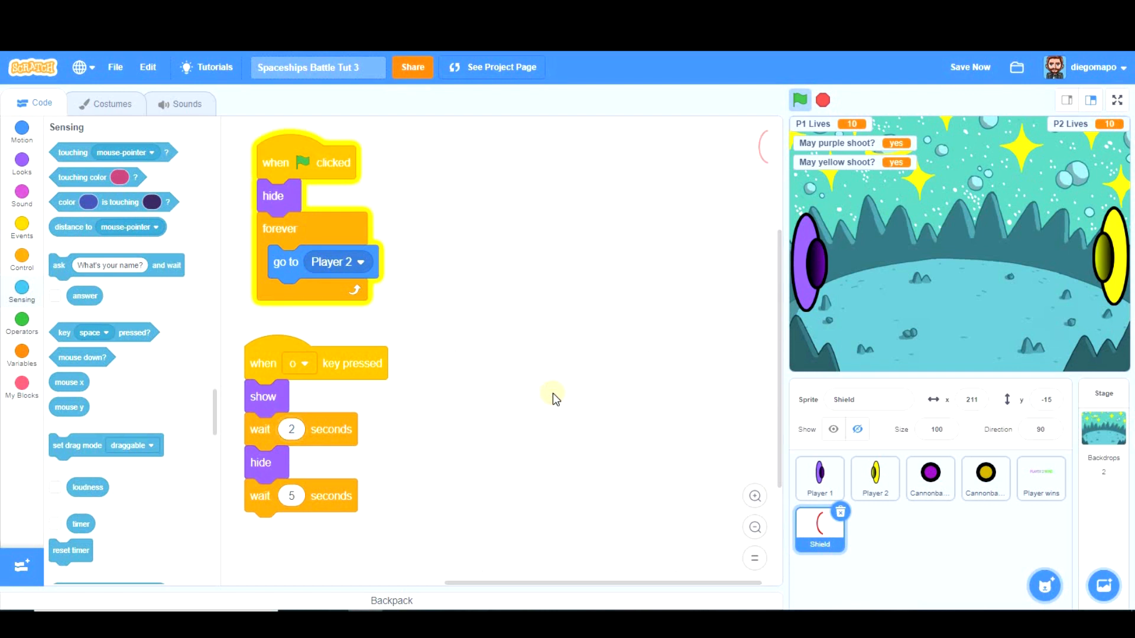
pyautogui.moveTo(1078, 261)
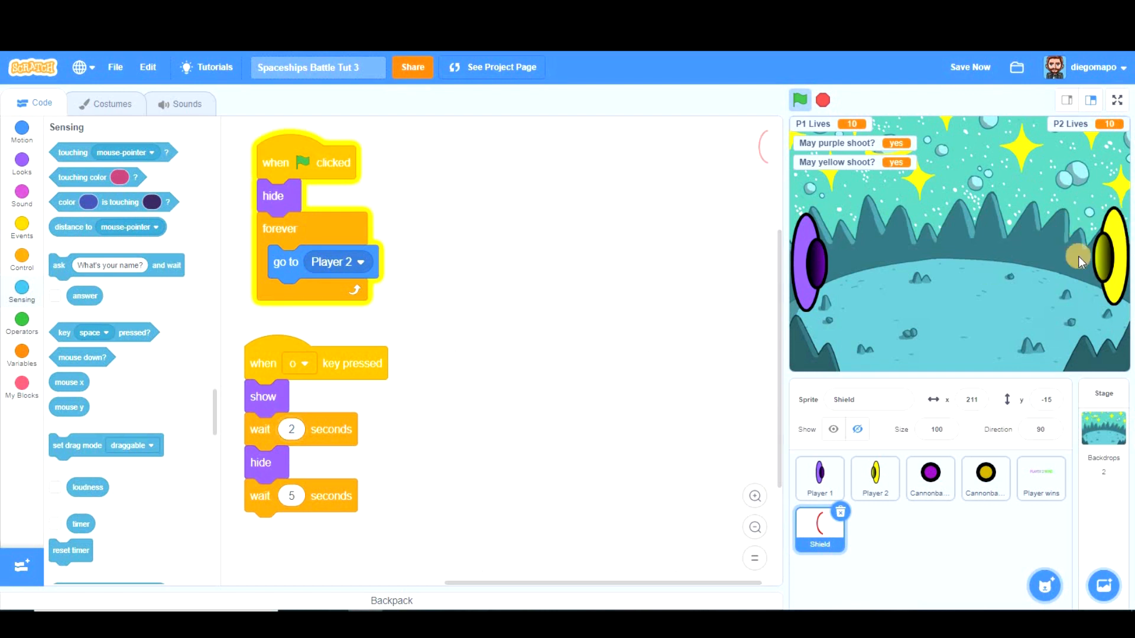
pyautogui.moveTo(806, 241)
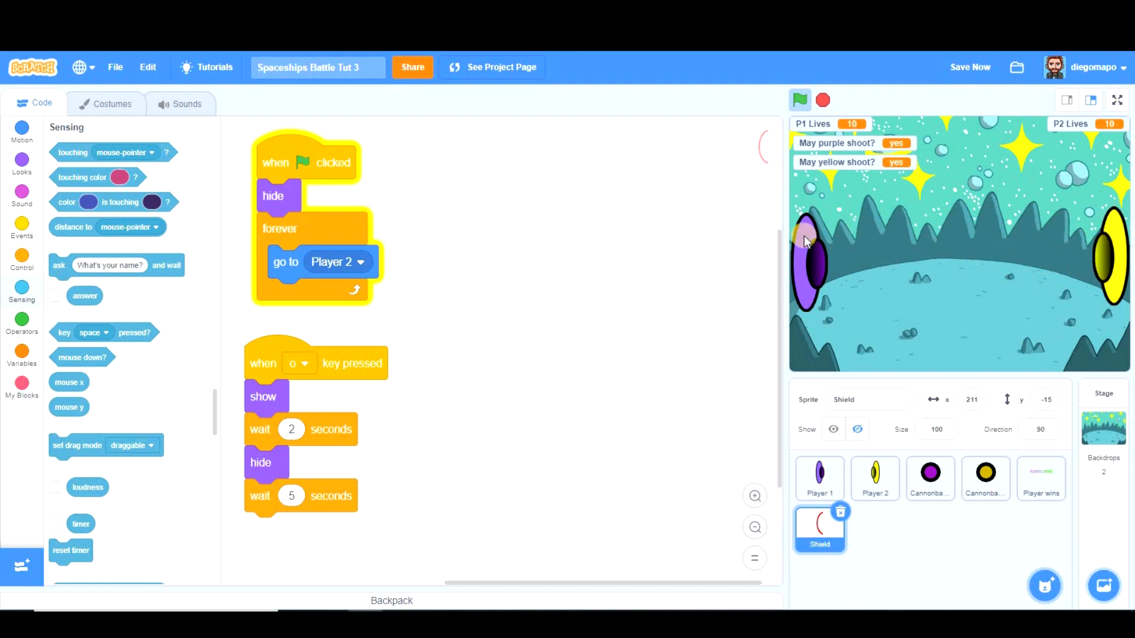
pyautogui.click(970, 67)
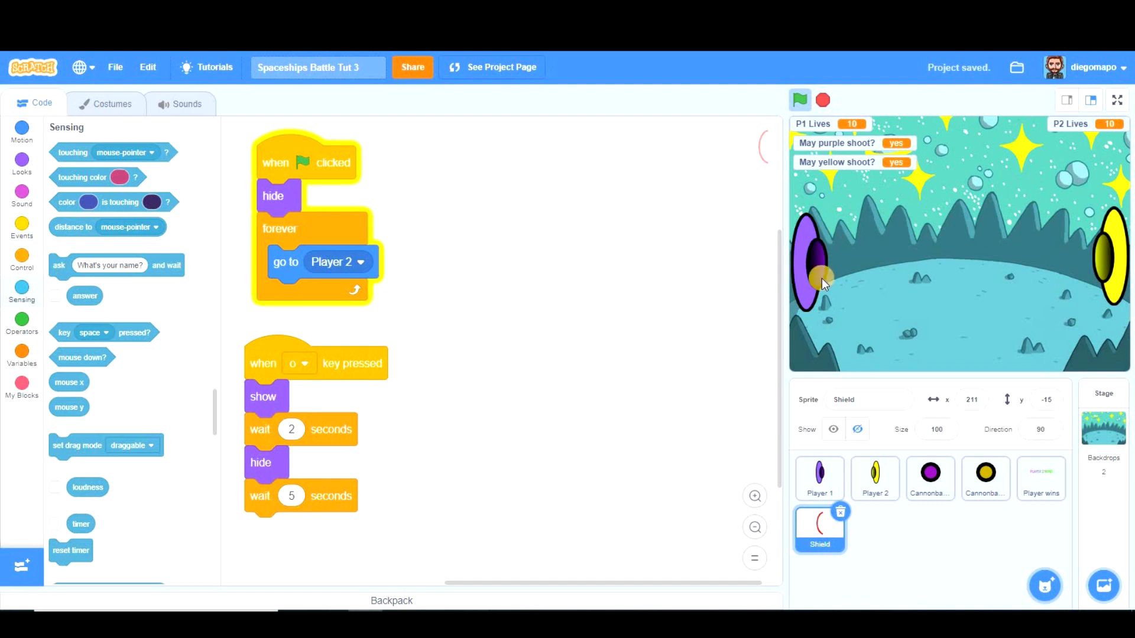
pyautogui.moveTo(820, 480)
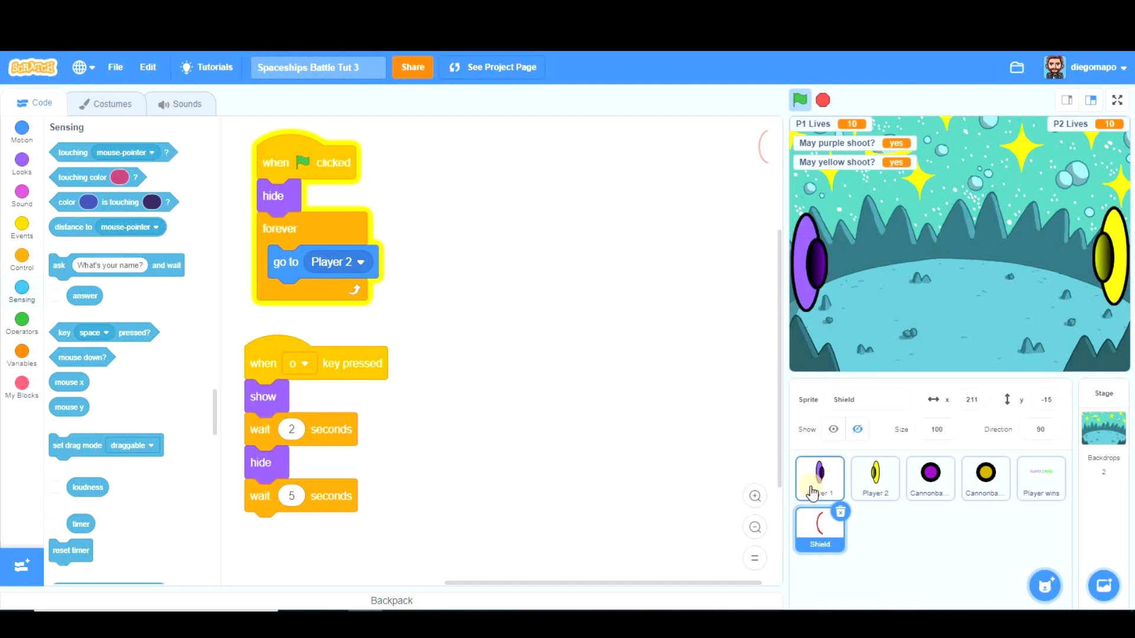
# - Put 'start sound Power_Up_Ray' under Shield's o-key hat and add a Remote-control cannonball sprite
pyautogui.click(819, 479)
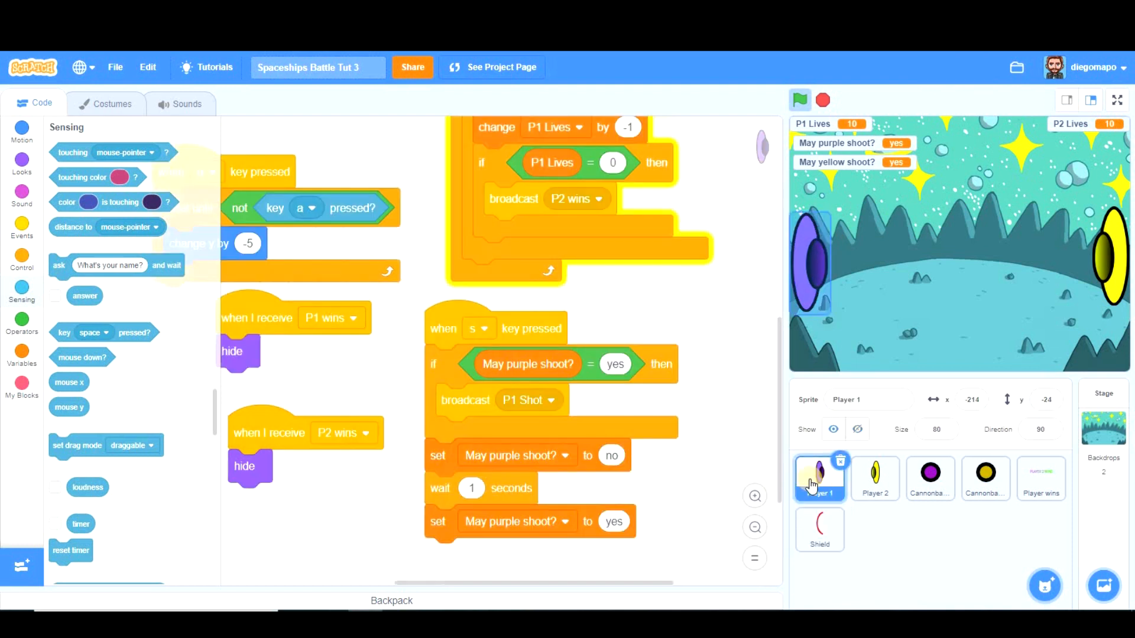
pyautogui.click(819, 478)
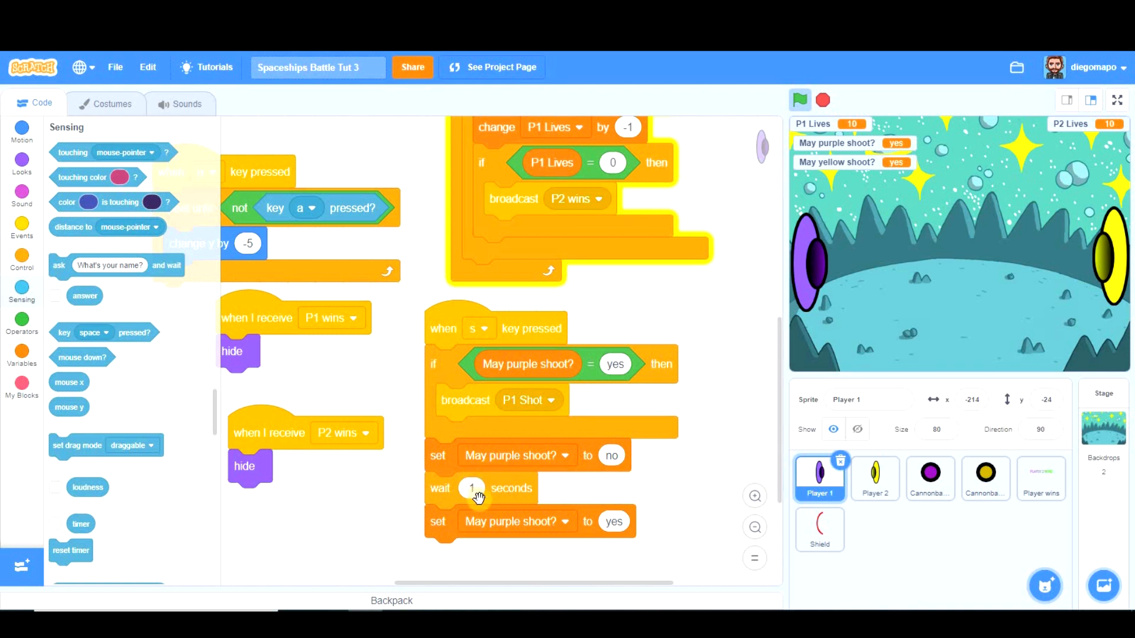
pyautogui.moveTo(789, 224)
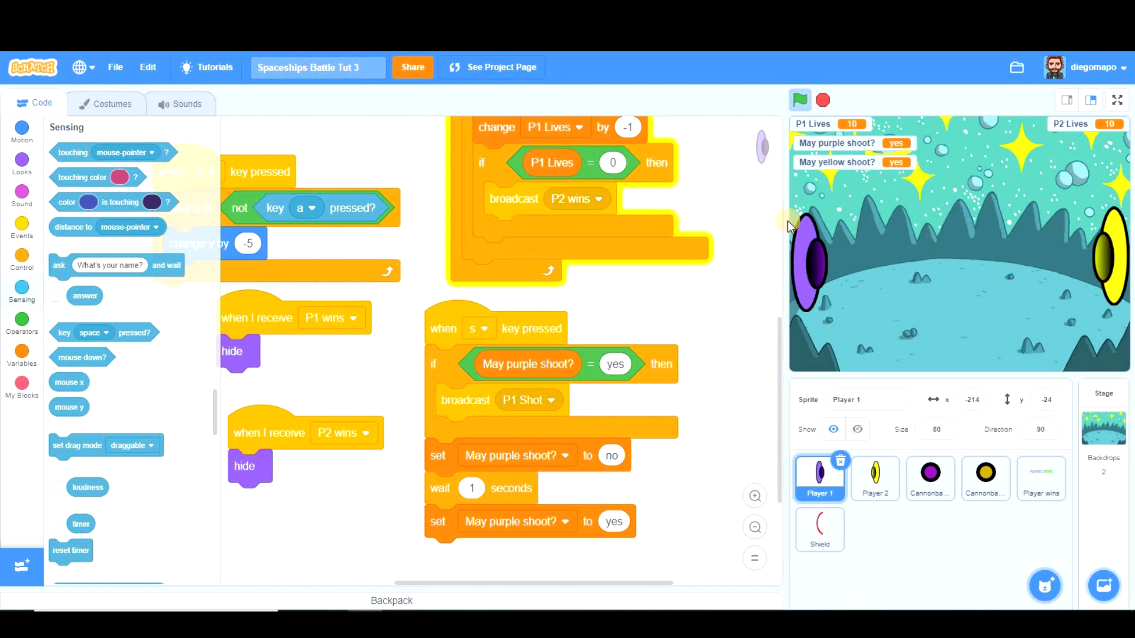
pyautogui.moveTo(839, 122)
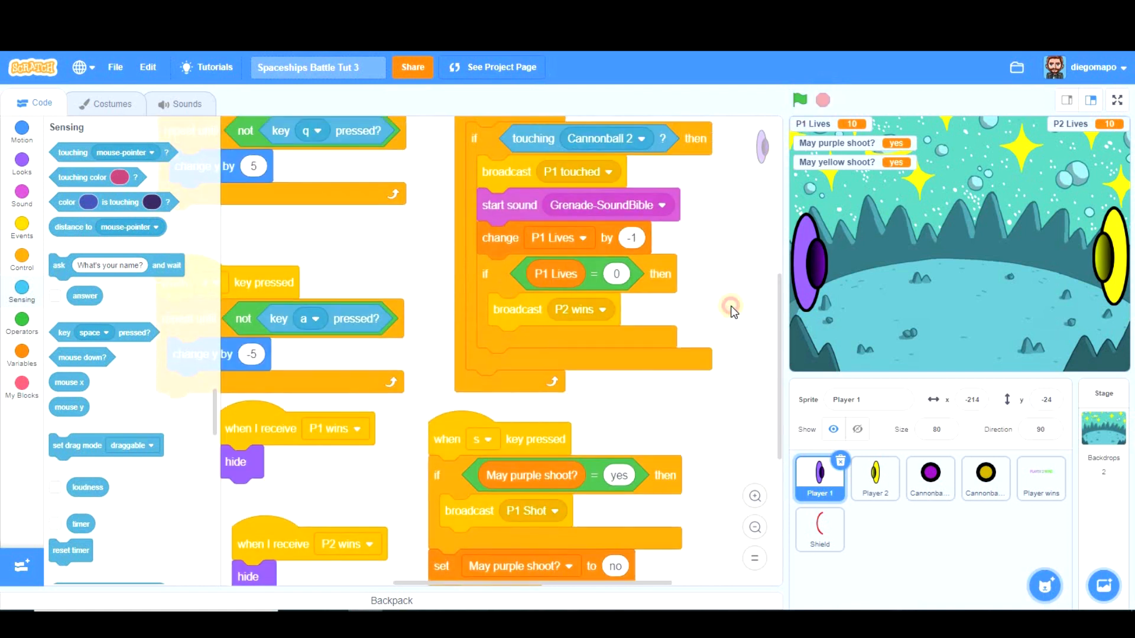
pyautogui.click(818, 529)
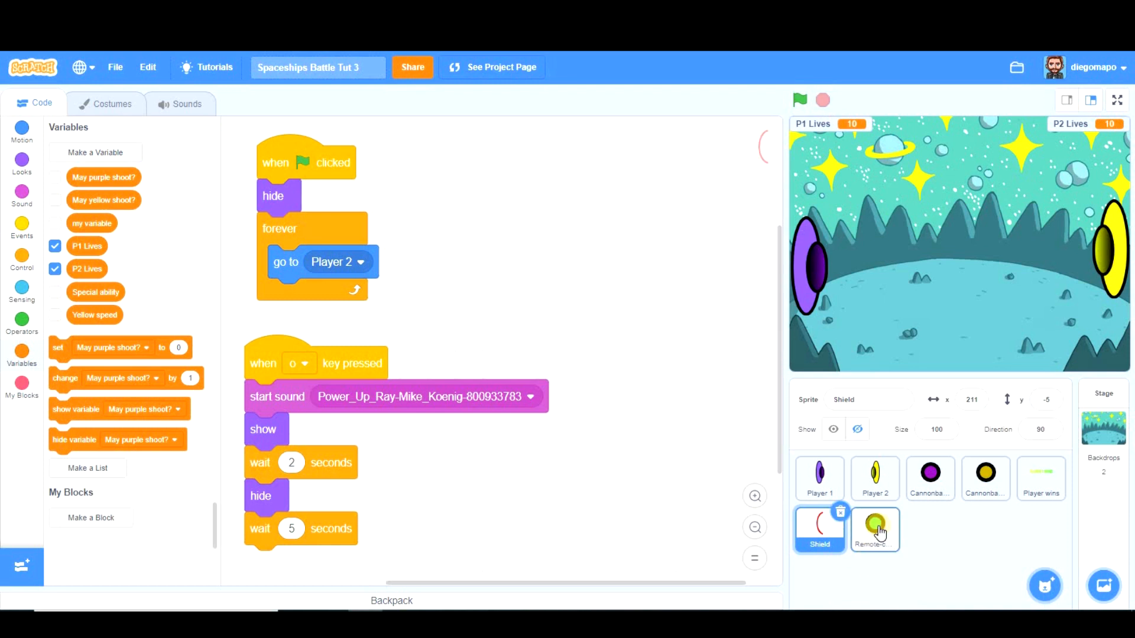
# - Select the Remote-control cannonball and run the game to test homing onto Player 2
pyautogui.click(874, 528)
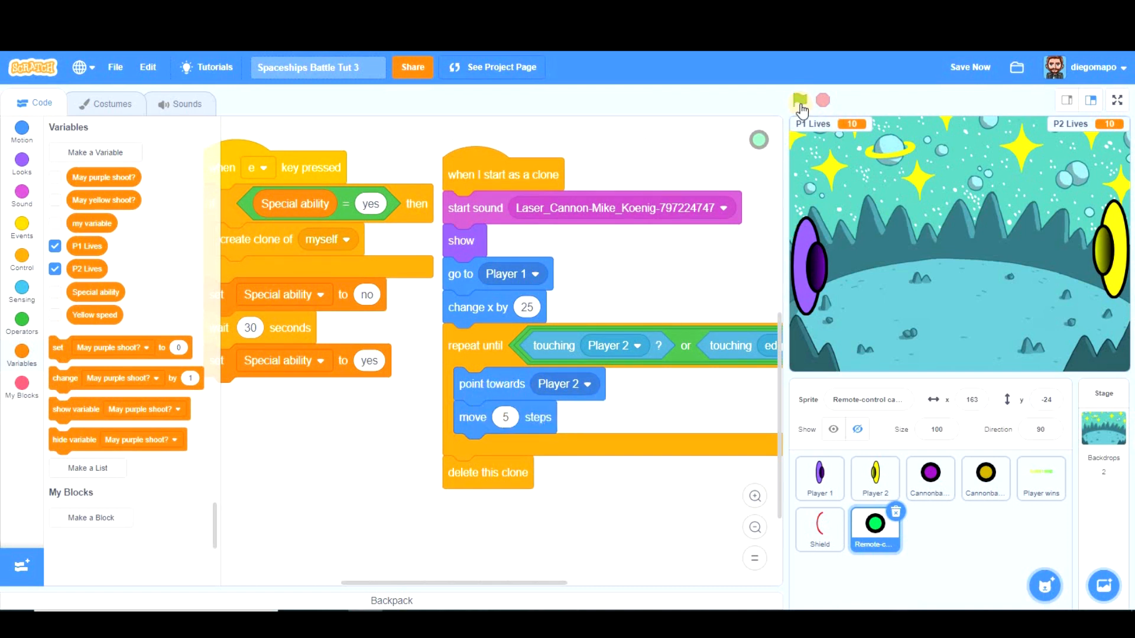
pyautogui.click(800, 100)
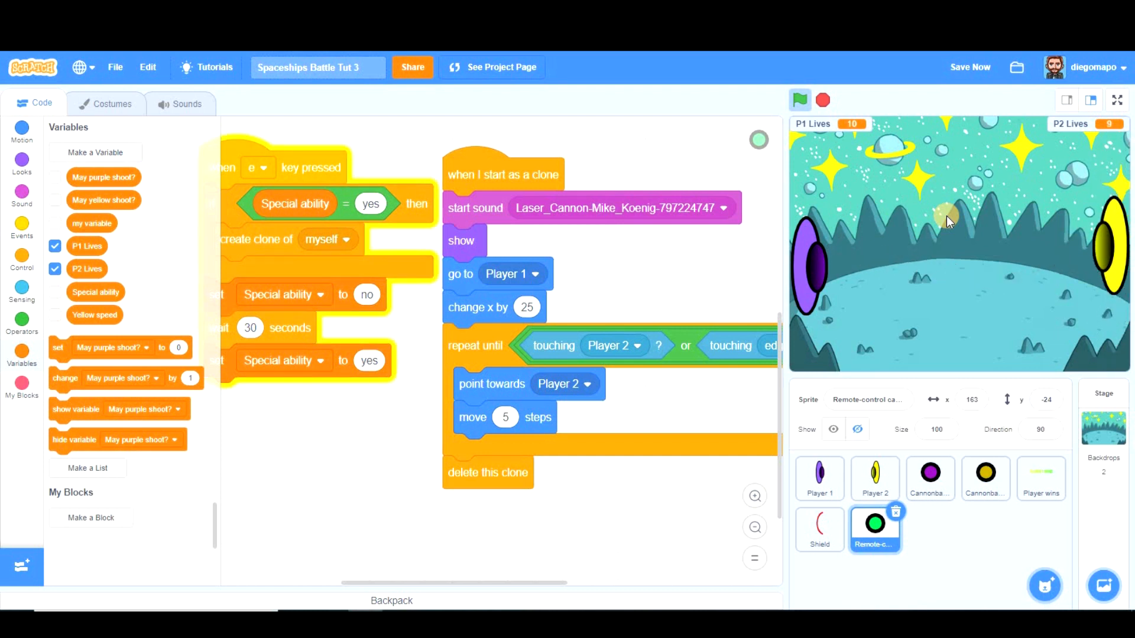
pyautogui.moveTo(519, 384)
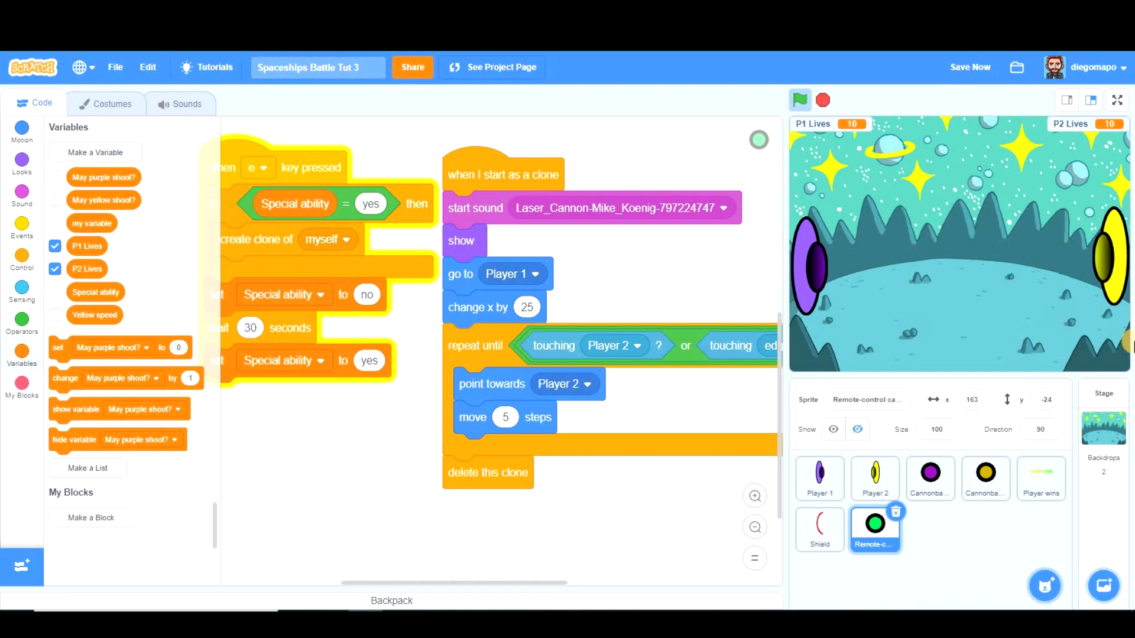
pyautogui.moveTo(903, 302)
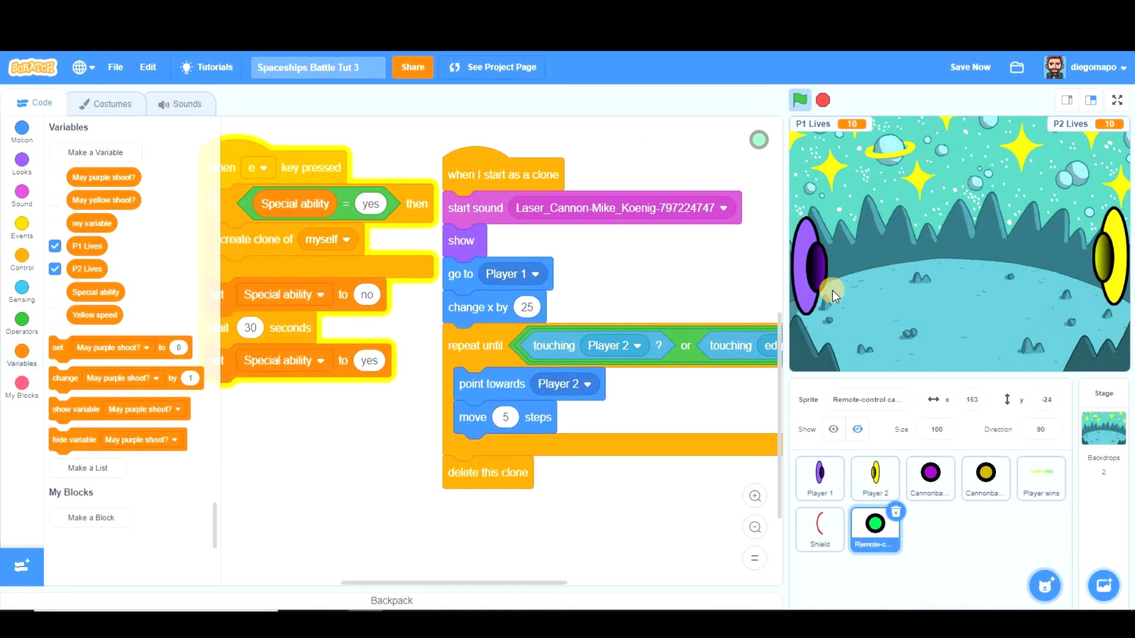
pyautogui.moveTo(861, 297)
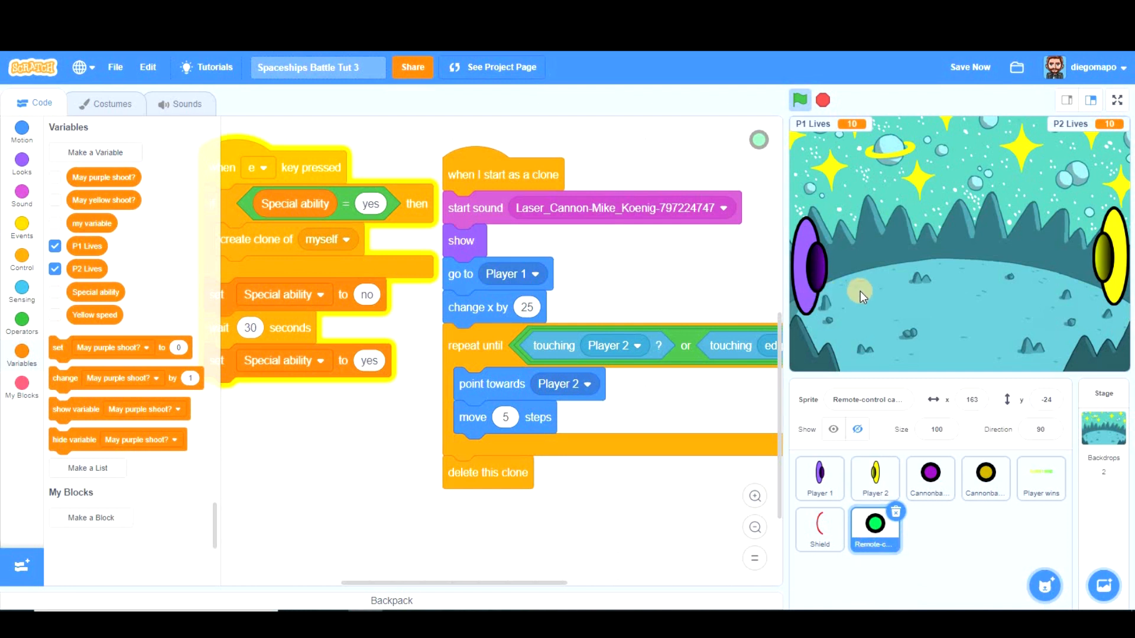
pyautogui.moveTo(981, 268)
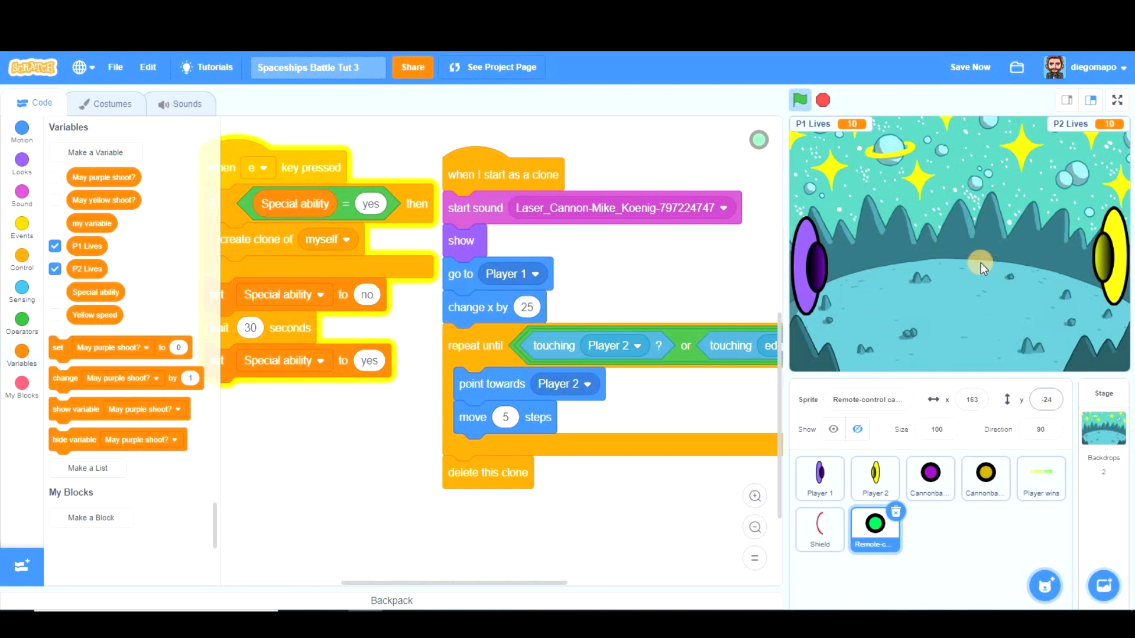
pyautogui.moveTo(954, 249)
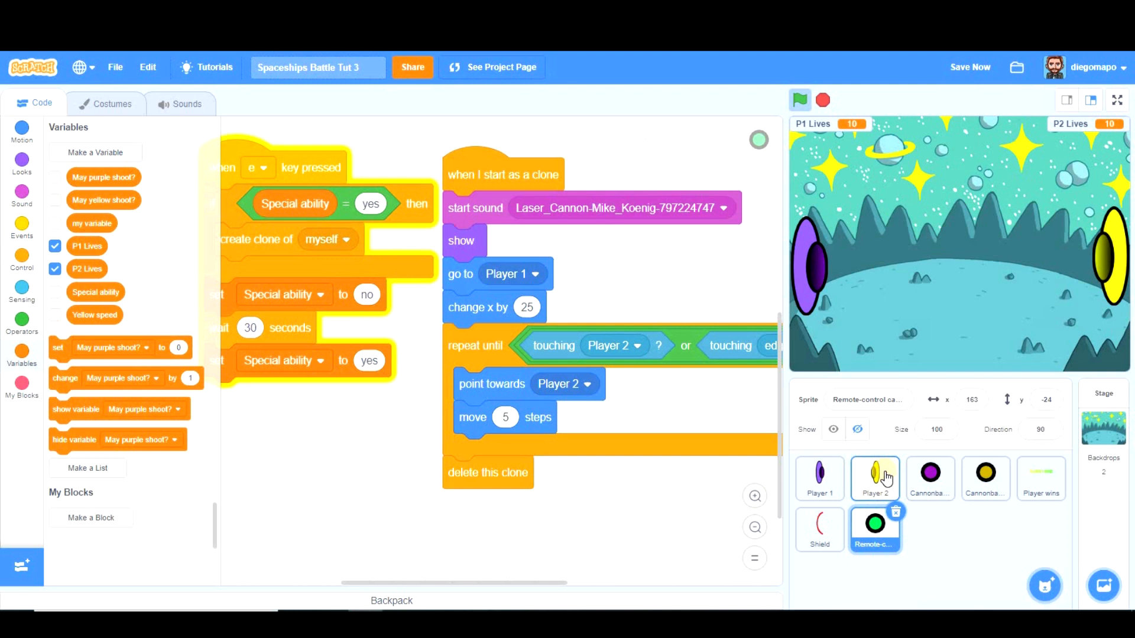
# - Select Player 2, show the Looks blocks, and run the game to test 10-second invisibility
pyautogui.click(874, 477)
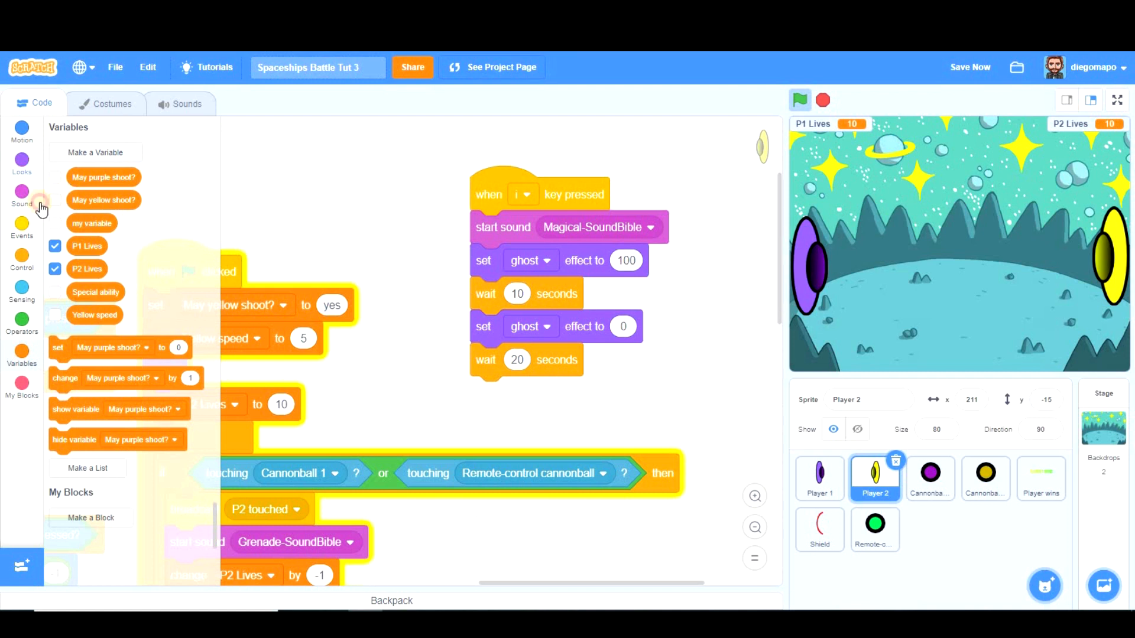
pyautogui.click(22, 161)
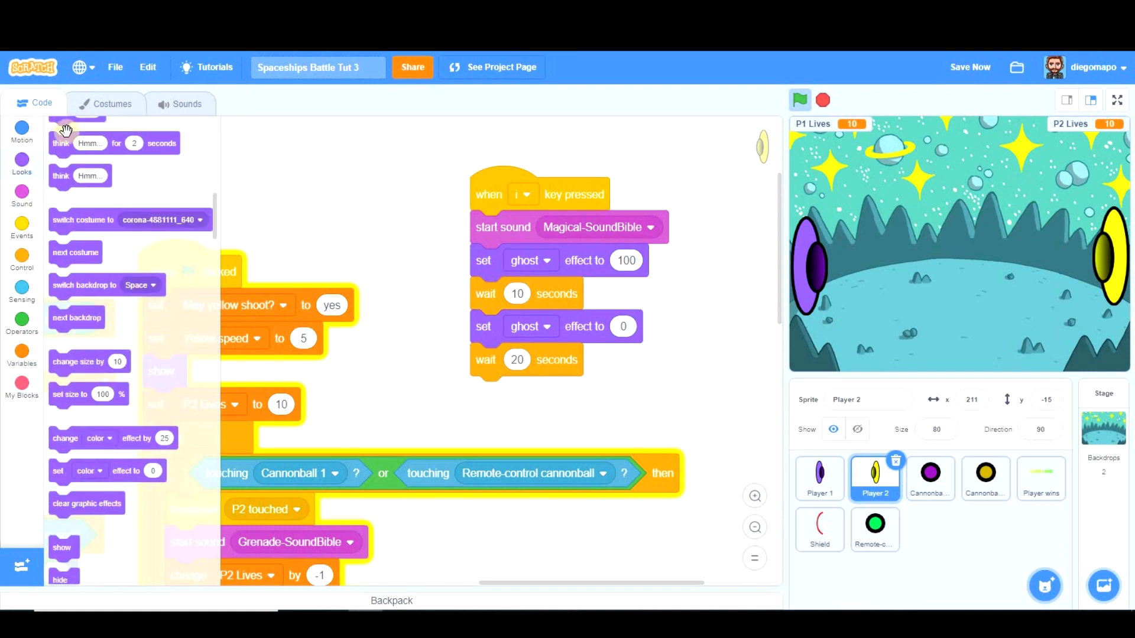
pyautogui.moveTo(1124, 229)
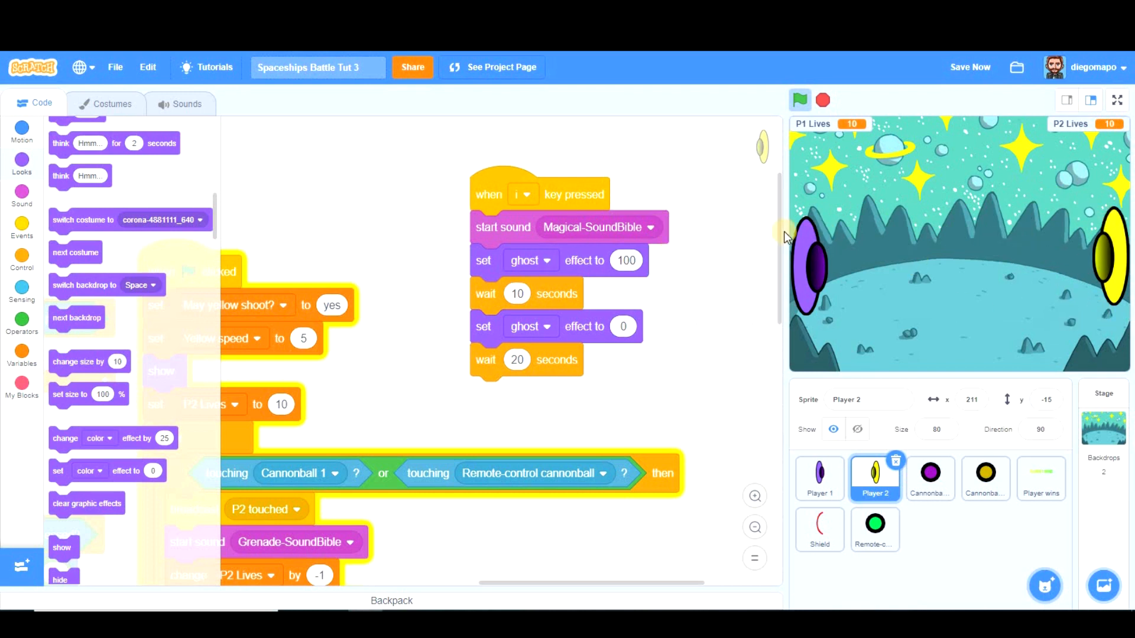
pyautogui.moveTo(1078, 257)
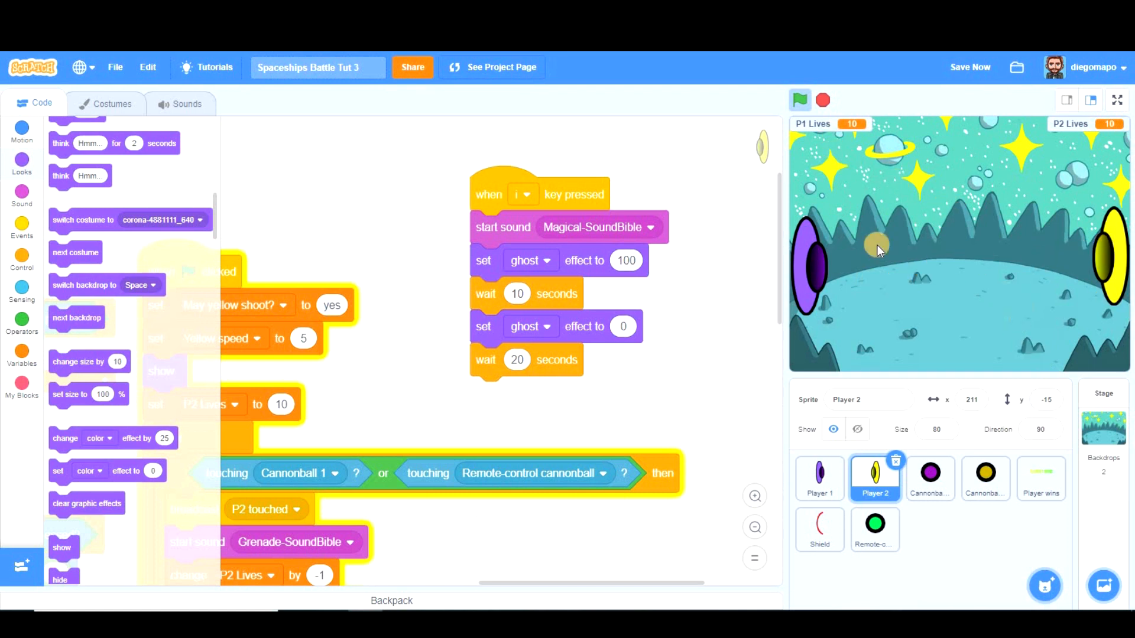
pyautogui.moveTo(816, 277)
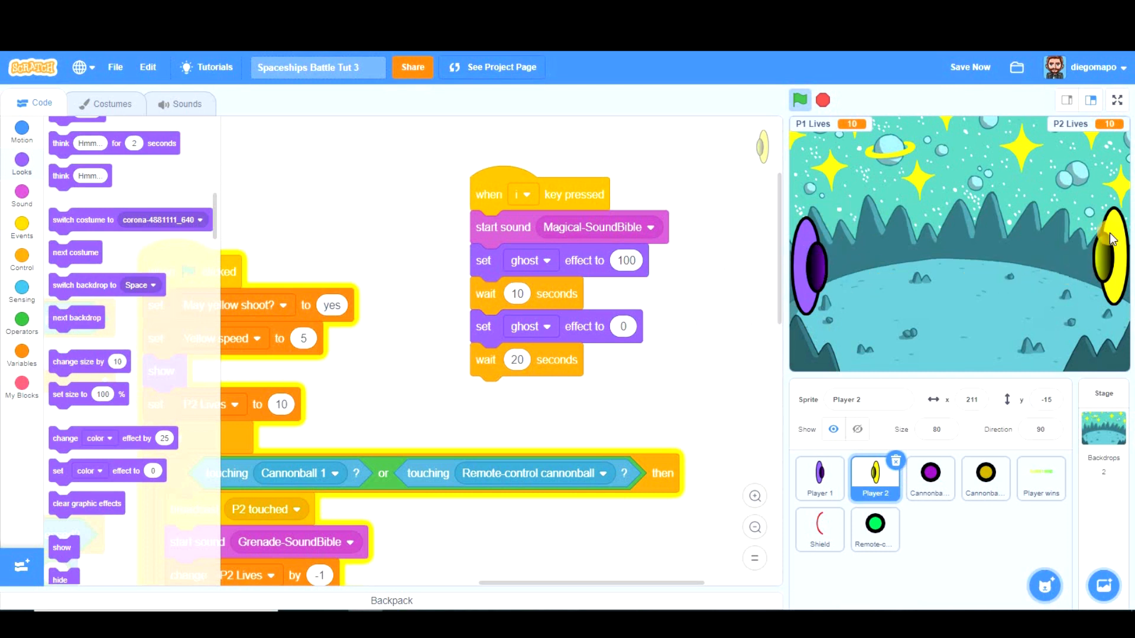
pyautogui.moveTo(997, 304)
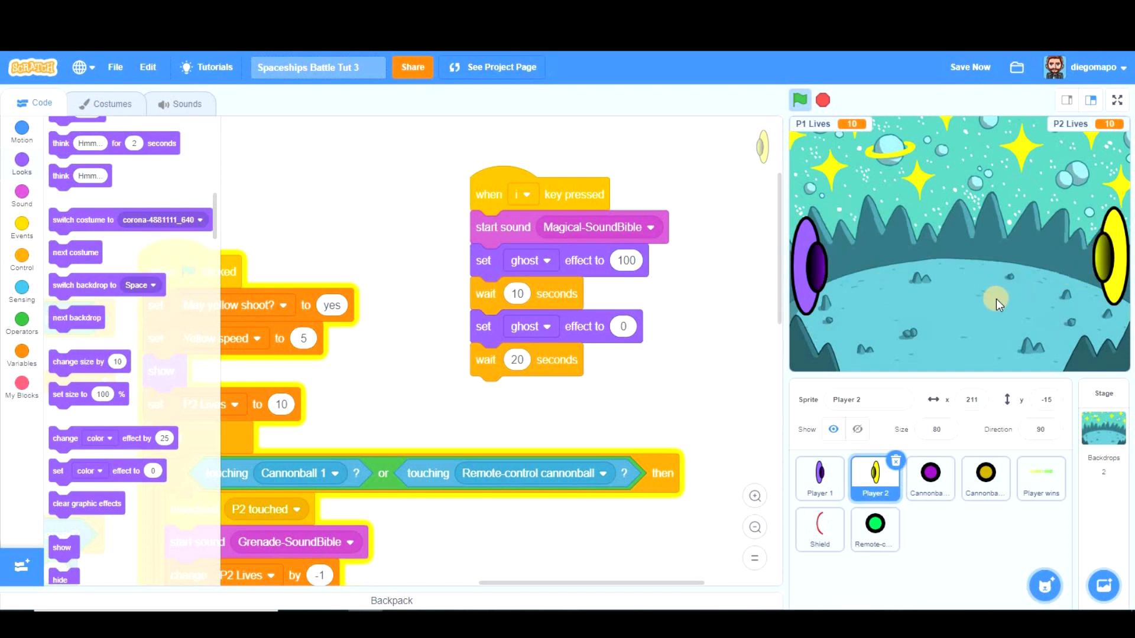
pyautogui.moveTo(1086, 283)
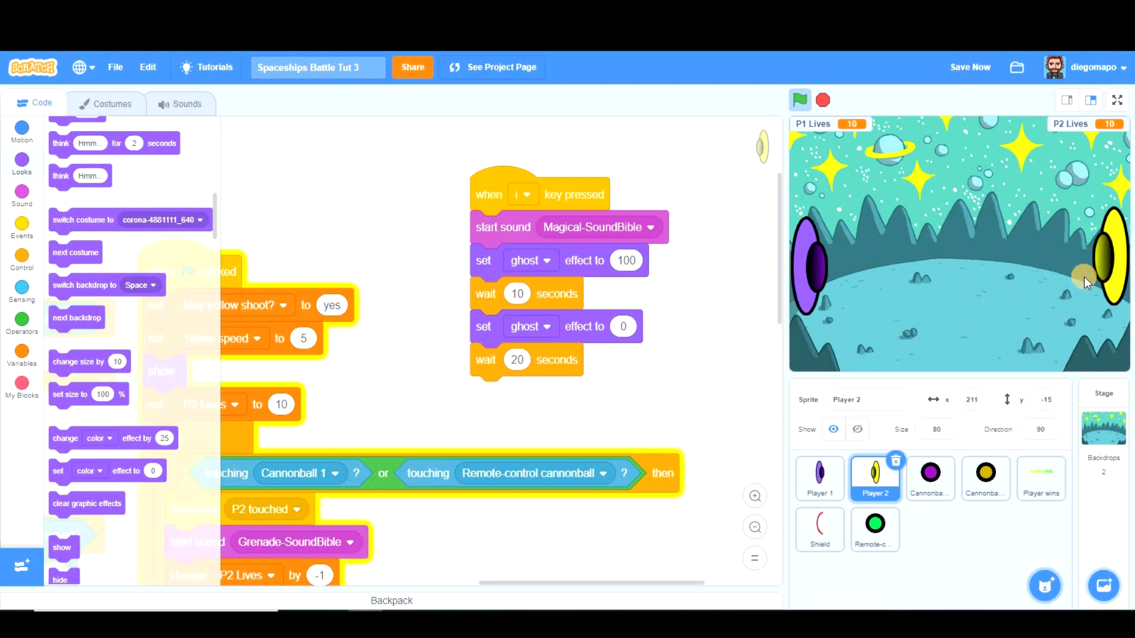
pyautogui.moveTo(990, 301)
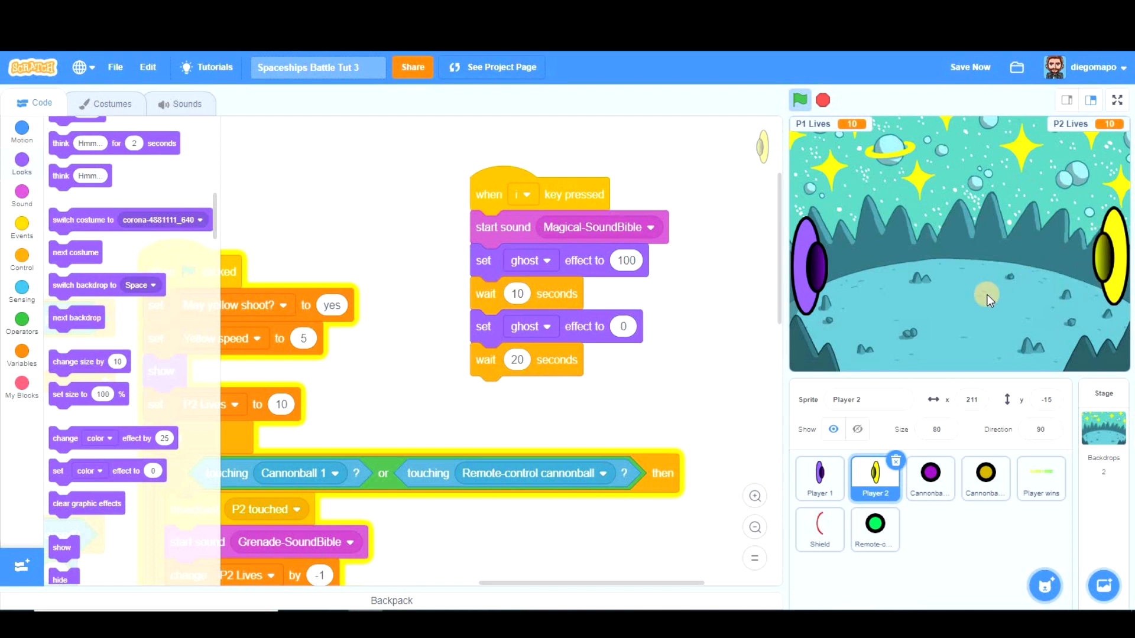
pyautogui.moveTo(867, 349)
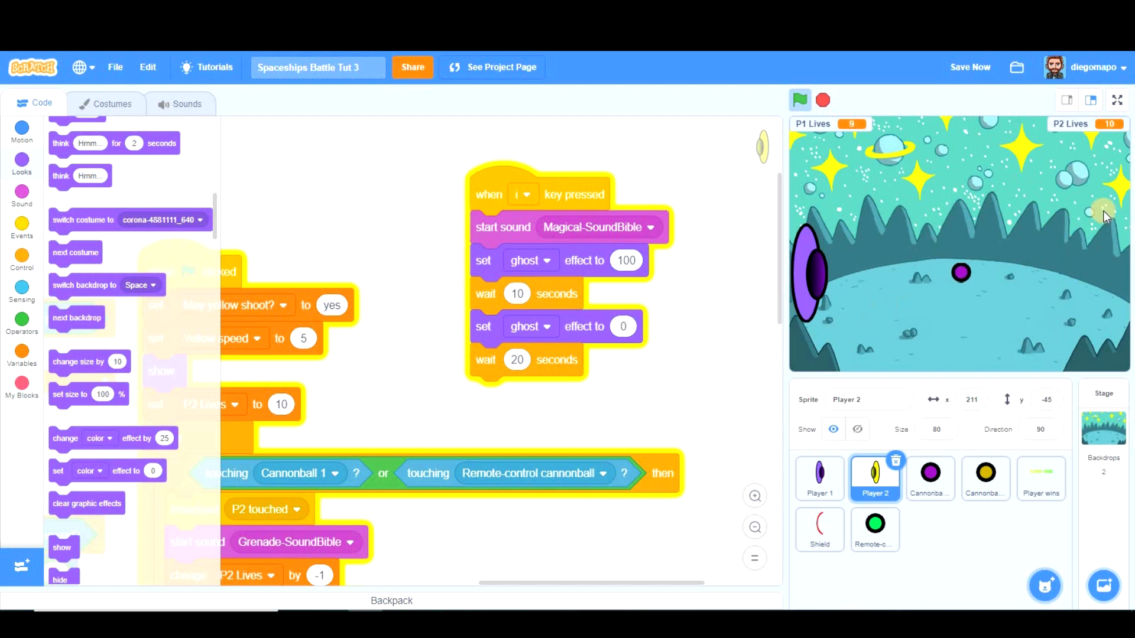
pyautogui.click(970, 66)
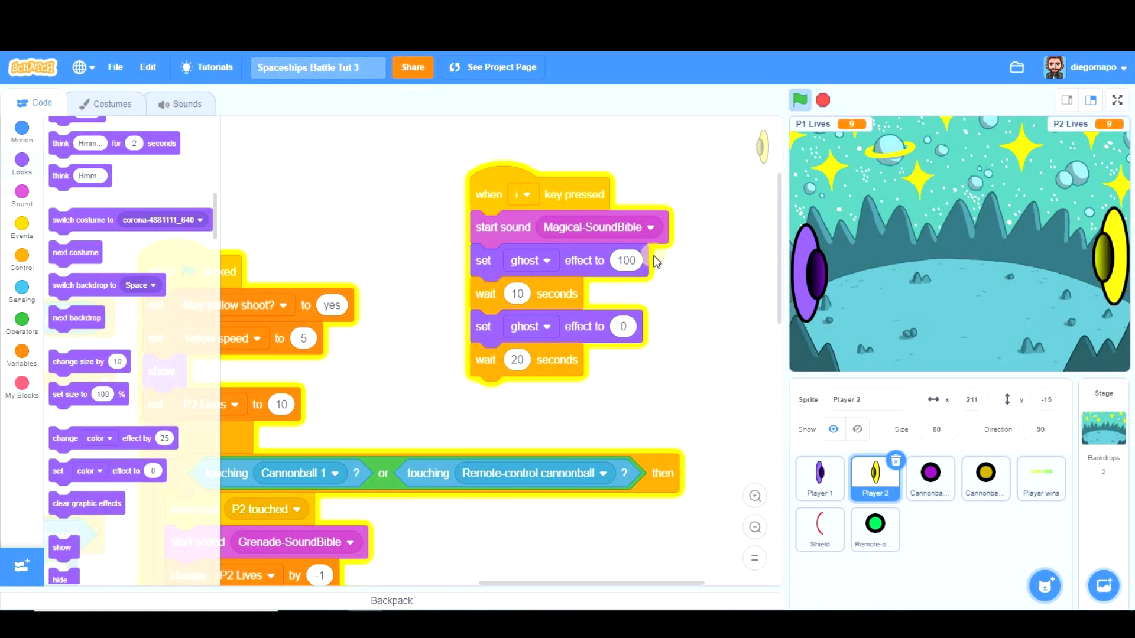
pyautogui.moveTo(712, 271)
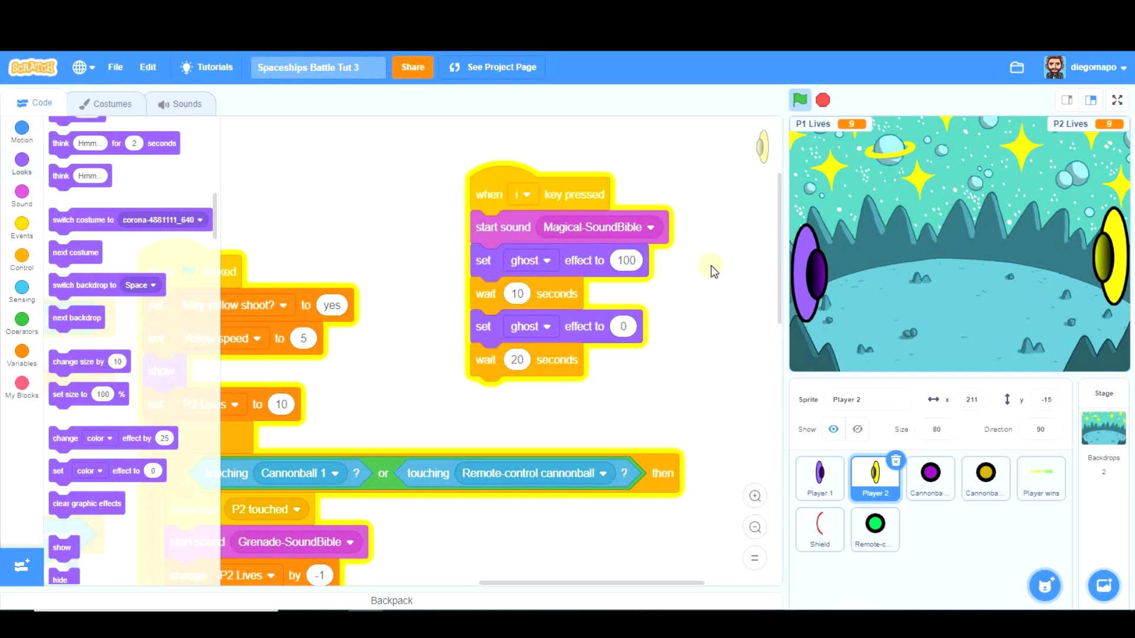
pyautogui.moveTo(712, 320)
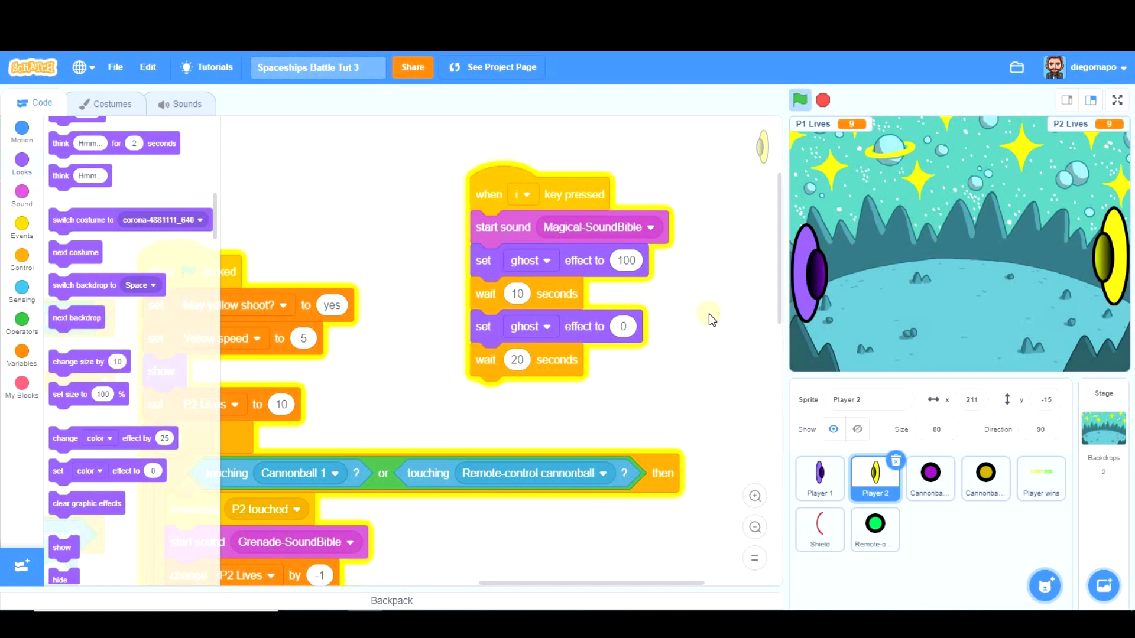
pyautogui.moveTo(750, 309)
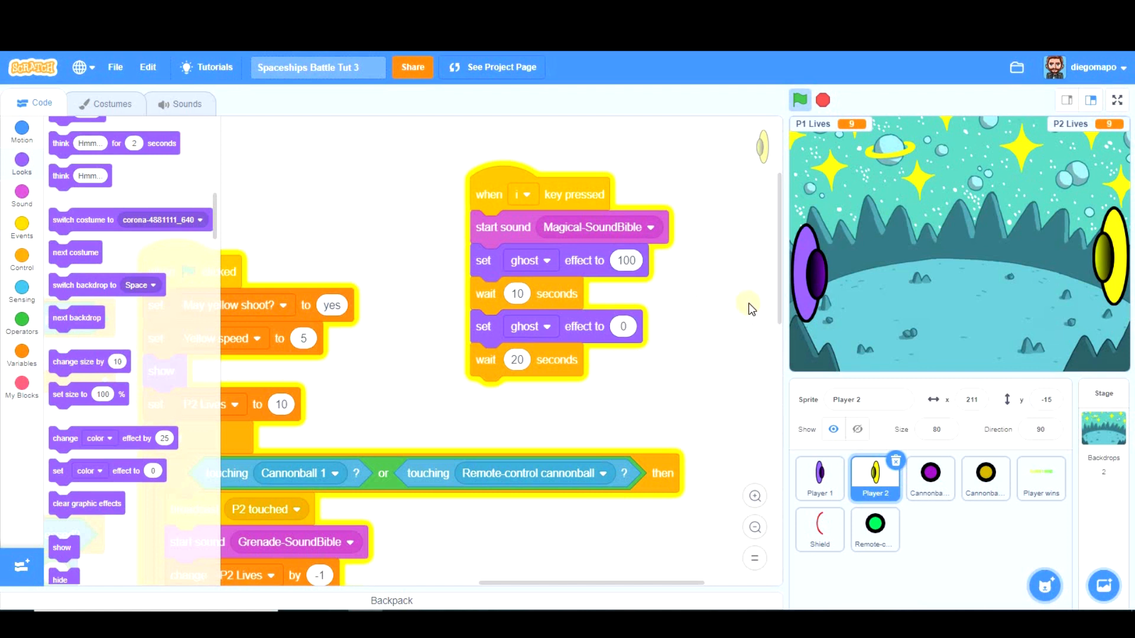
pyautogui.moveTo(658, 390)
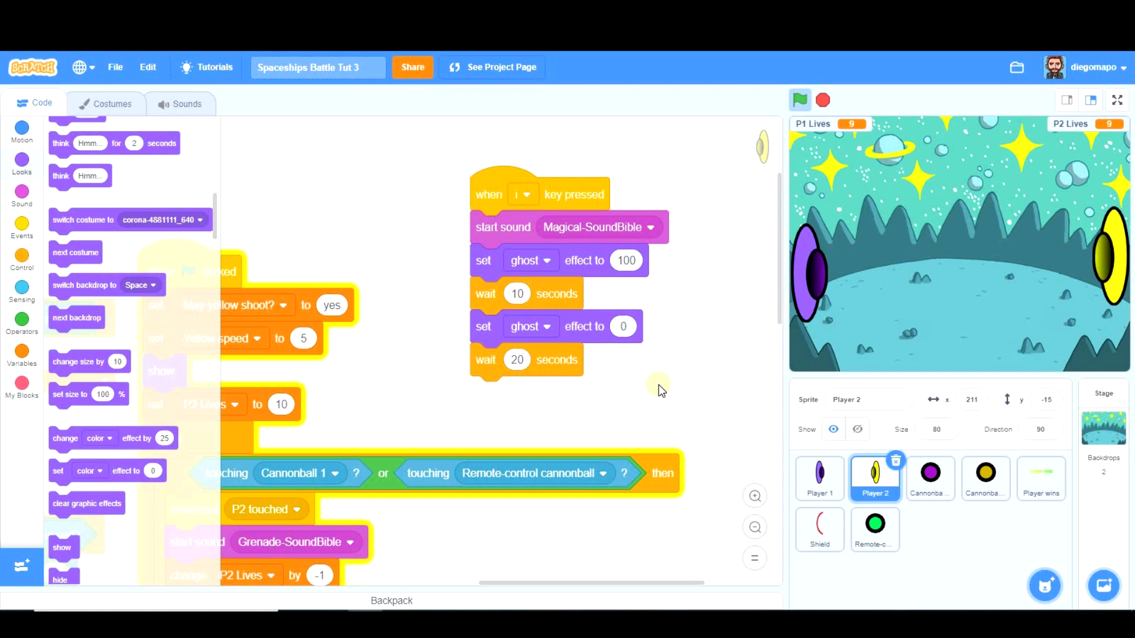
pyautogui.moveTo(532, 405)
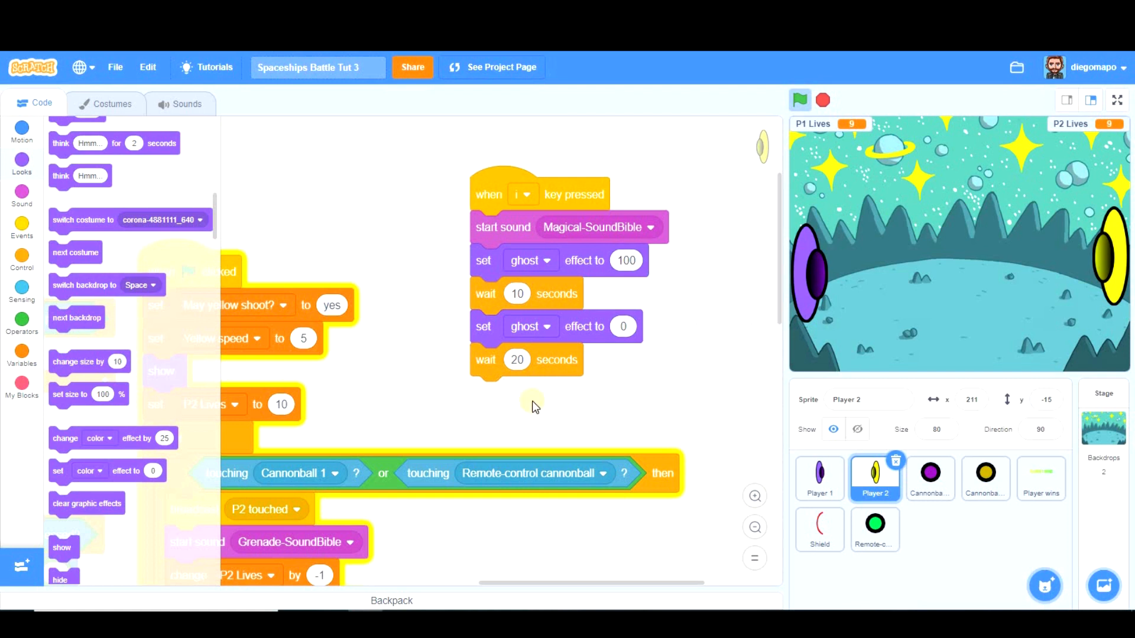